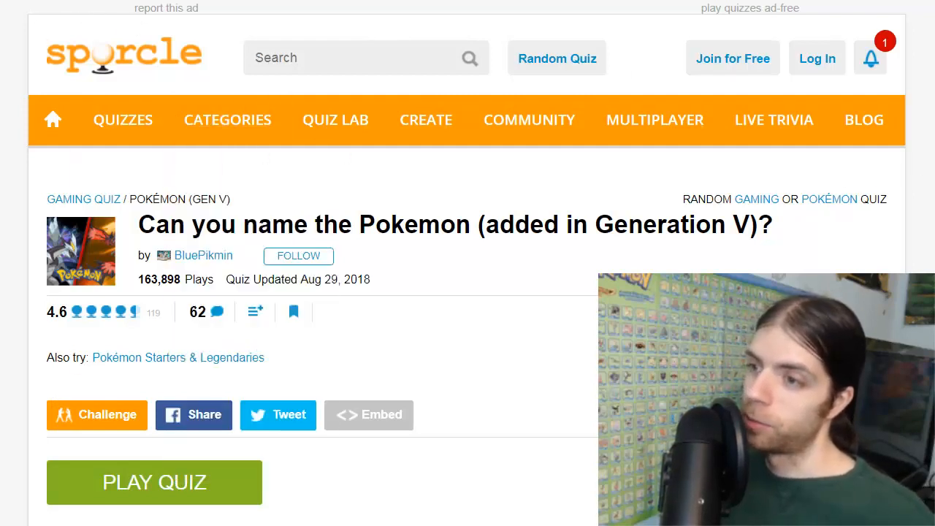
Start the Generation V Pokémon quiz with Play Quiz and bring the answer box into view.
{"action": "scroll", "scroll_direction": "down", "scroll_amount": 3}
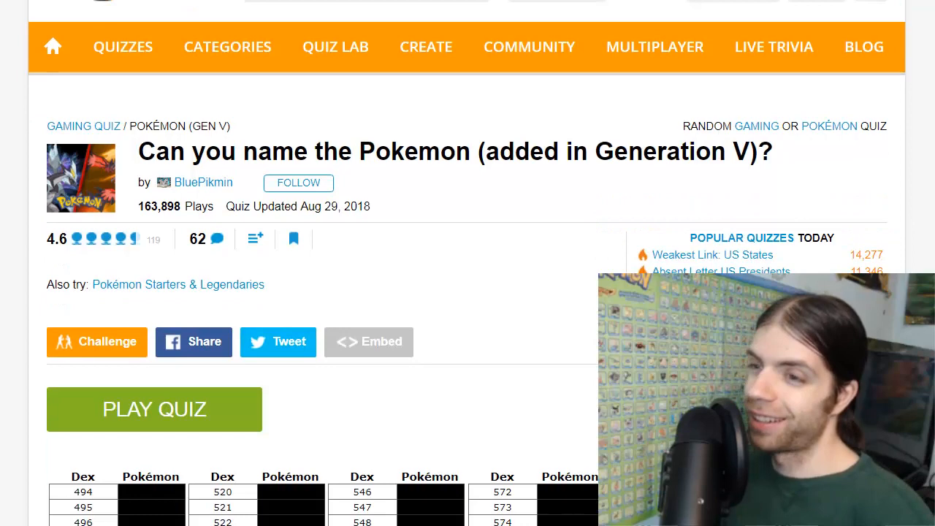
{"action": "scroll", "scroll_direction": "down", "scroll_amount": 3}
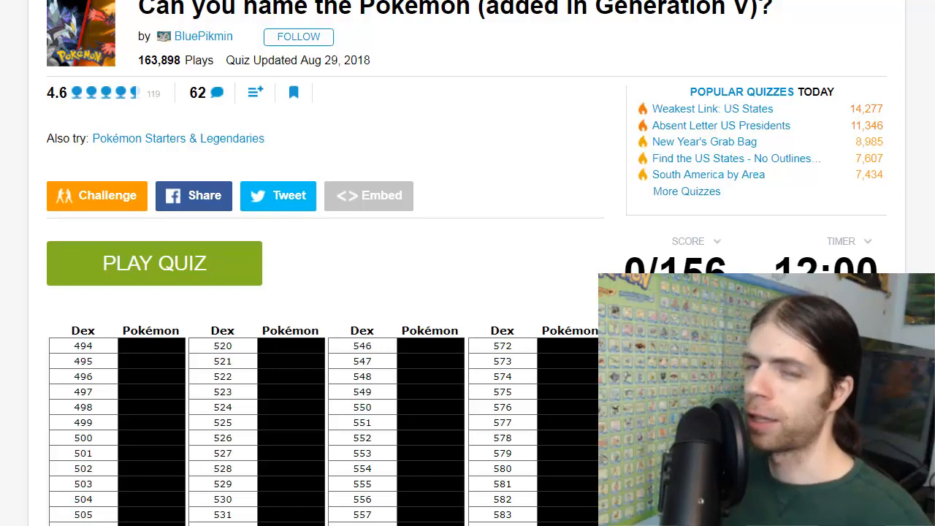
{"action": "mouse_move", "coordinate": [210, 177]}
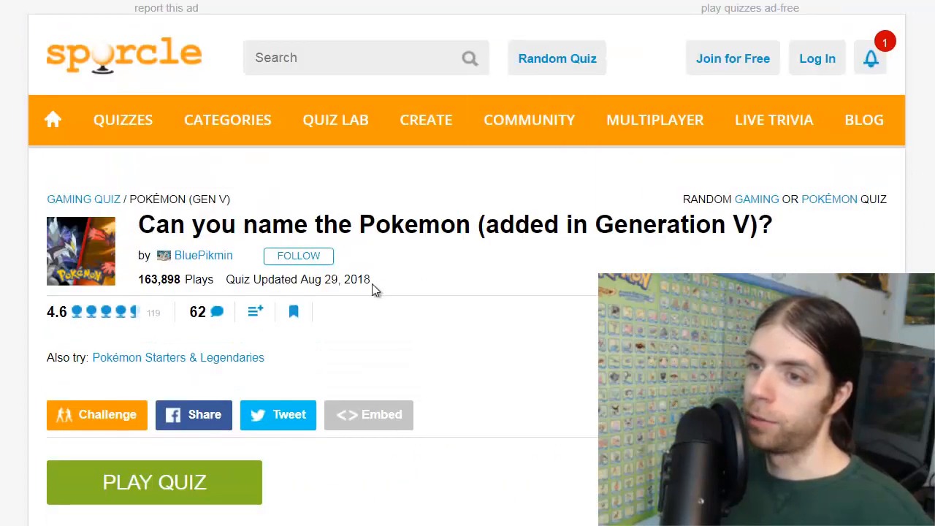
{"action": "left_click", "coordinate": [122, 120]}
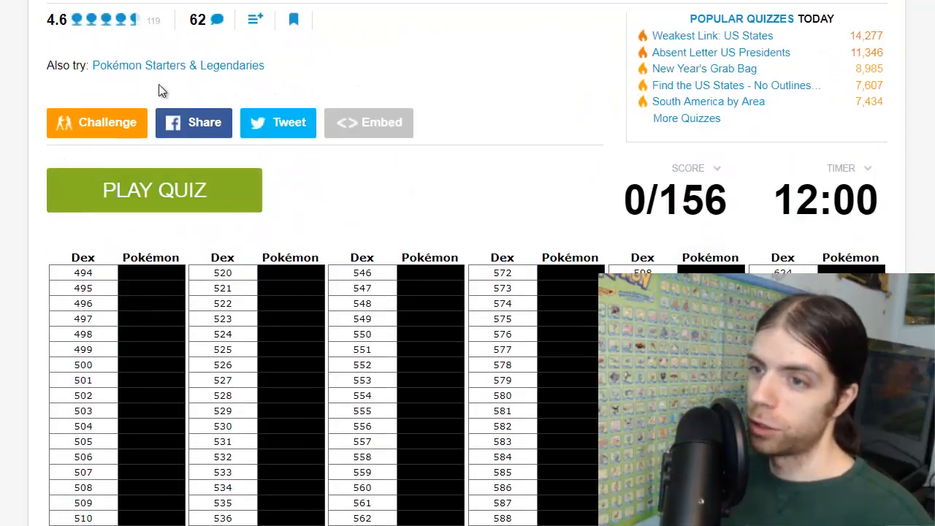
{"action": "mouse_move", "coordinate": [172, 198]}
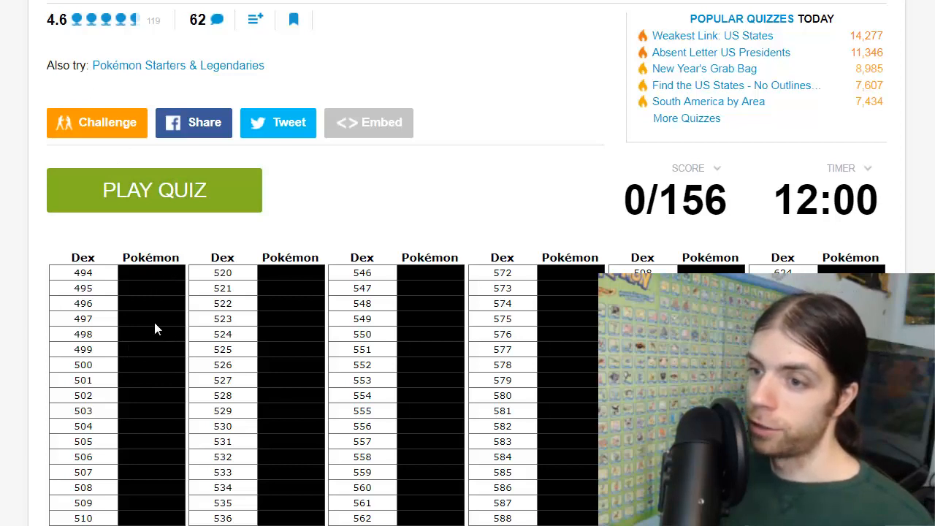
{"action": "mouse_move", "coordinate": [656, 219]}
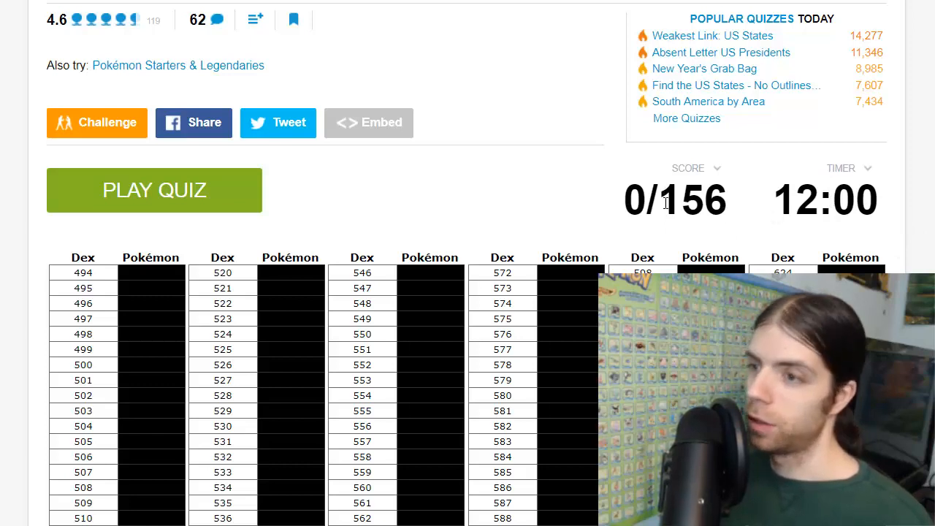
{"action": "mouse_move", "coordinate": [729, 198]}
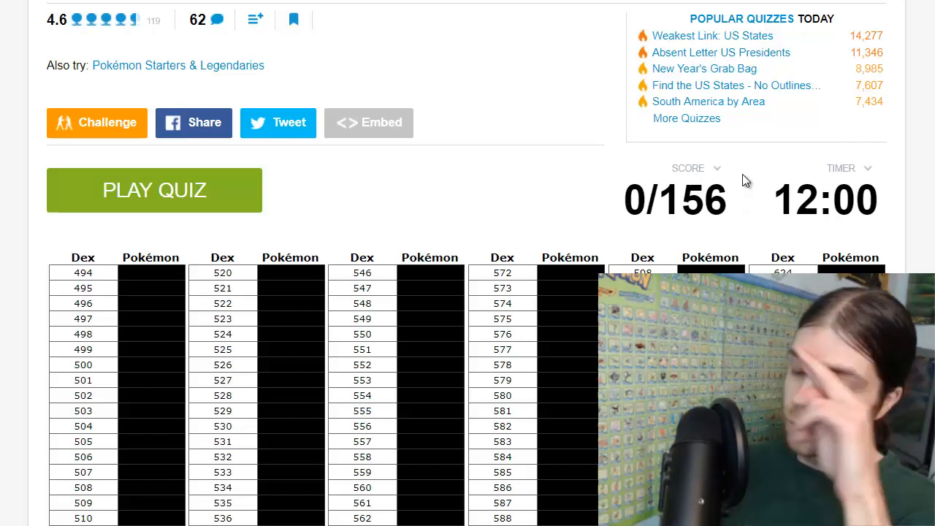
{"action": "mouse_move", "coordinate": [762, 225]}
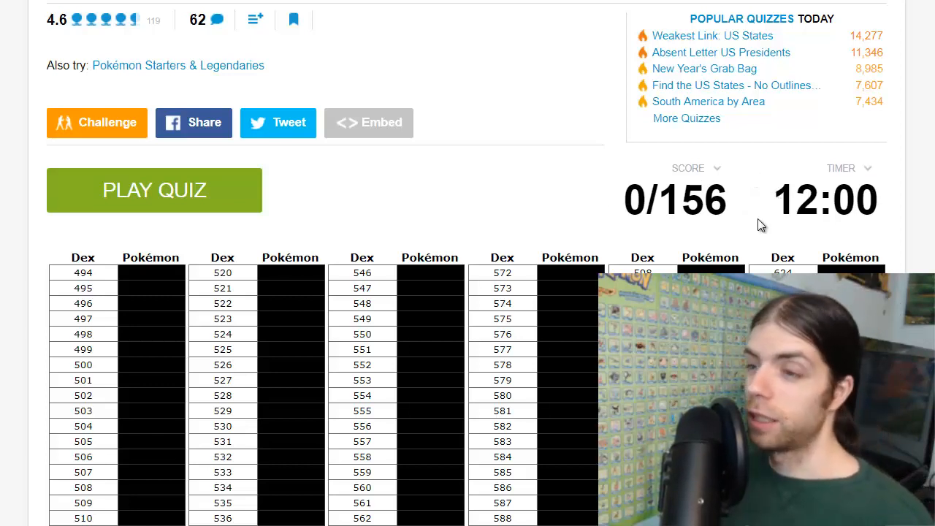
{"action": "mouse_move", "coordinate": [431, 171]}
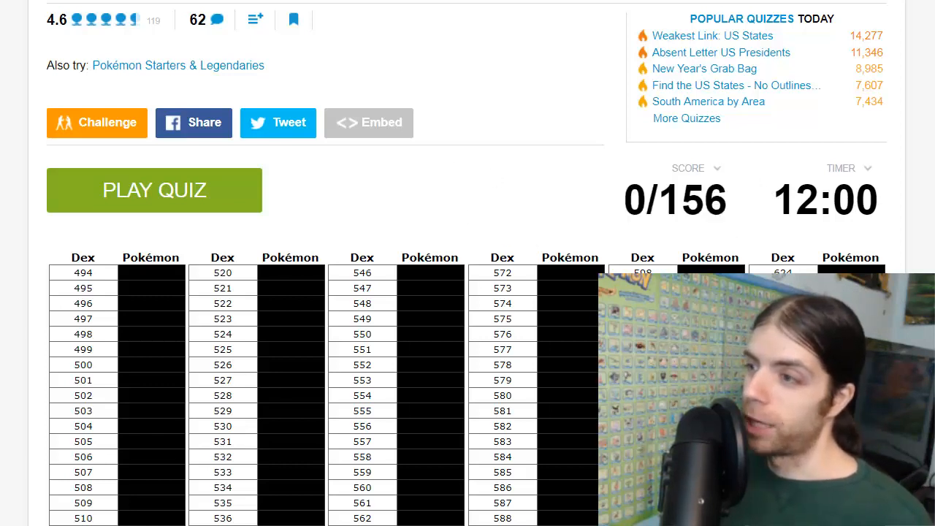
{"action": "scroll", "scroll_direction": "down", "scroll_amount": 3}
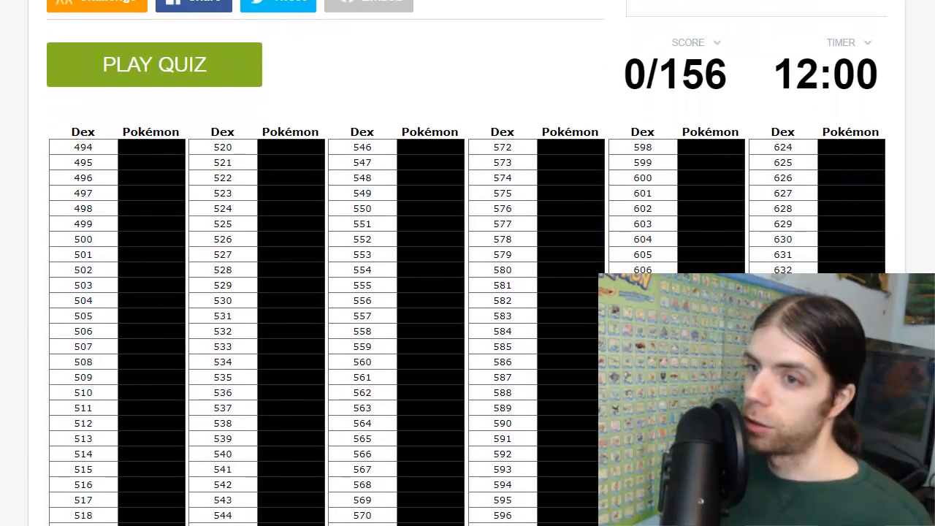
{"action": "scroll", "scroll_direction": "down", "scroll_amount": 3}
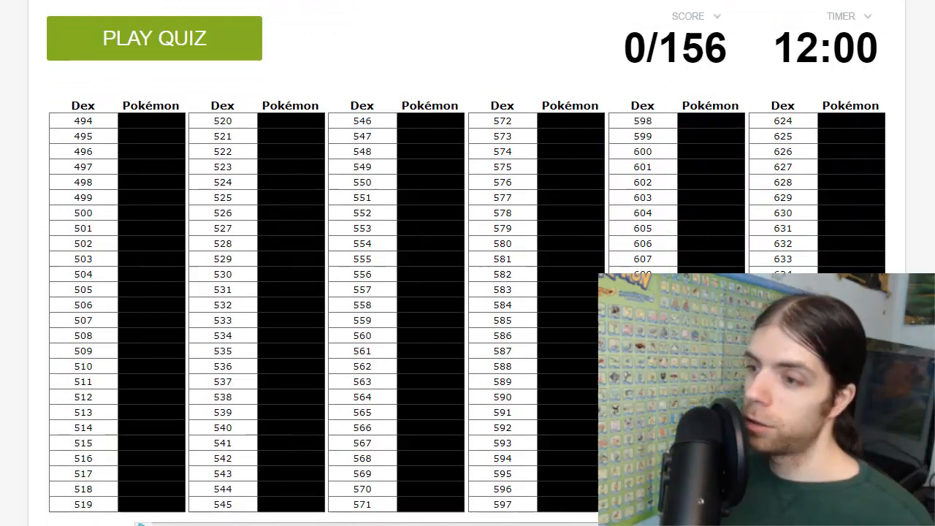
{"action": "mouse_move", "coordinate": [193, 47]}
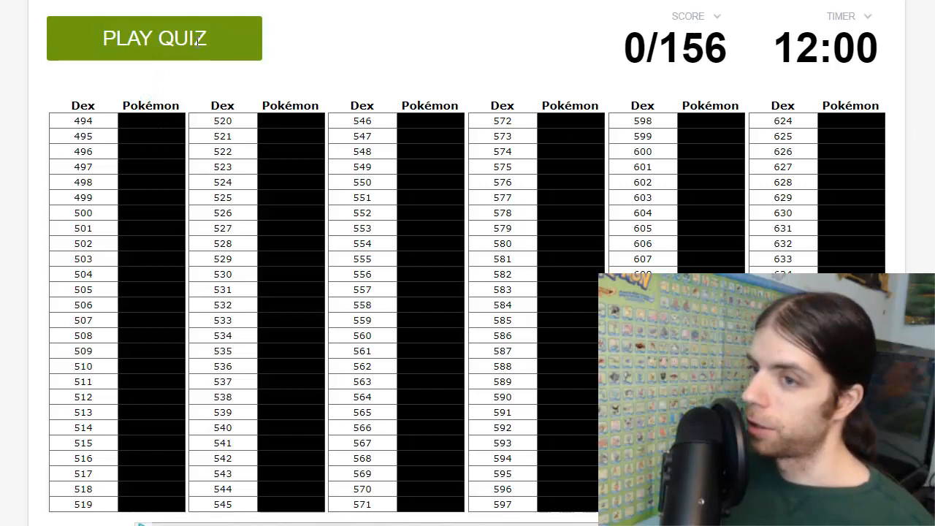
Name Victini and the monkey trio lines: Pansear, Simisear, Panpour, Simipour, Pansage, Simisage.
{"action": "type", "text": "victi"}
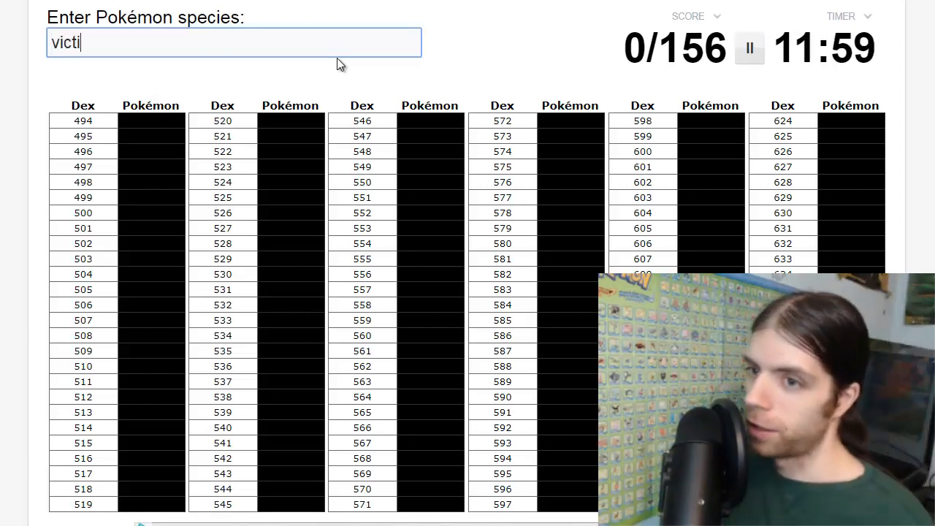
{"action": "type", "text": "ni"}
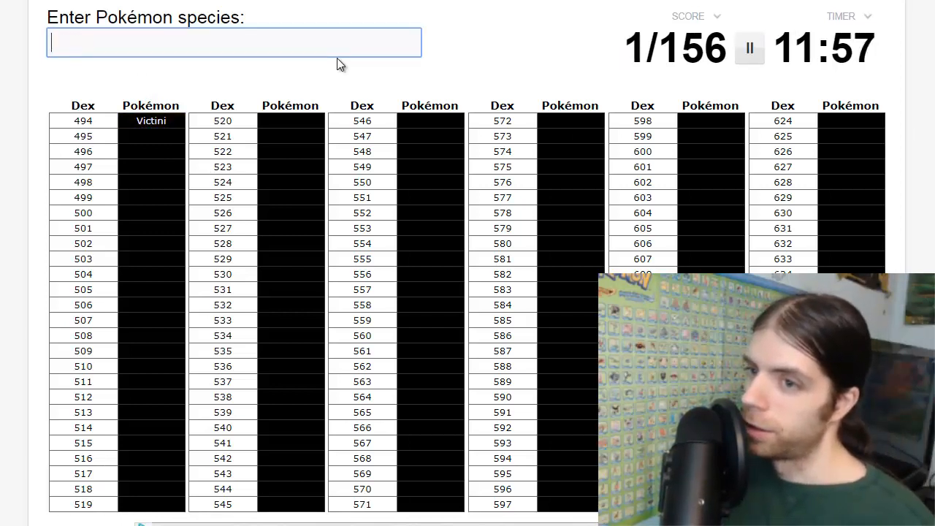
{"action": "type", "text": "simise"}
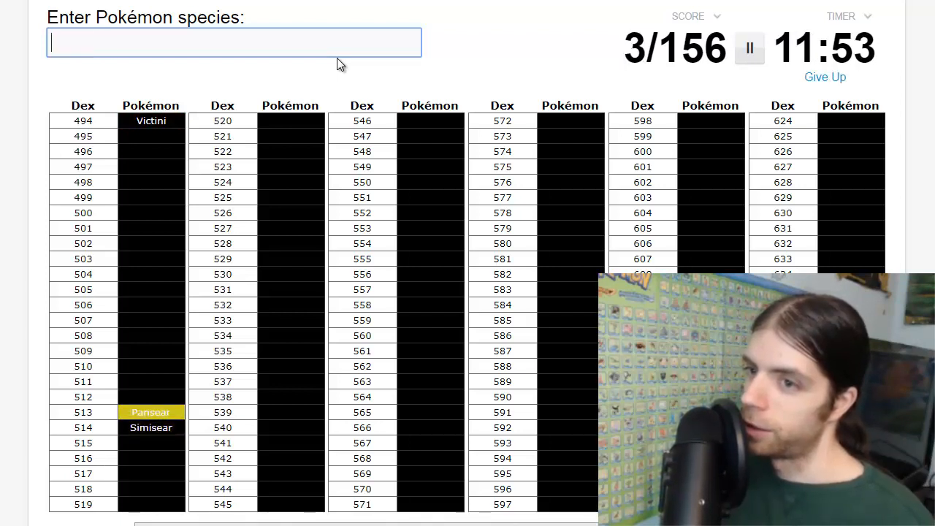
{"action": "type", "text": "simip"}
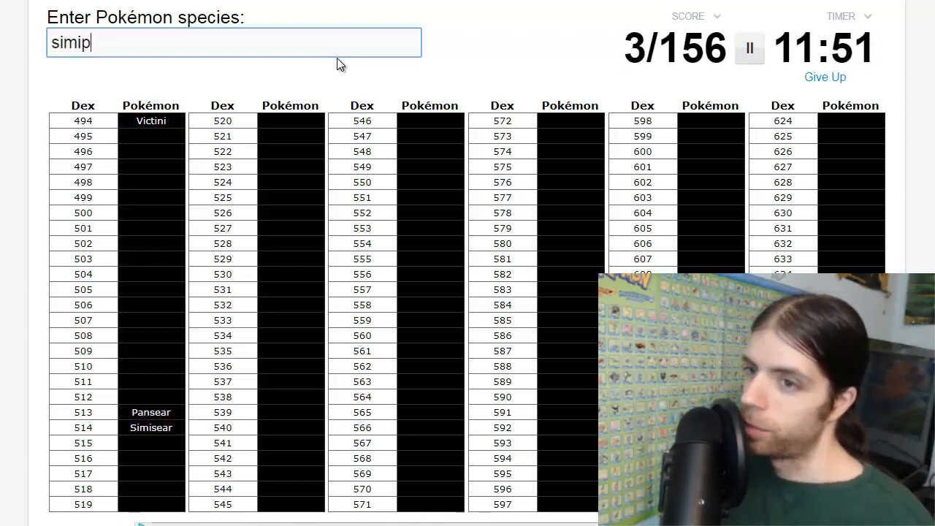
{"action": "type", "text": "simipour"}
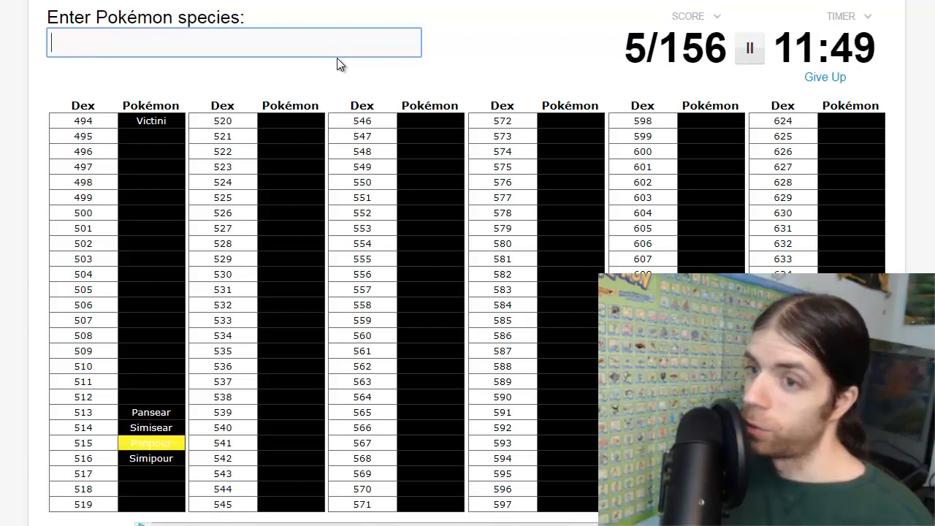
{"action": "type", "text": "Simisage"}
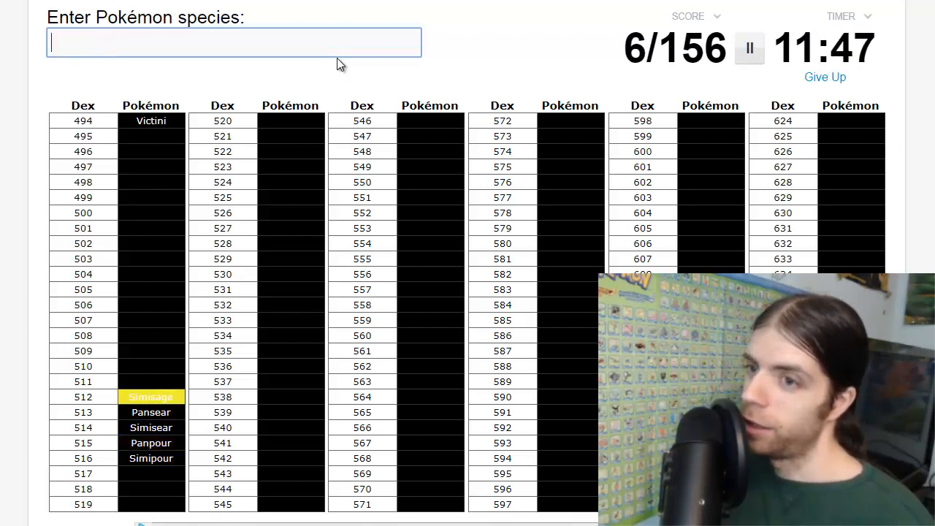
{"action": "type", "text": "pan"}
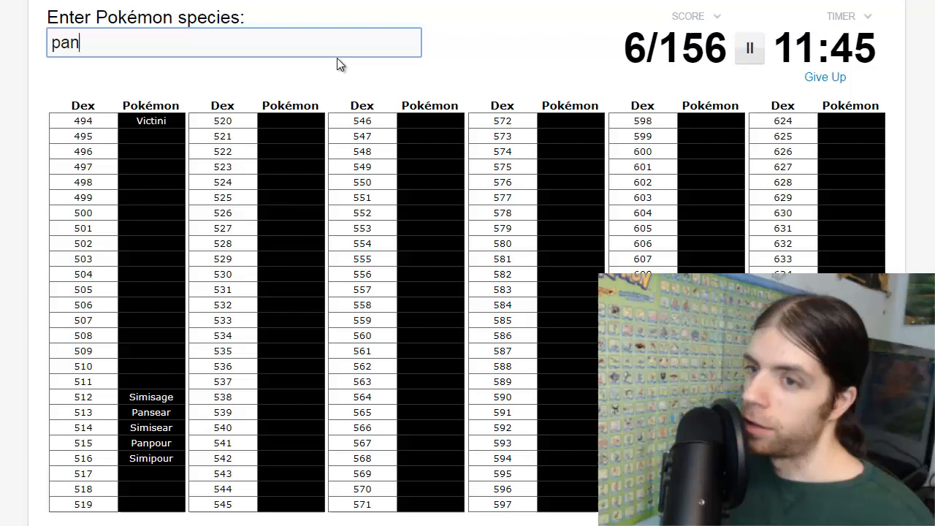
Name Rufflet, Braviary, Mandibuzz, Elgyem, Beheeyem and Maractus, reaching 13 of 156.
{"action": "type", "text": "r"}
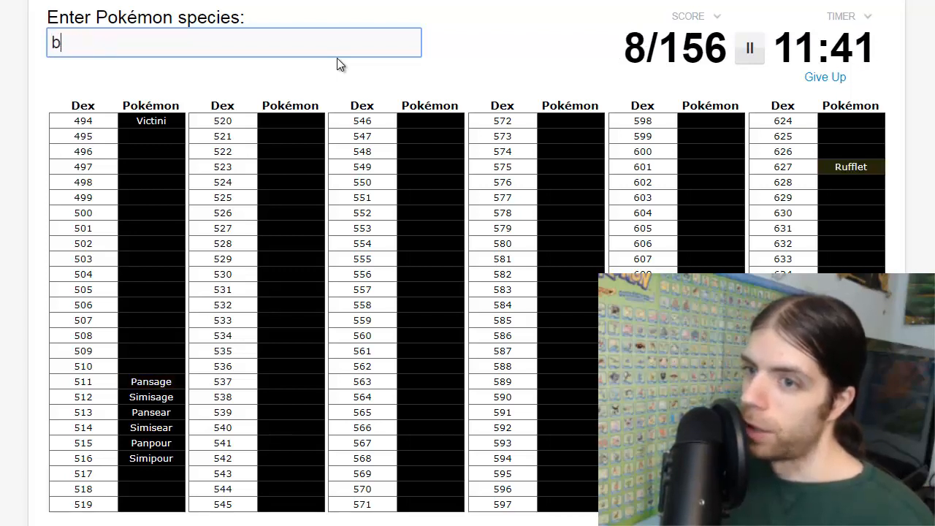
{"action": "type", "text": "raviary"}
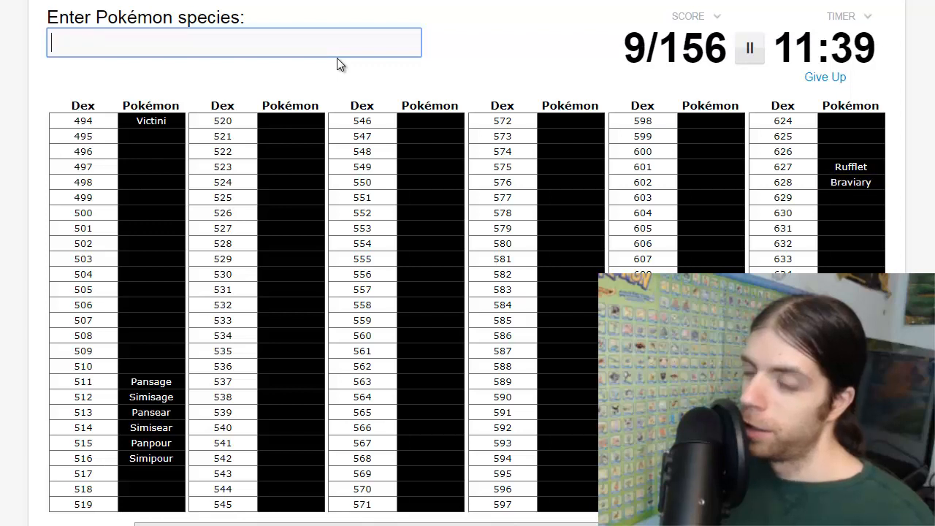
{"action": "type", "text": "ma"}
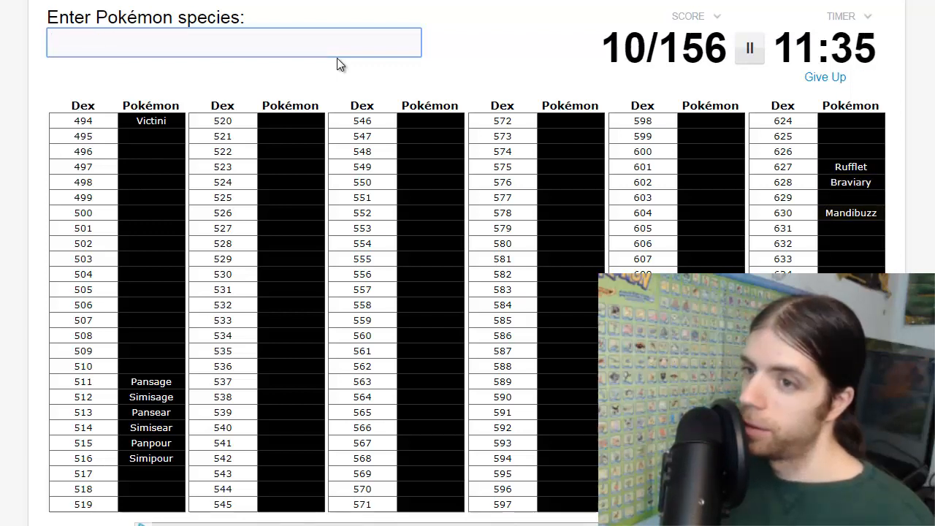
{"action": "type", "text": "elg"}
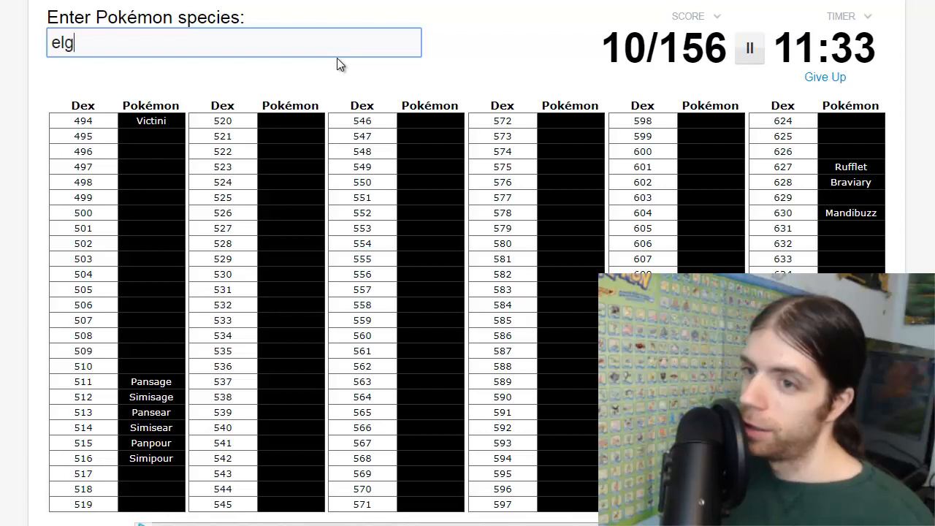
{"action": "type", "text": "elgyem"}
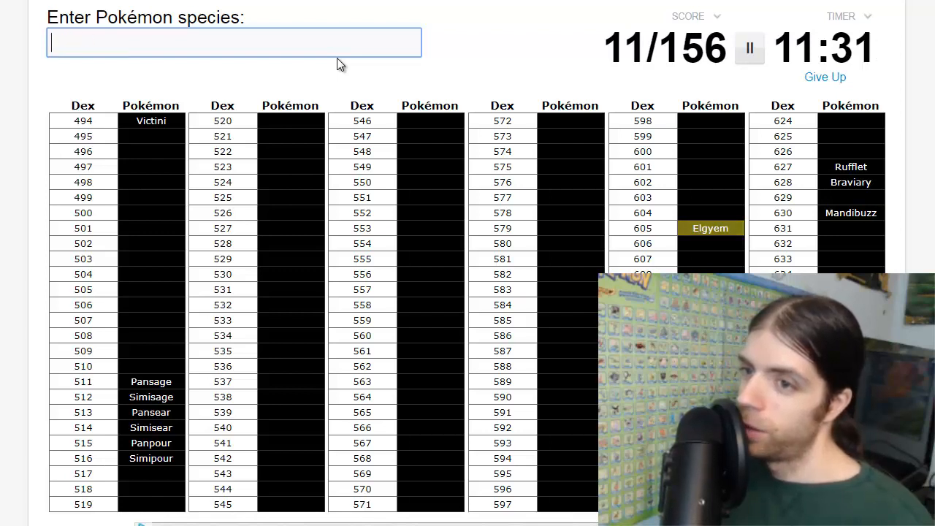
{"action": "type", "text": "behee"}
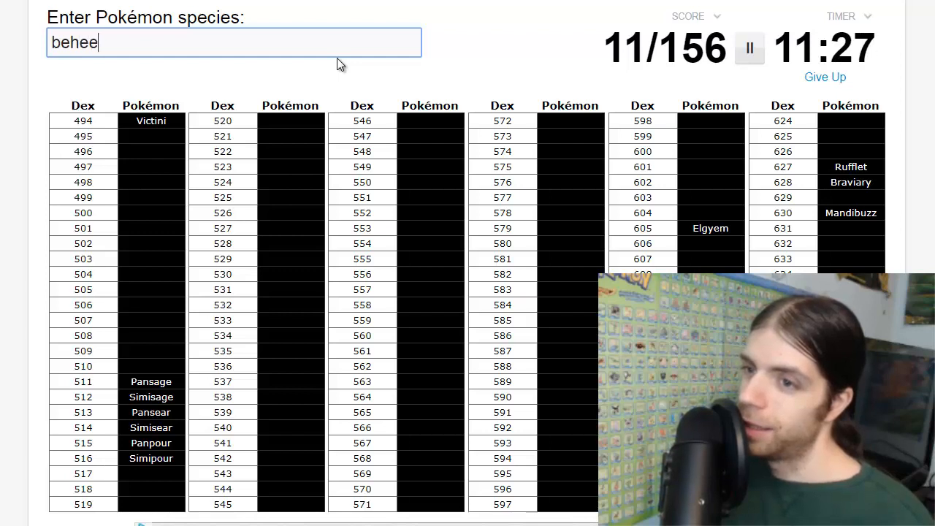
{"action": "type", "text": "beheeyem"}
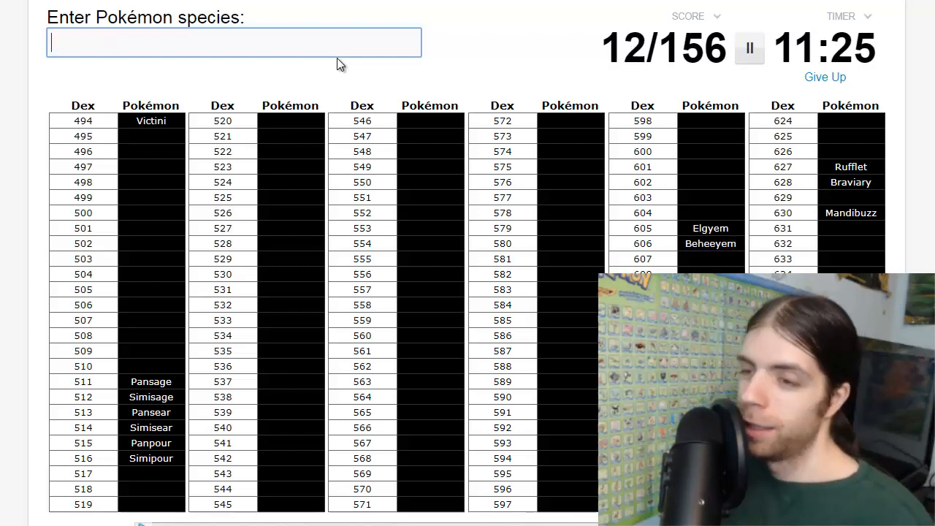
{"action": "type", "text": "ma"}
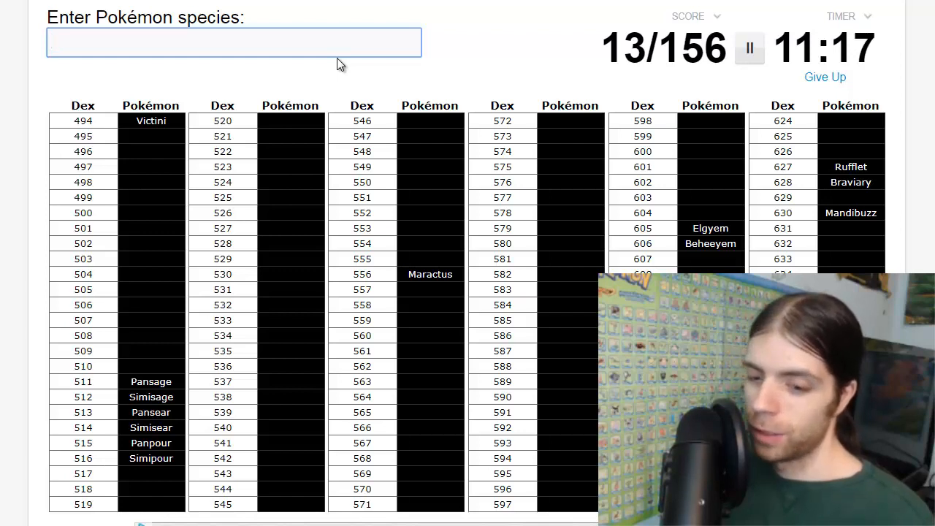
Name Ducklett and the Pidove line through Unfezant.
{"action": "type", "text": "s"}
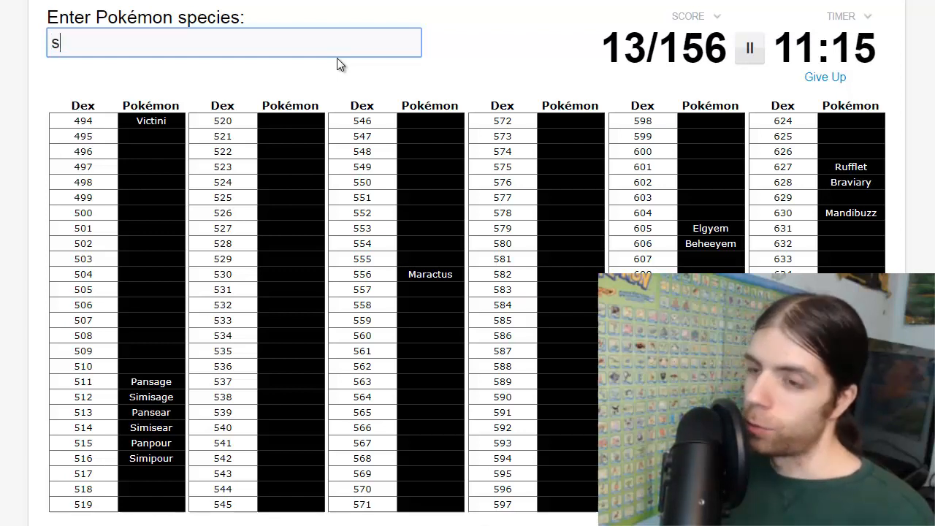
{"action": "type", "text": "duc"}
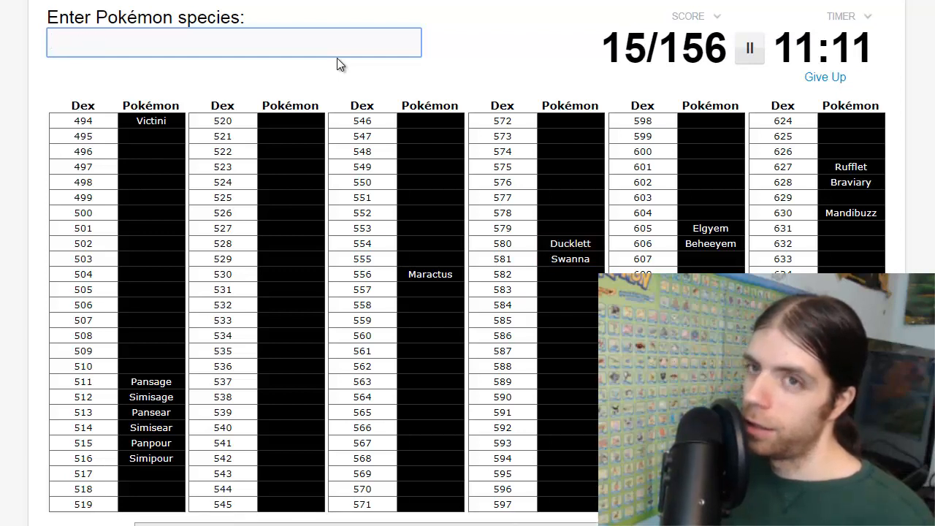
{"action": "type", "text": "pido"}
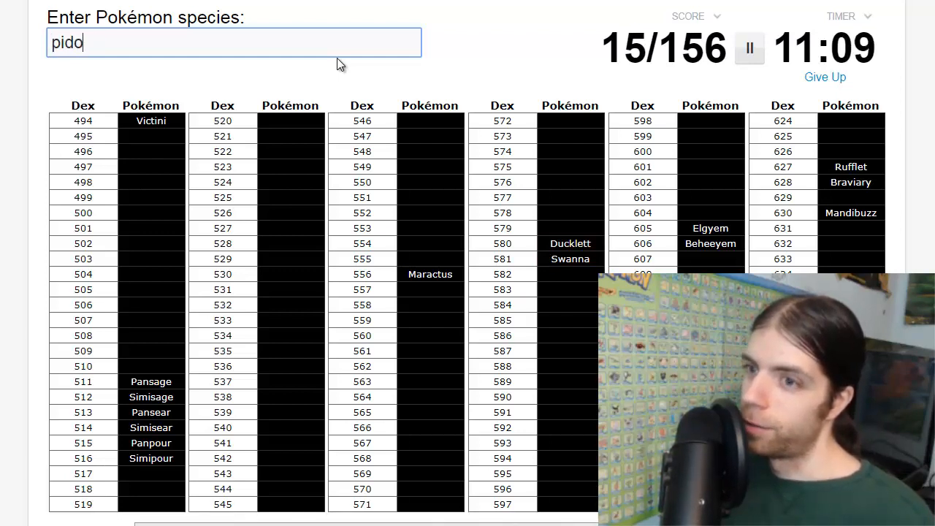
{"action": "type", "text": "un"}
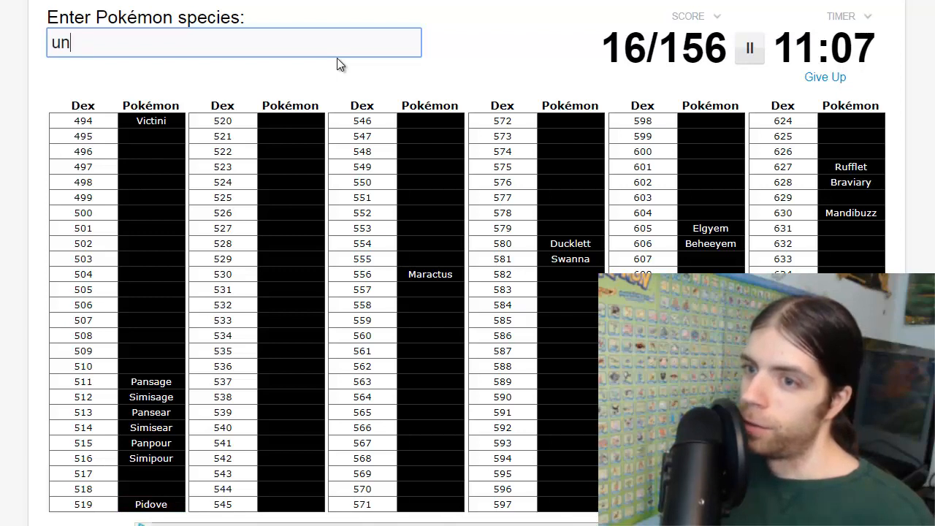
{"action": "type", "text": "unfezant"}
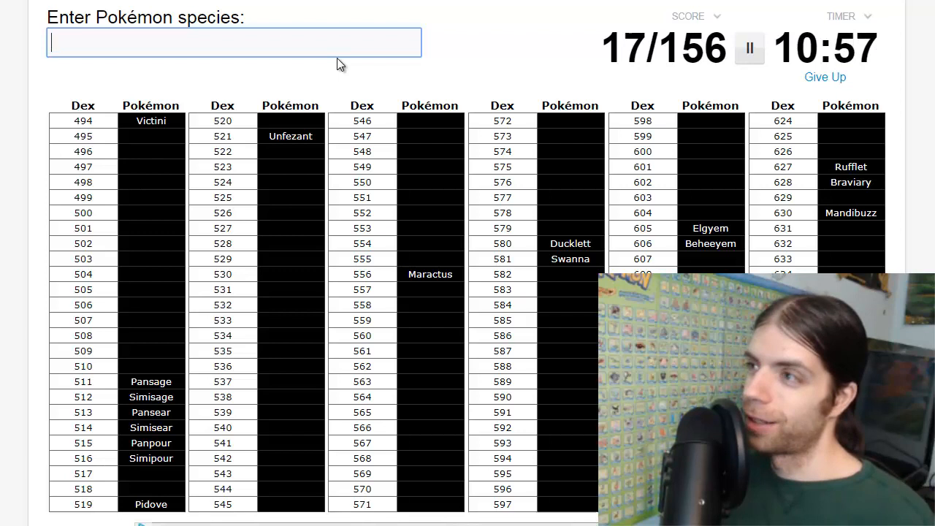
Name the starter families: Snivy, Servine, Tepig, Pignite, Emboar, Oshawott, Dewott, Samurott.
{"action": "type", "text": "servin"}
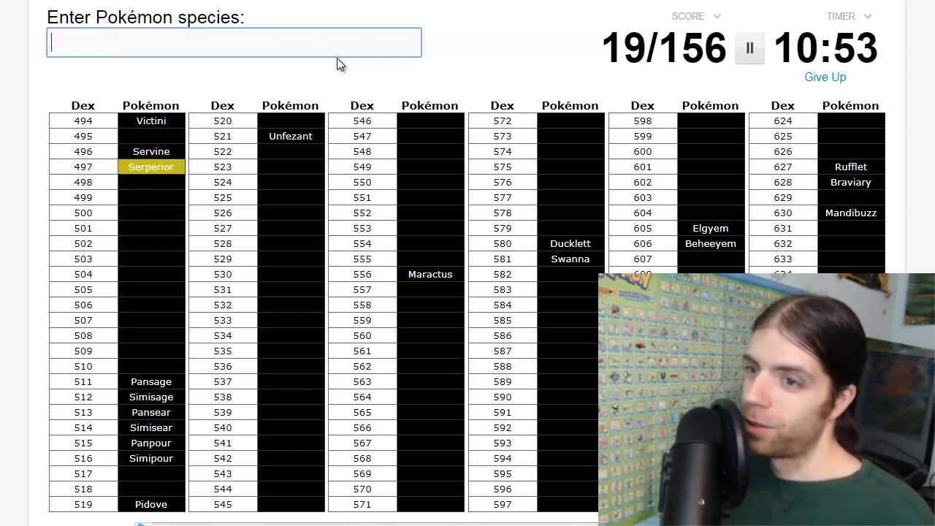
{"action": "type", "text": "Snivy"}
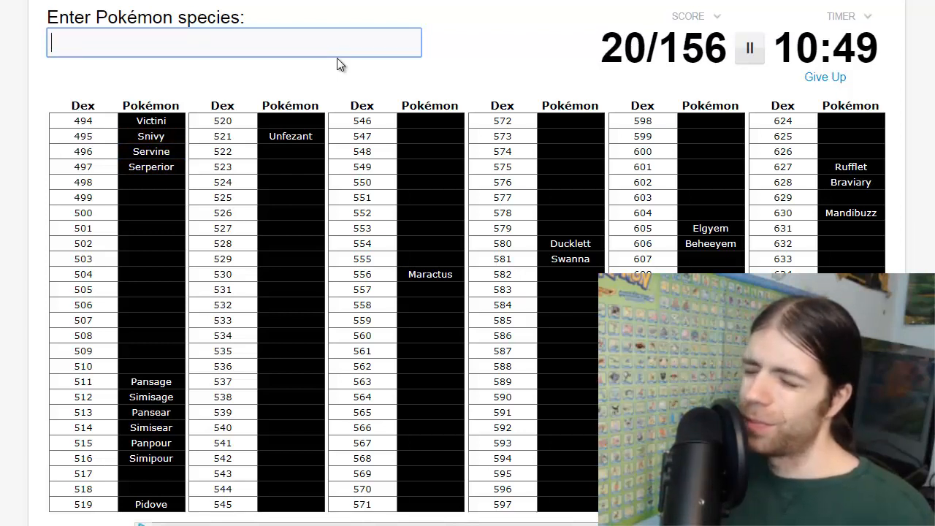
{"action": "type", "text": "Emboar"}
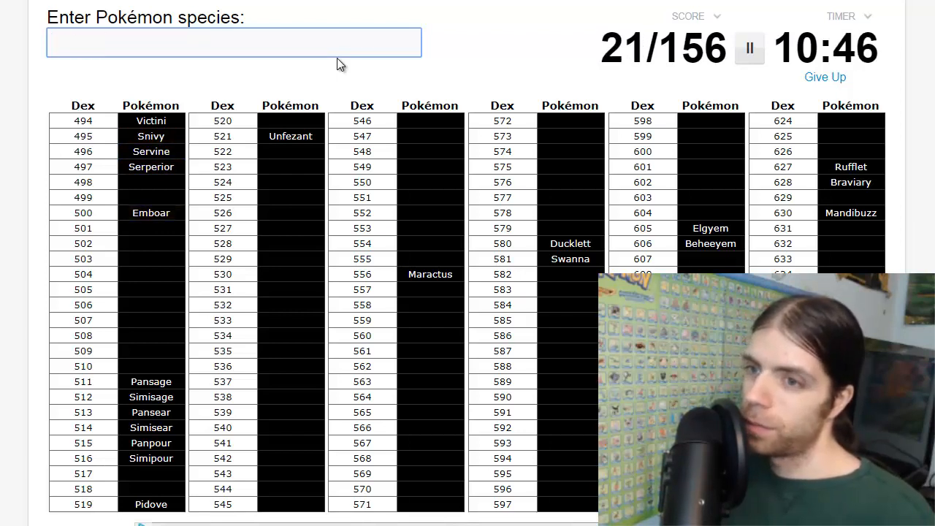
{"action": "type", "text": "tep"}
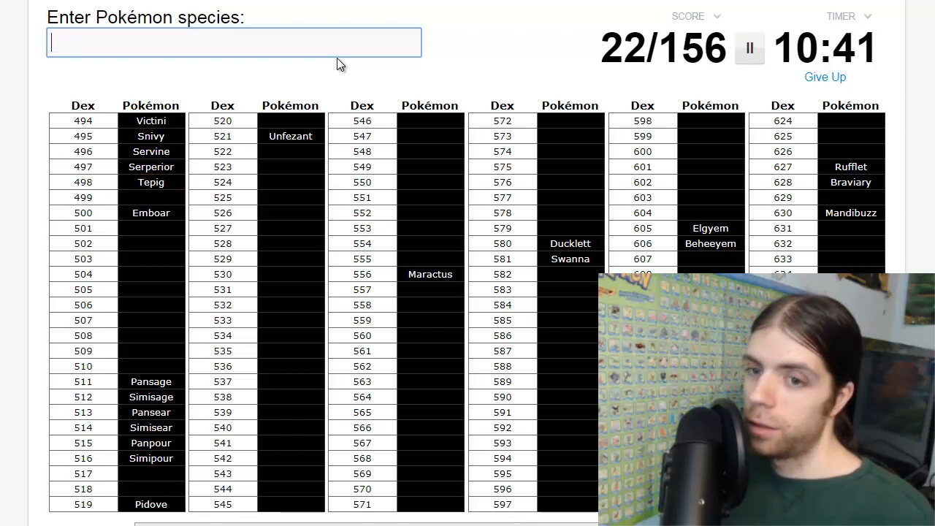
{"action": "type", "text": "sm"}
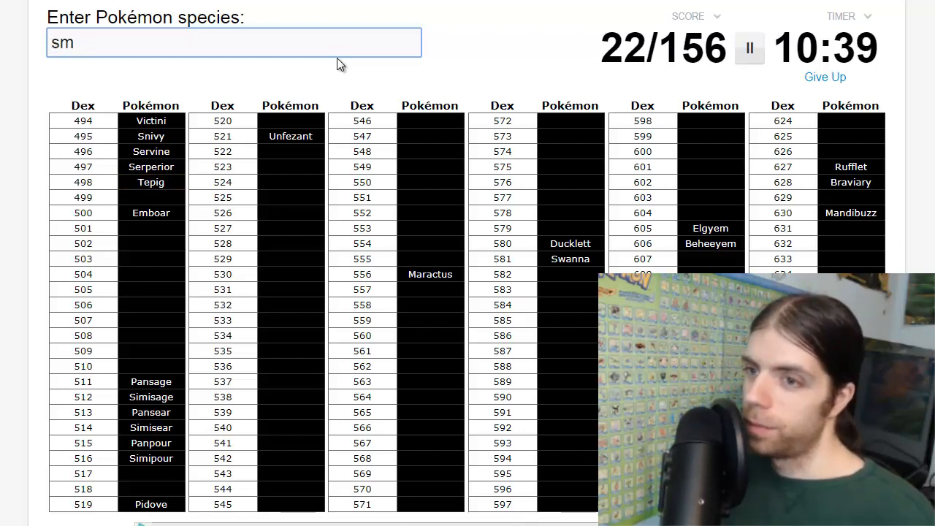
{"action": "type", "text": "amurot"}
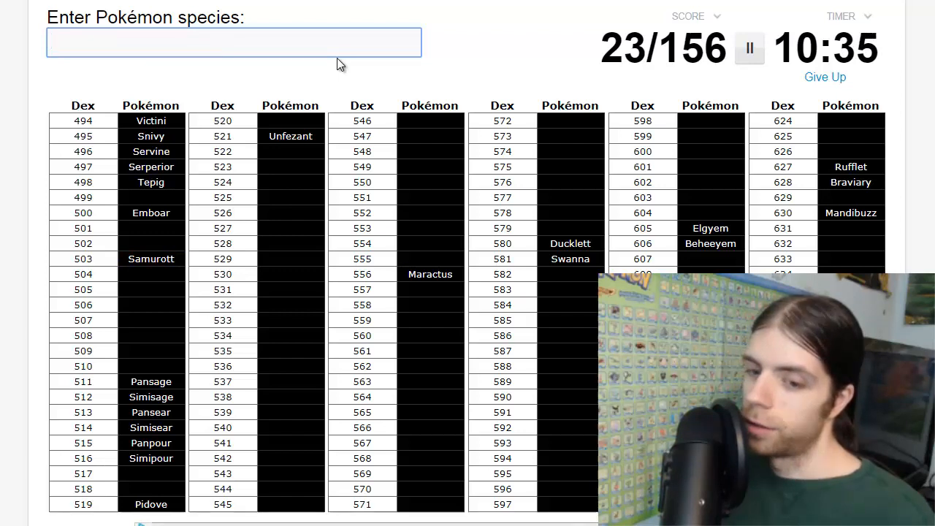
{"action": "type", "text": "Oshawott"}
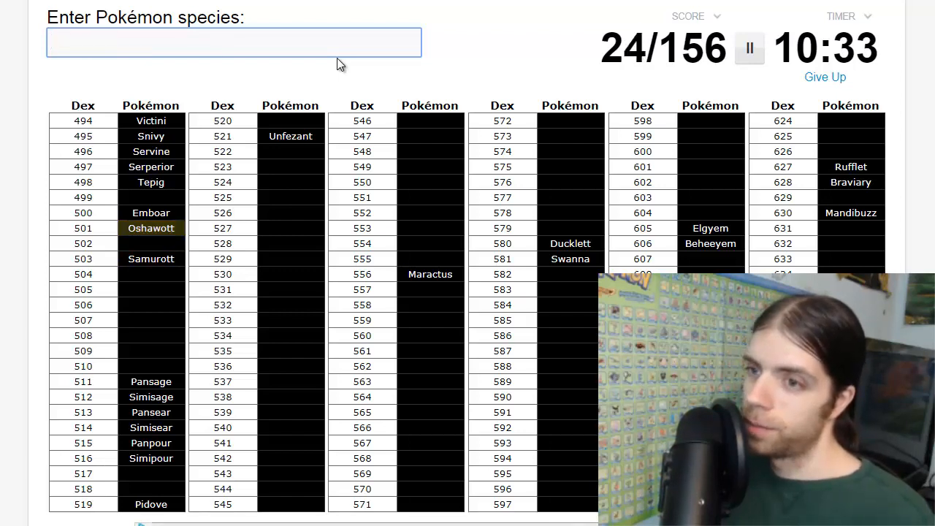
{"action": "type", "text": "dew"}
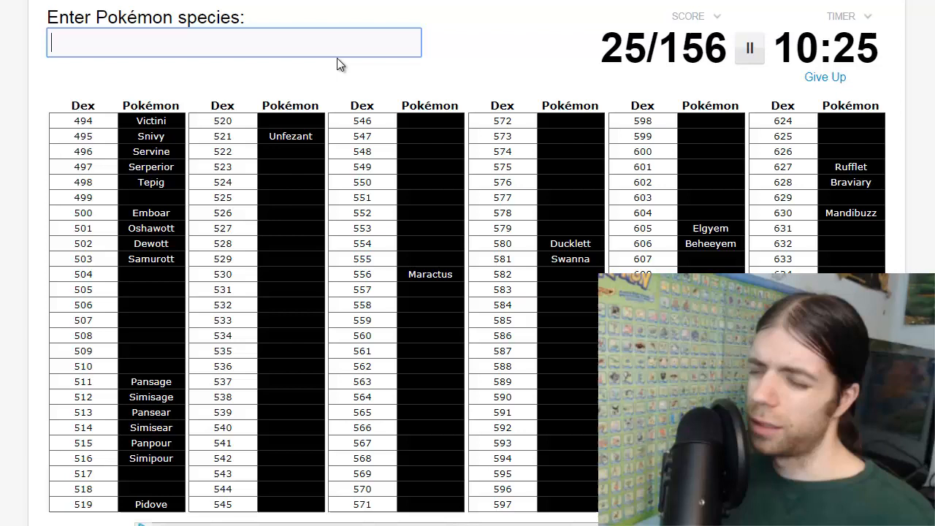
{"action": "type", "text": "Pignite"}
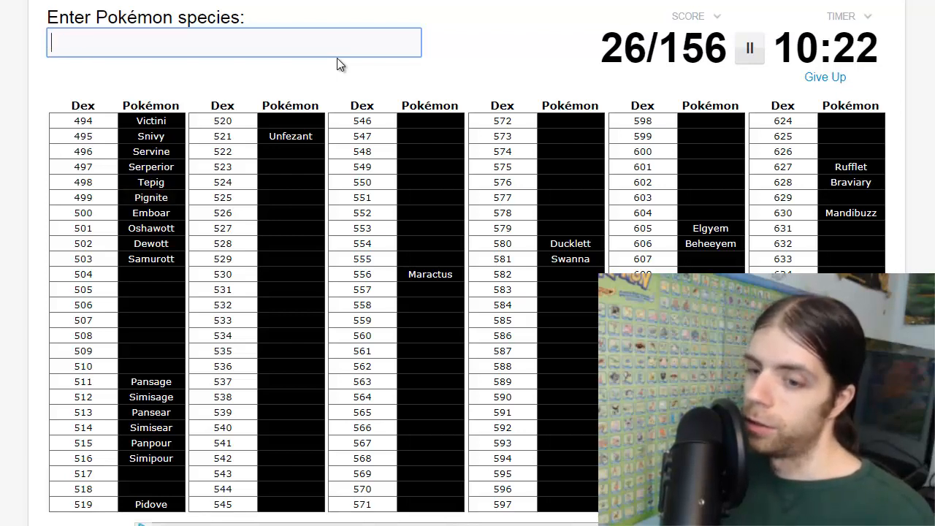
Name Darmanitan, Darumaka, Excadrill, Drilbur and Munna.
{"action": "type", "text": "darma"}
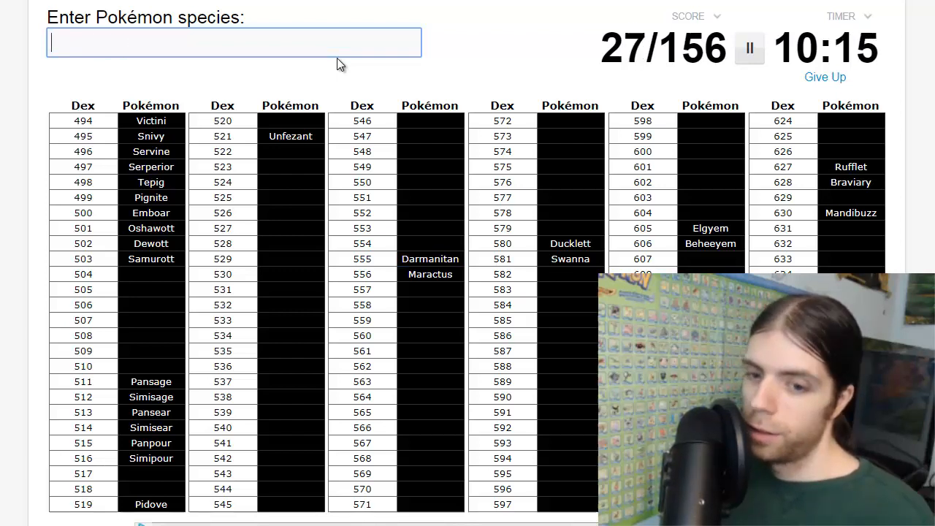
{"action": "type", "text": "daru"}
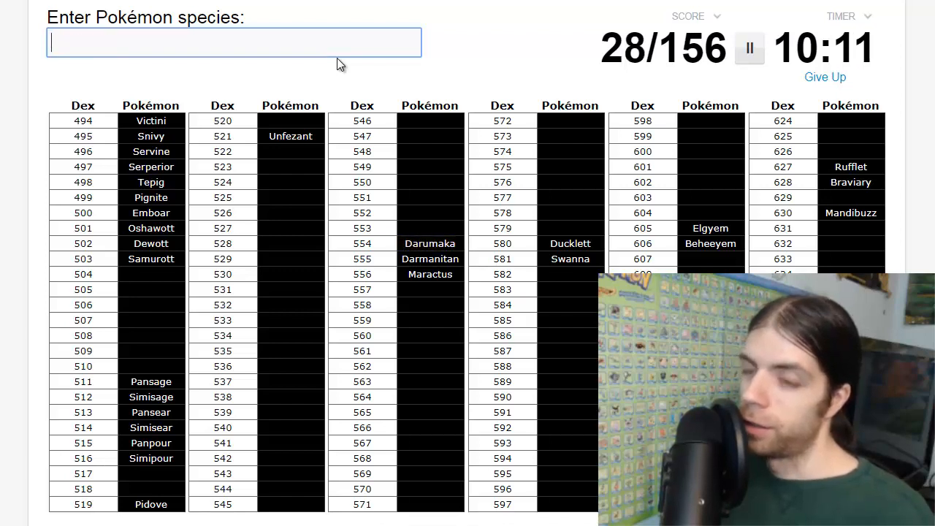
{"action": "type", "text": "Excadrill"}
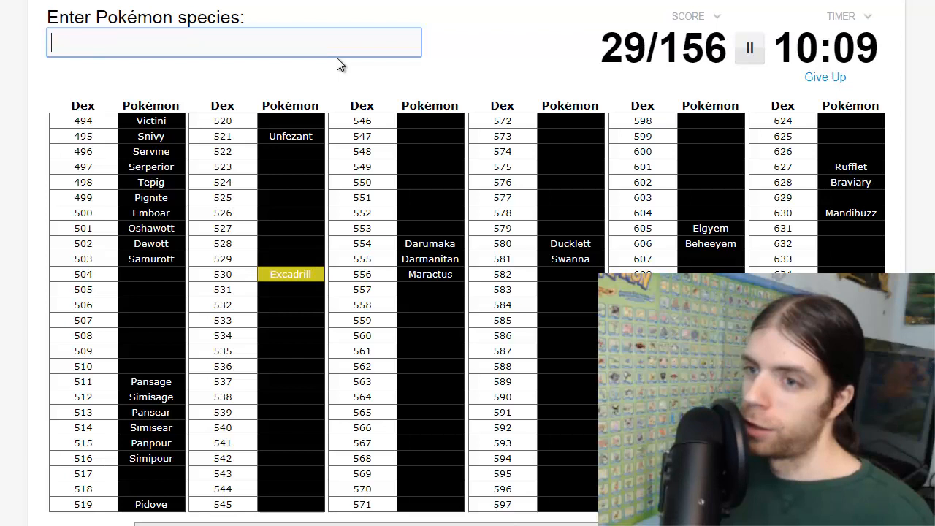
{"action": "type", "text": "drillbur"}
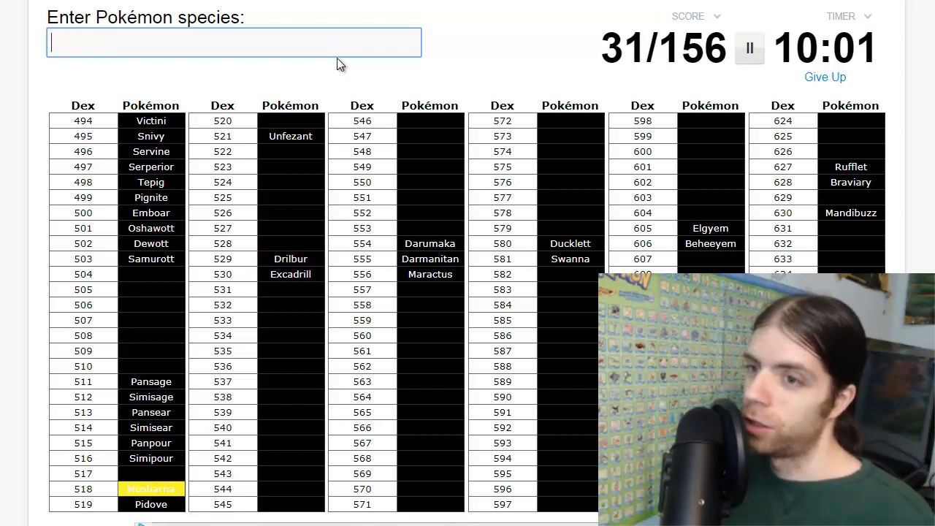
{"action": "type", "text": "mun"}
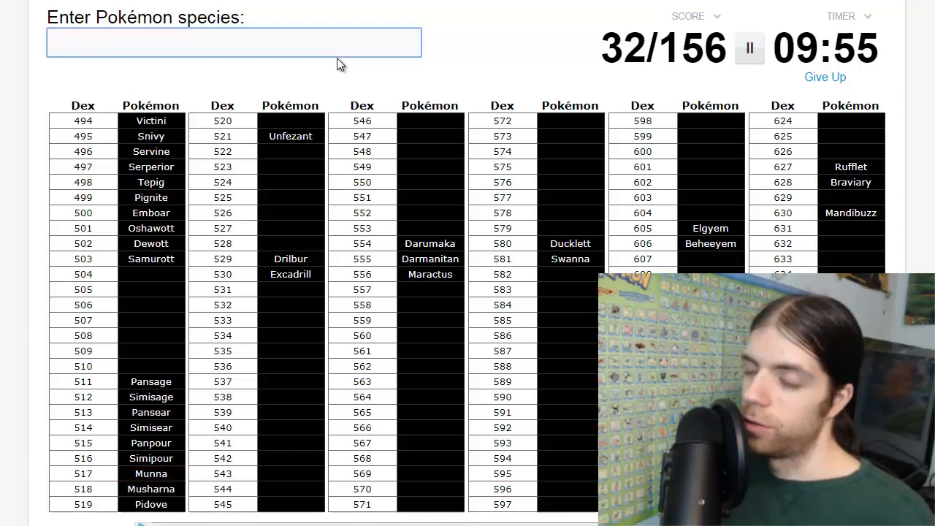
Name Hydreigon, Zweilous, Deino, Axew and Fraxure, retrying the misspelled Haxorus, reaching 38.
{"action": "type", "text": "hydrei"}
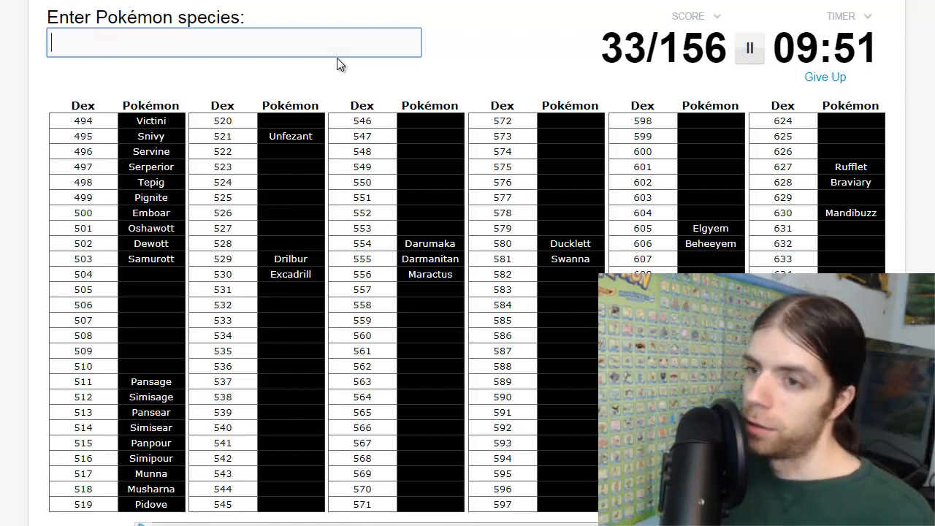
{"action": "type", "text": "zweil"}
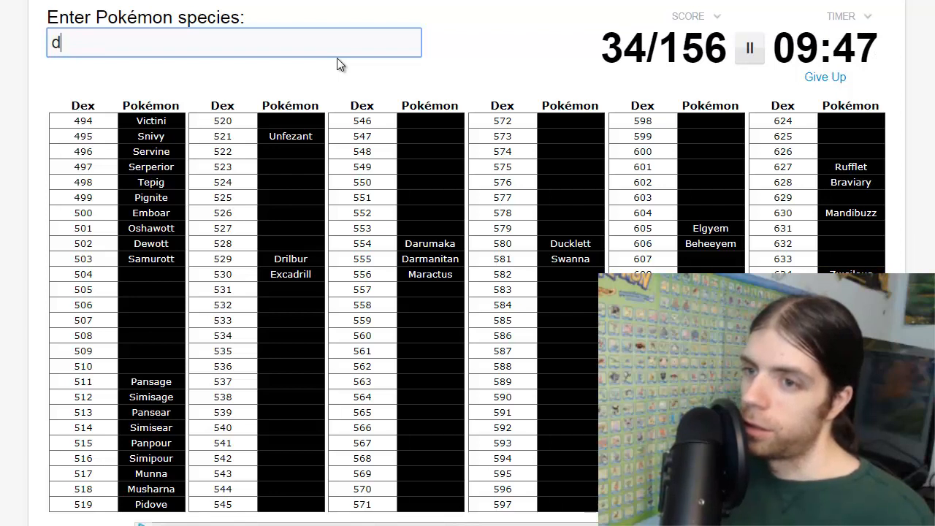
{"action": "type", "text": "eino"}
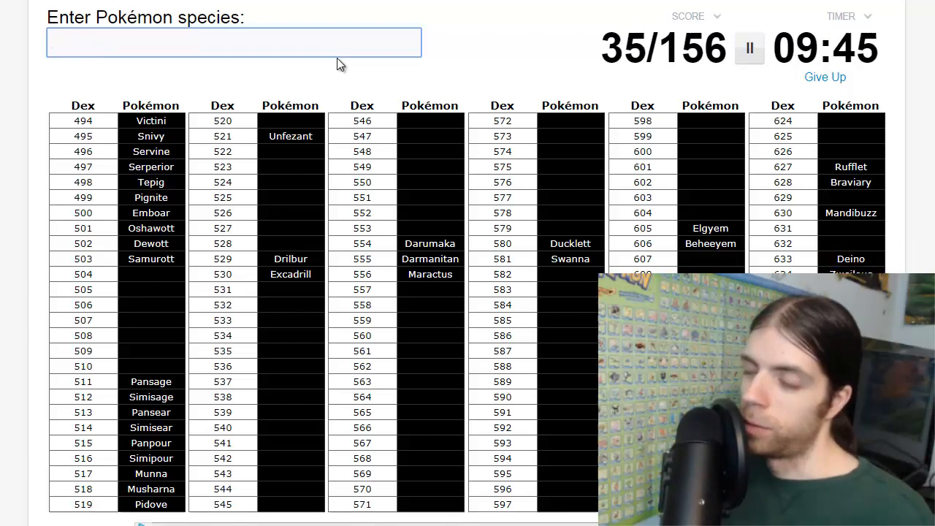
{"action": "type", "text": "haxour"}
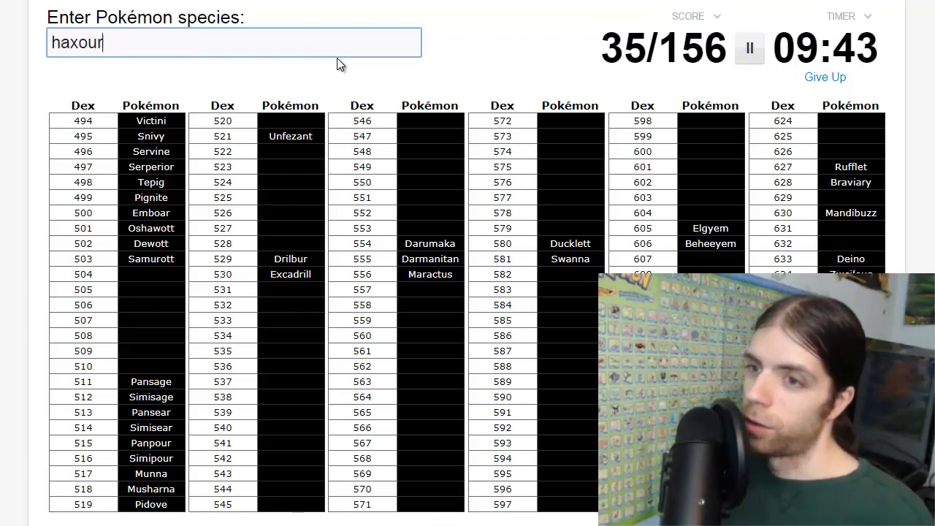
{"action": "key", "text": "BackSpace"}
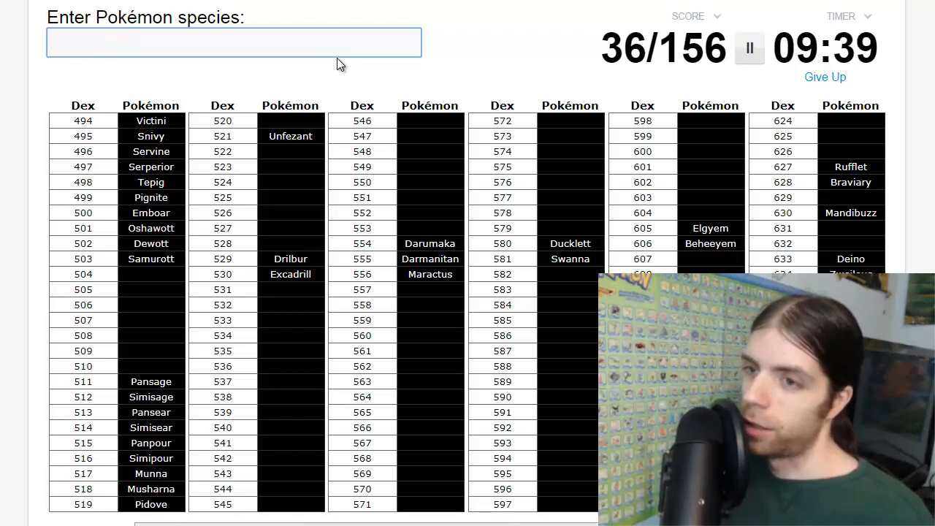
{"action": "type", "text": "ax"}
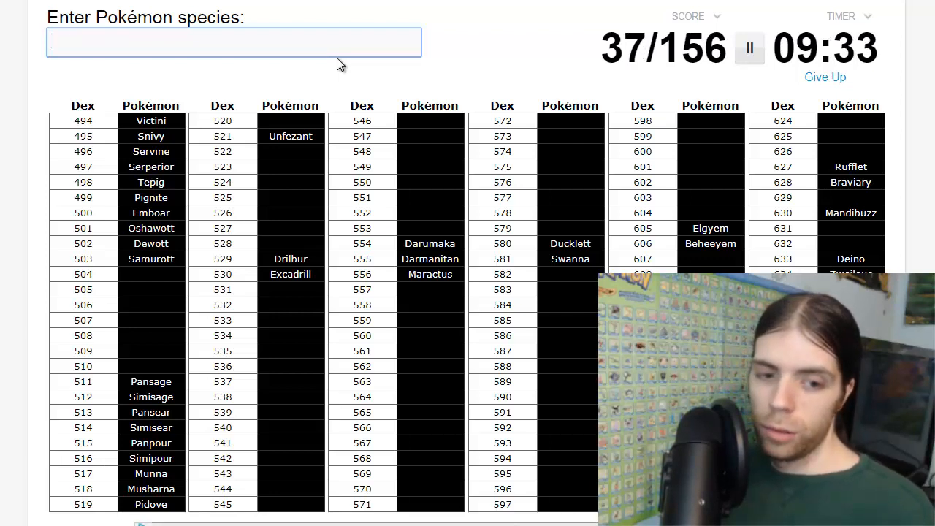
{"action": "type", "text": "fra"}
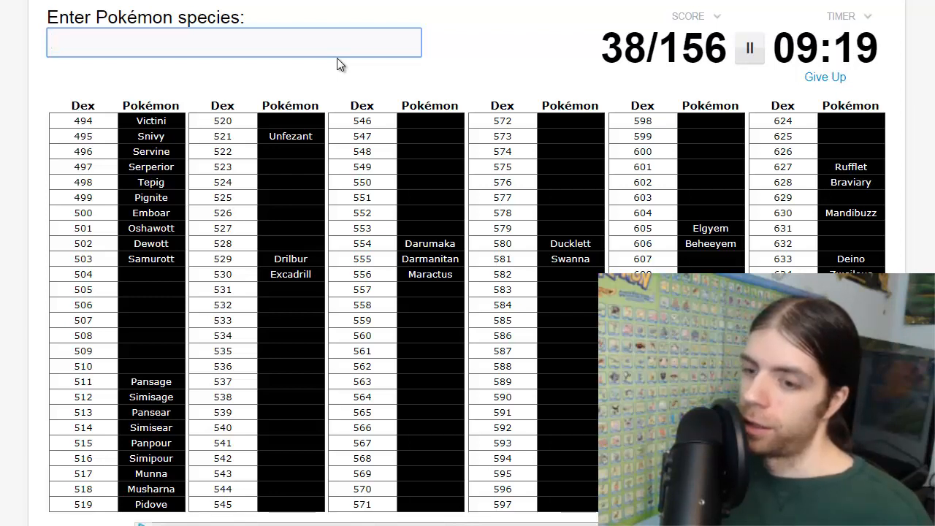
Name legendaries including Thundurus, Meloetta, Kyurem, Virizion, Cobalion and Zekrom, reaching 50 of 156.
{"action": "key", "text": "Enter"}
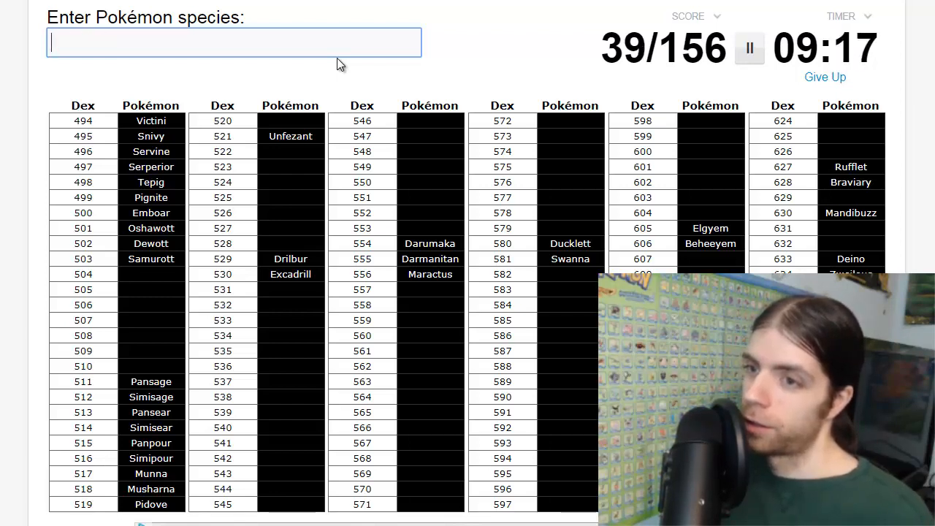
{"action": "type", "text": "t"}
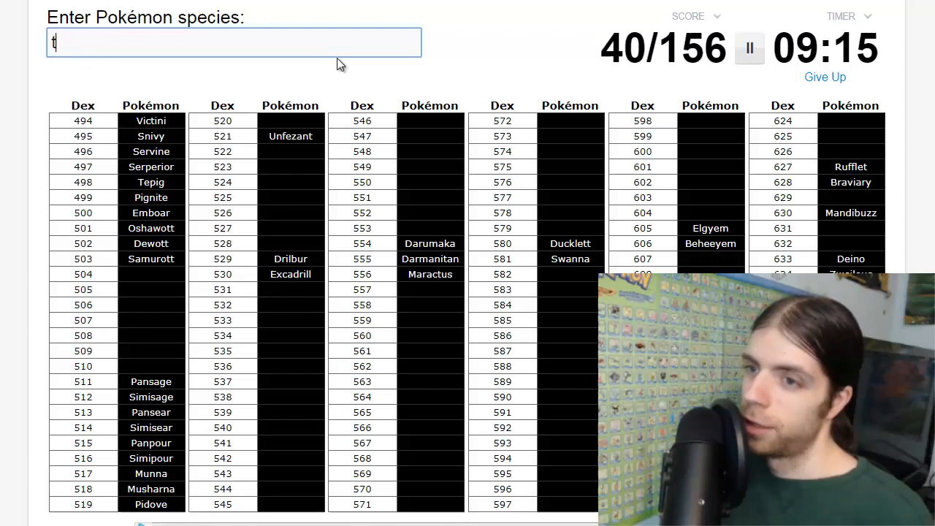
{"action": "type", "text": "hunduru"}
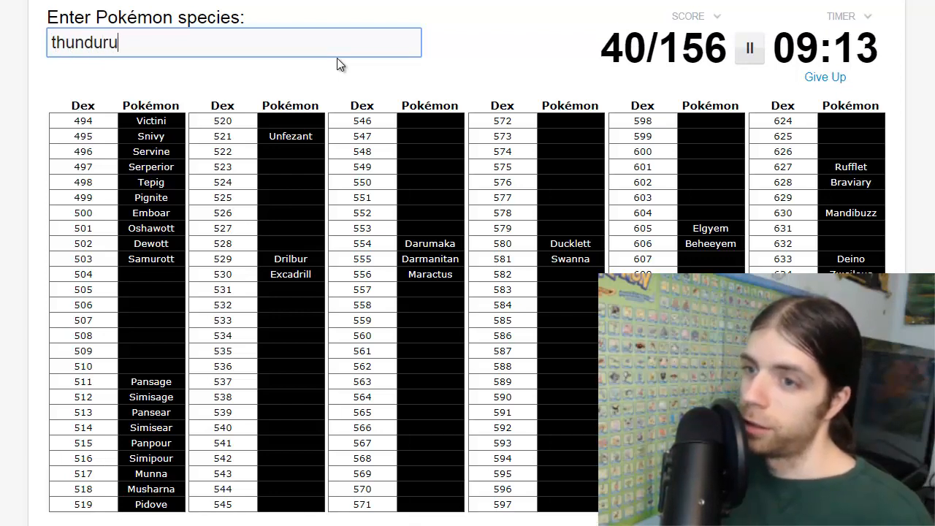
{"action": "type", "text": "k"}
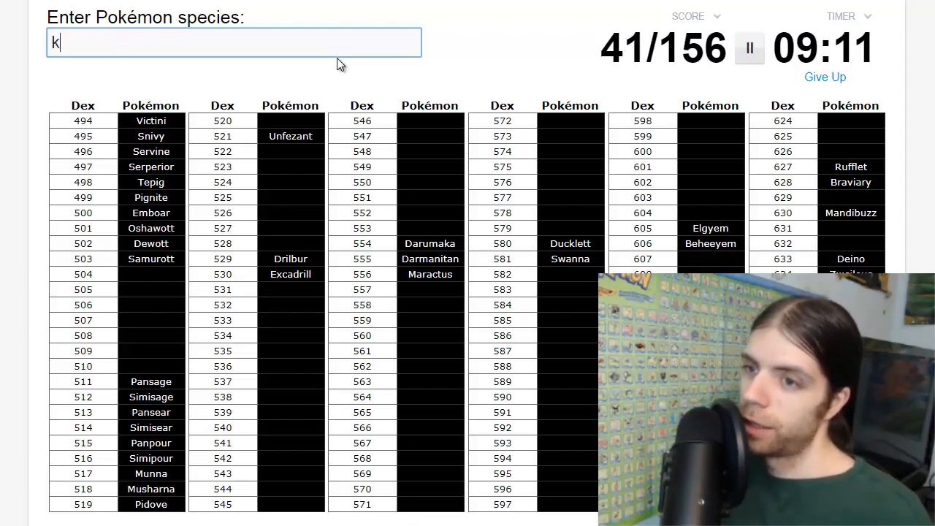
{"action": "type", "text": "mel"}
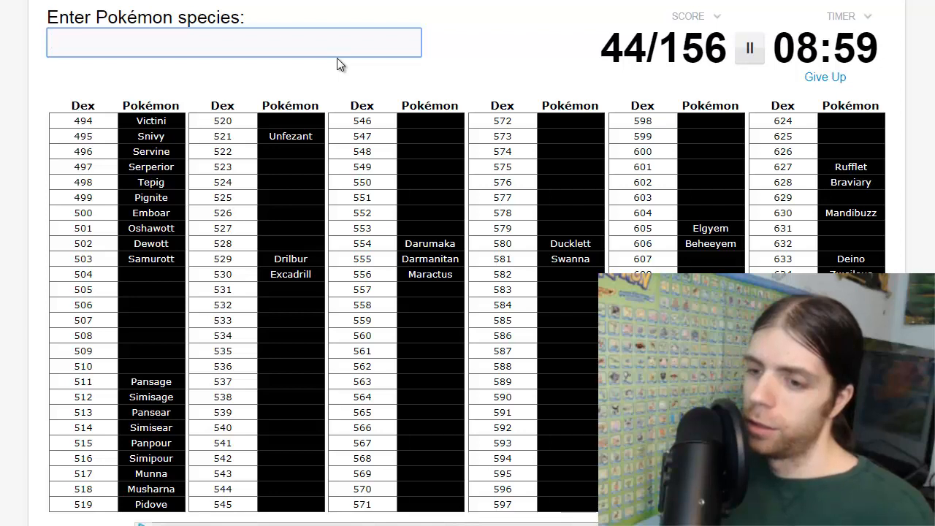
{"action": "type", "text": "kyur"}
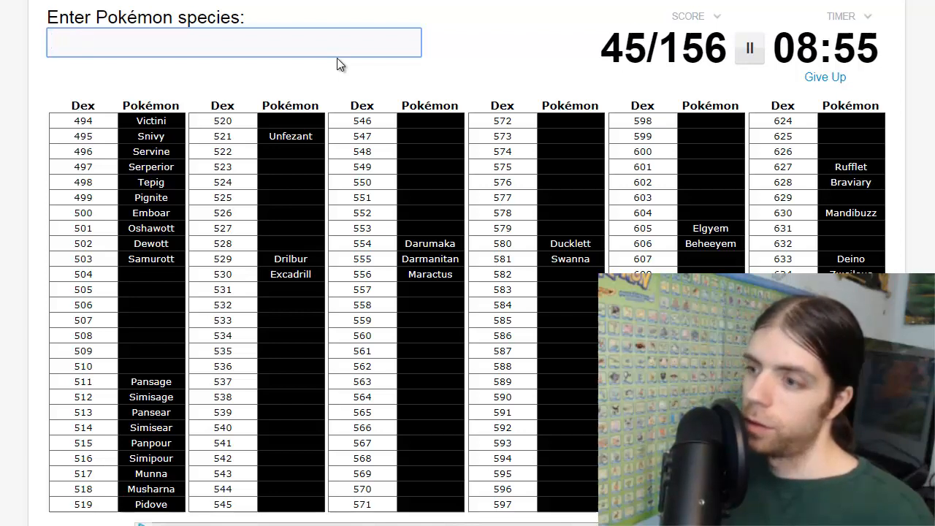
{"action": "type", "text": "t"}
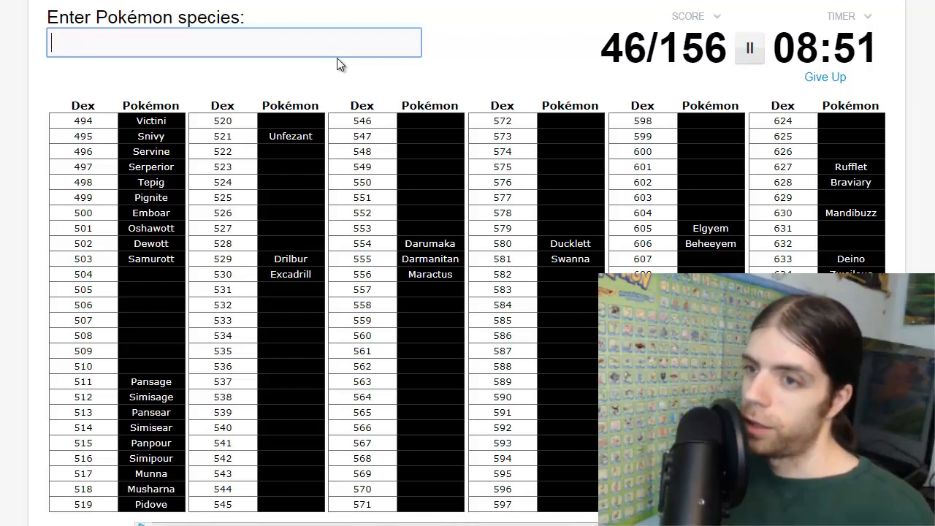
{"action": "type", "text": "virizio"}
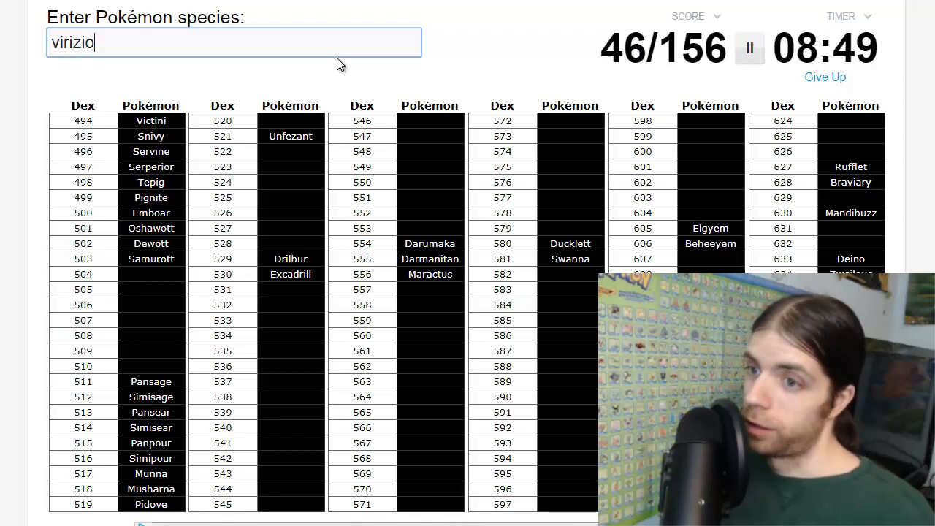
{"action": "type", "text": "co"}
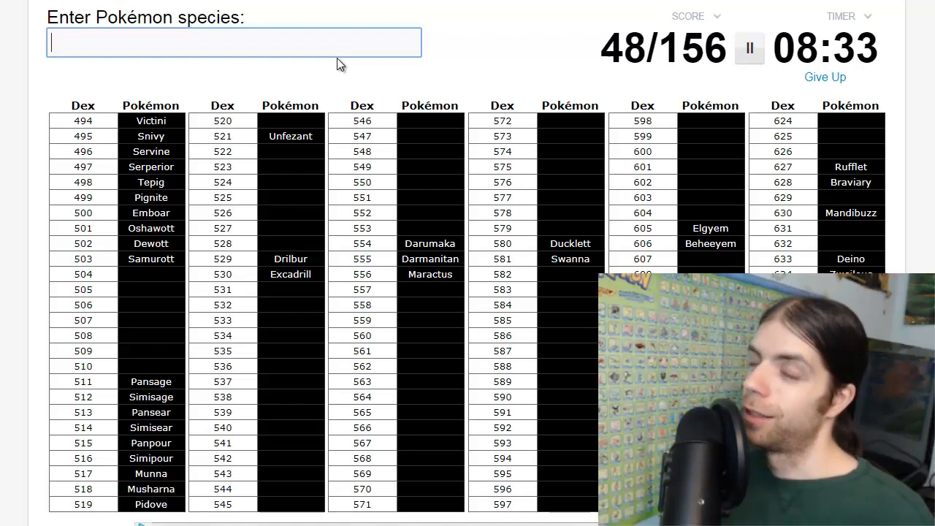
{"action": "type", "text": "zekr"}
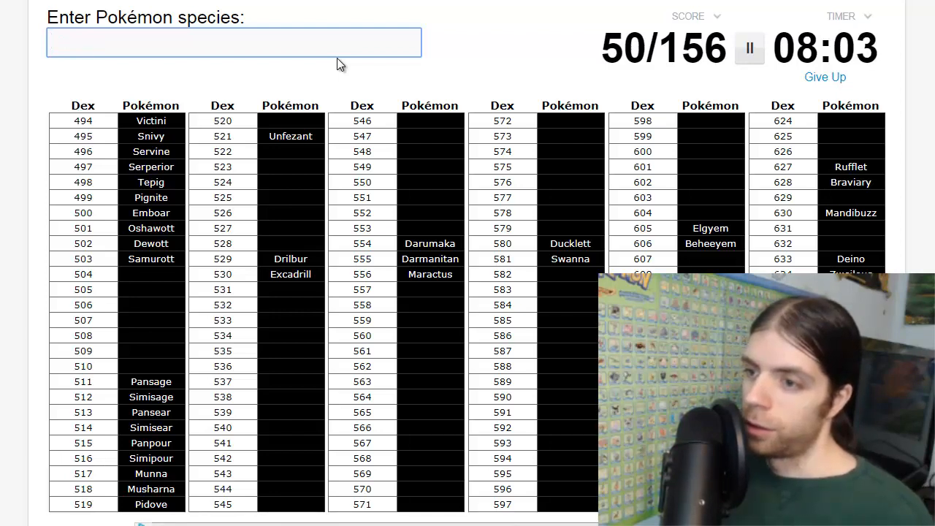
Get Krookodile and Sandile accepted.
{"action": "type", "text": "kor"}
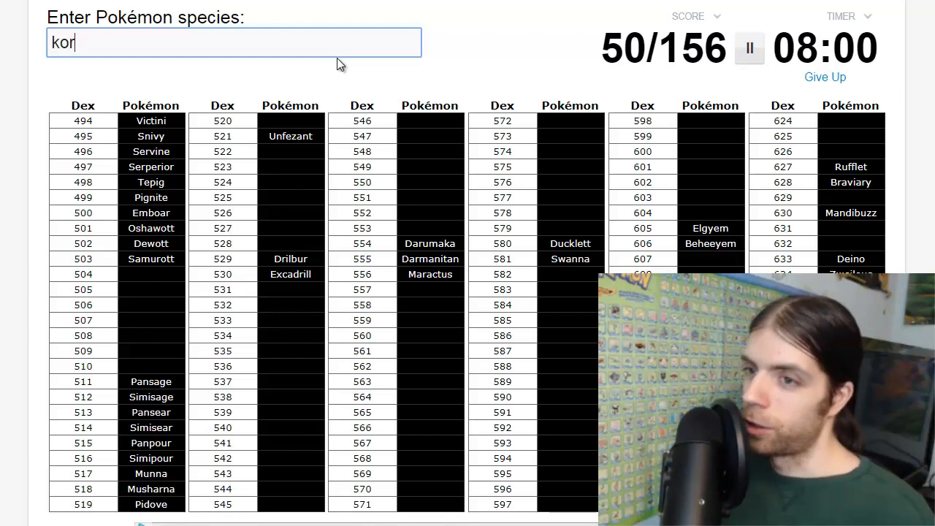
{"action": "type", "text": "rookidi"}
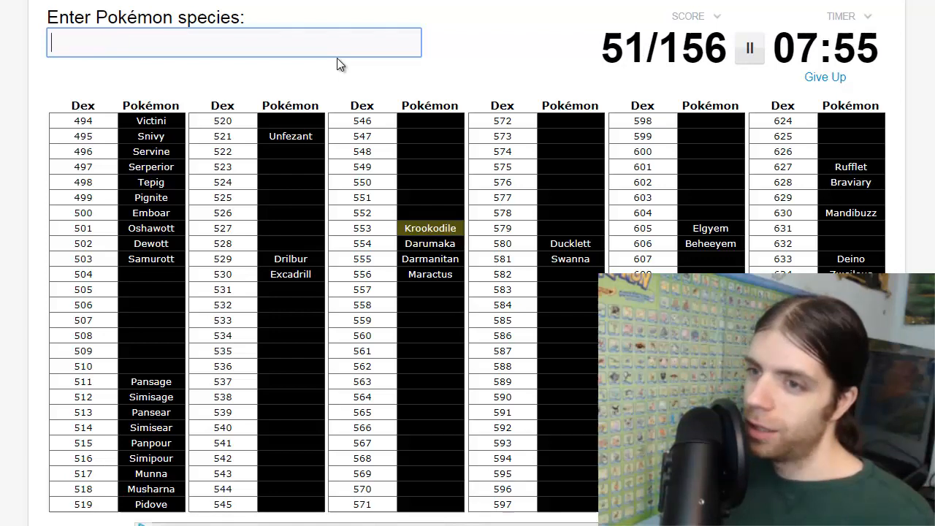
{"action": "type", "text": "san"}
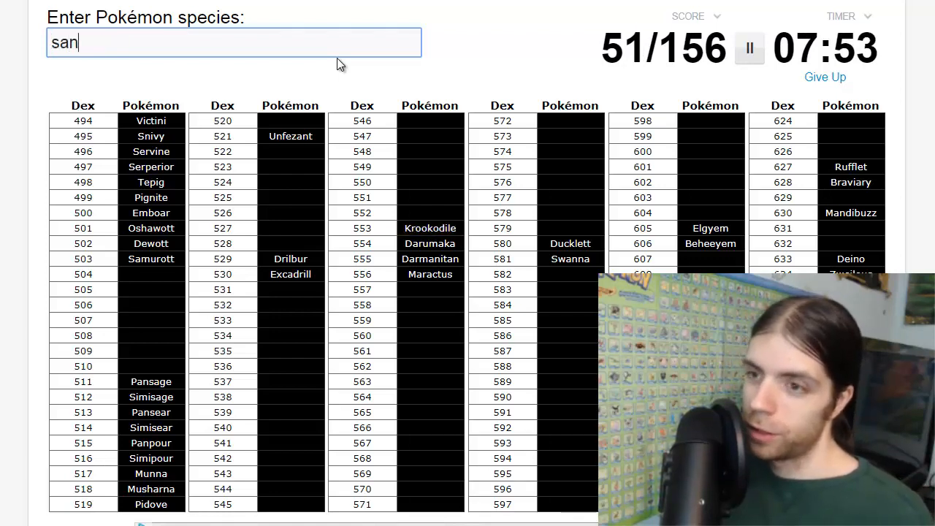
{"action": "type", "text": "sandile"}
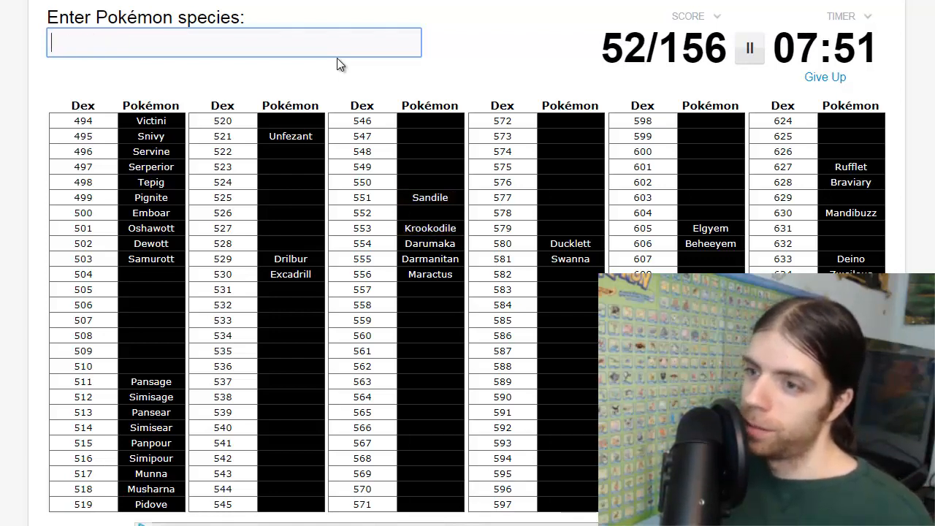
Fix the misspelled Krokorok until it is accepted, reaching 53 of 156.
{"action": "type", "text": "krockoro"}
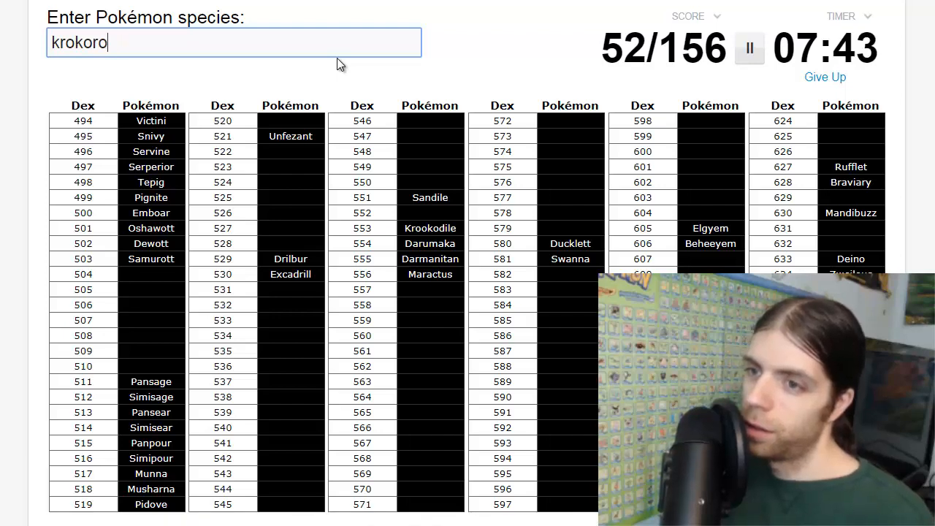
{"action": "key", "text": "Backspace"}
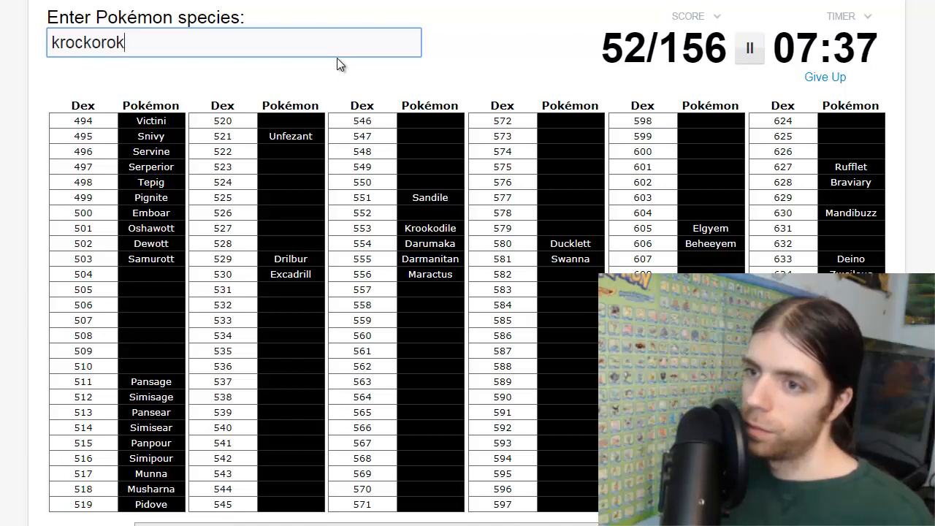
{"action": "key", "text": "Backspace"}
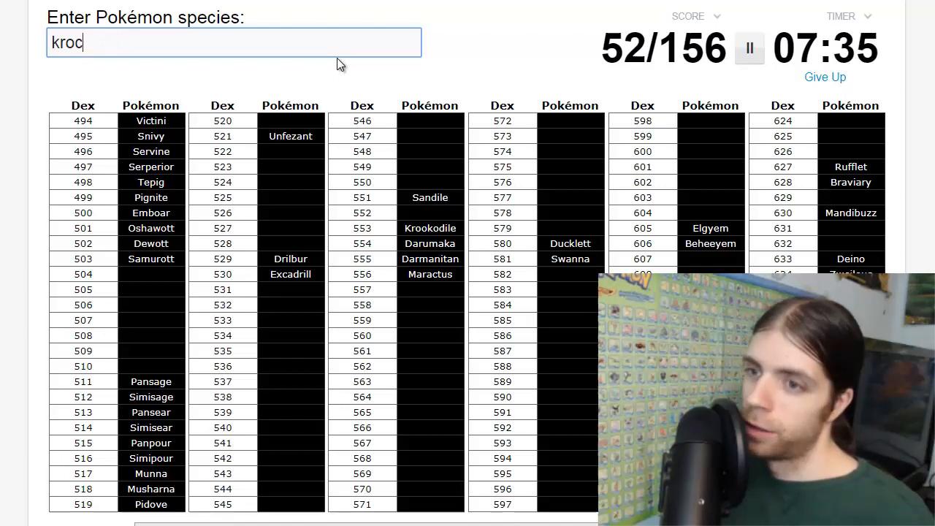
{"action": "type", "text": "orock"}
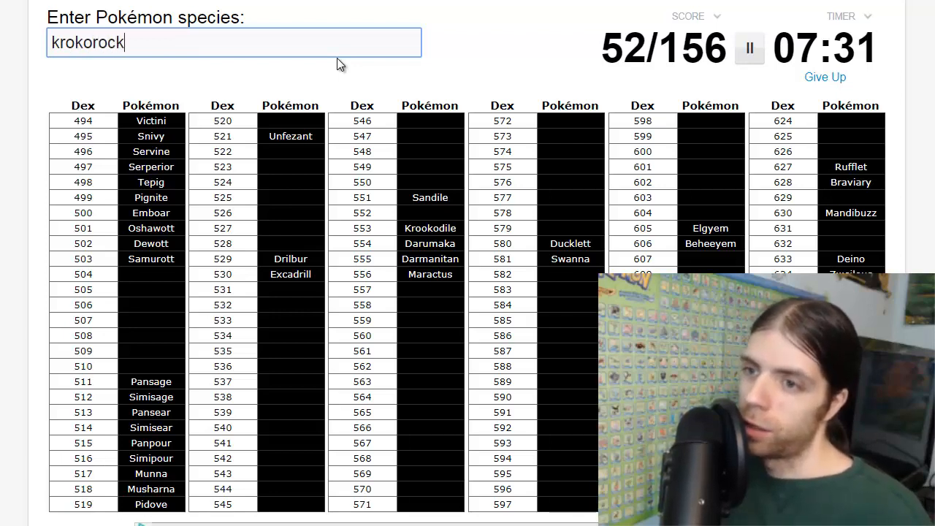
{"action": "key", "text": "Backspace"}
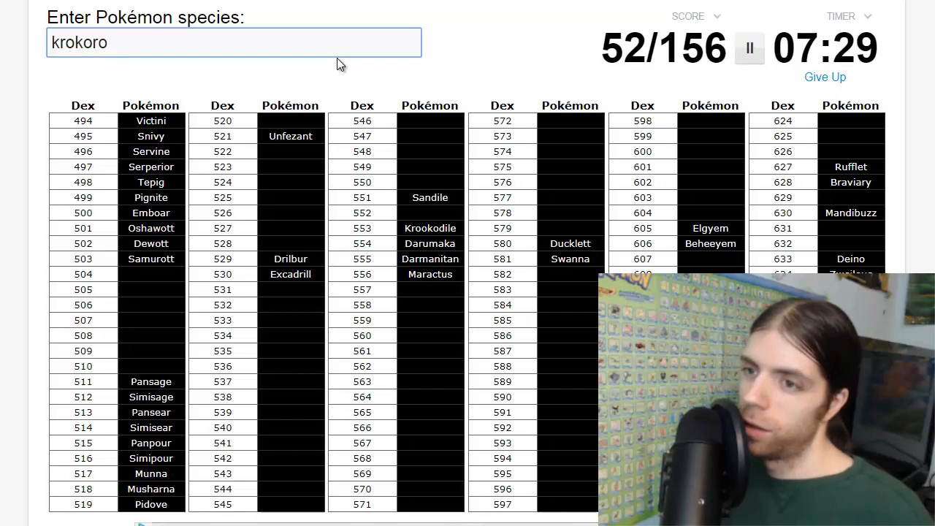
{"action": "key", "text": "Enter"}
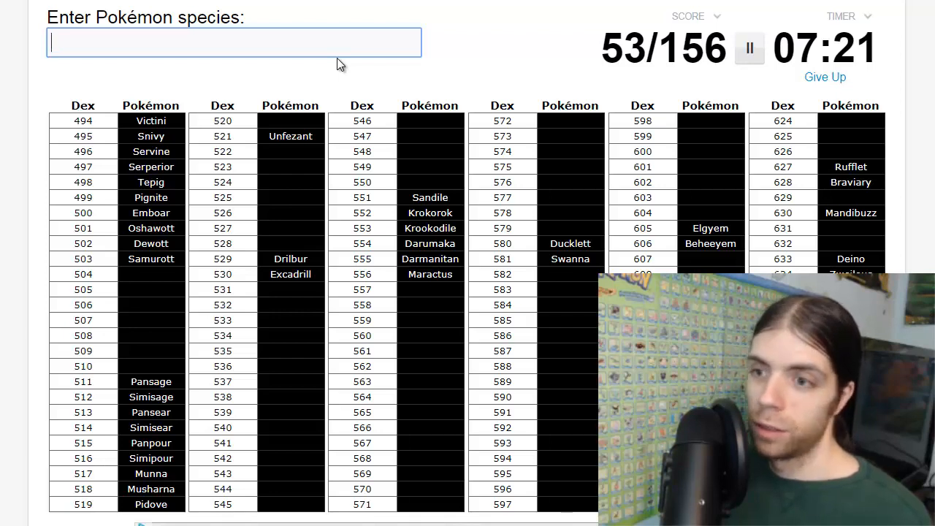
Name Patrat, Watchog, Lillipup, Stoutland, Herdier, Purrloin and Liepard.
{"action": "type", "text": "patra"}
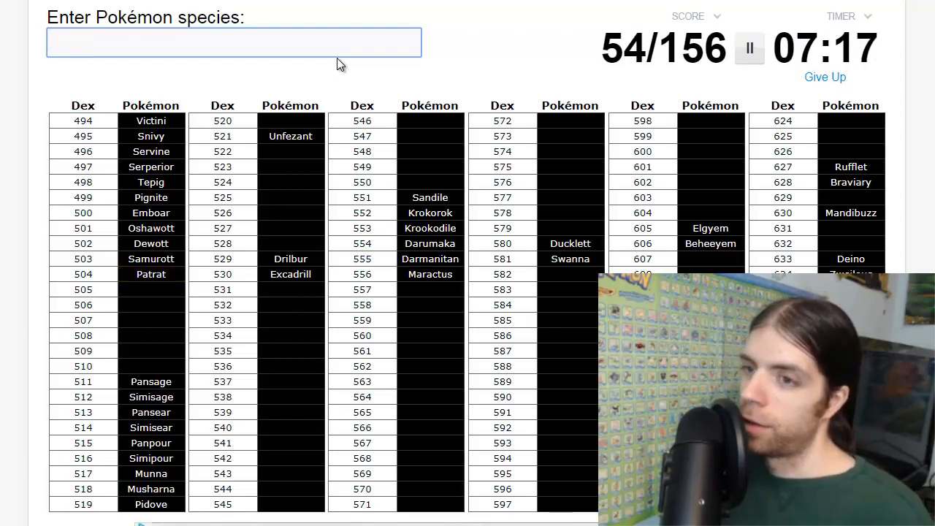
{"action": "type", "text": "watc"}
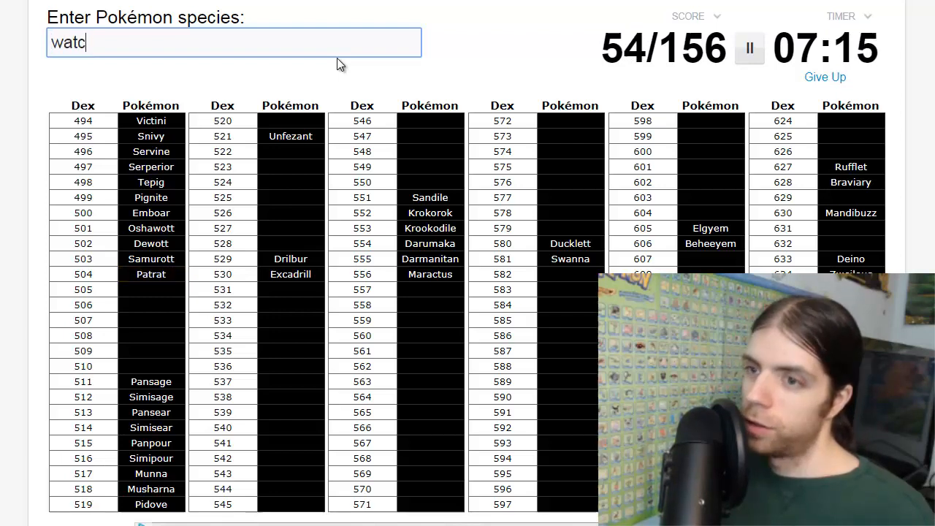
{"action": "type", "text": "h"}
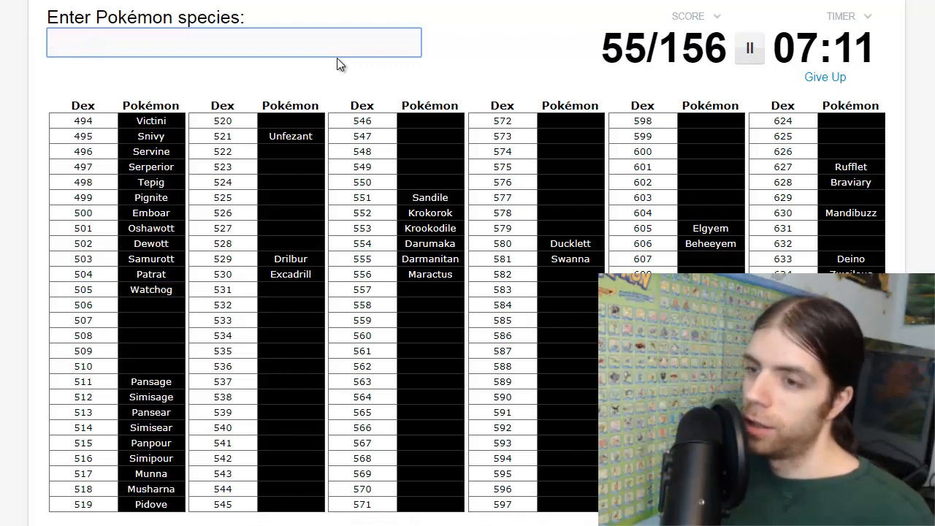
{"action": "type", "text": "lil"}
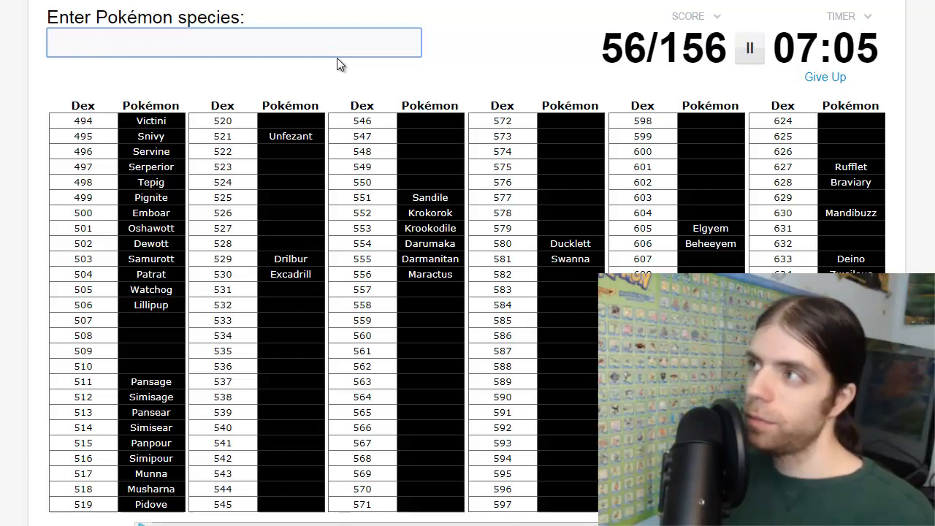
{"action": "type", "text": "stout"}
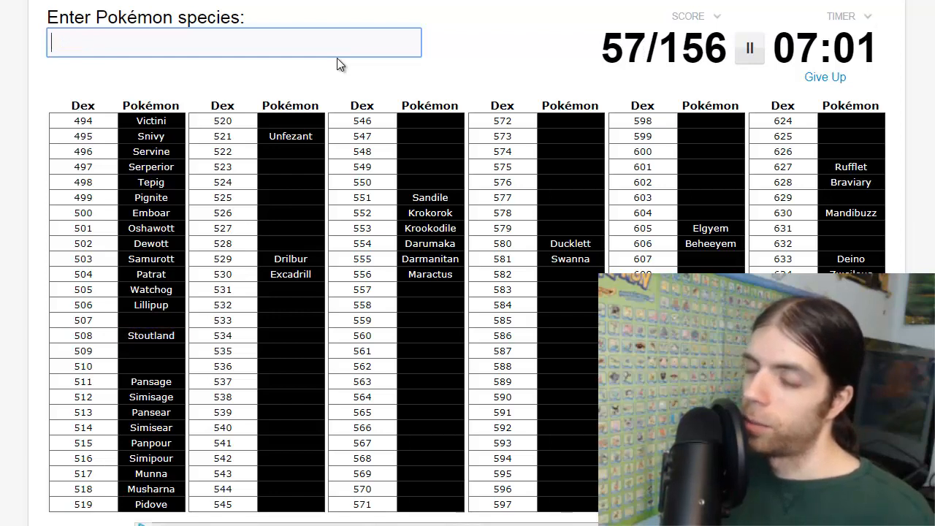
{"action": "type", "text": "Herdier"}
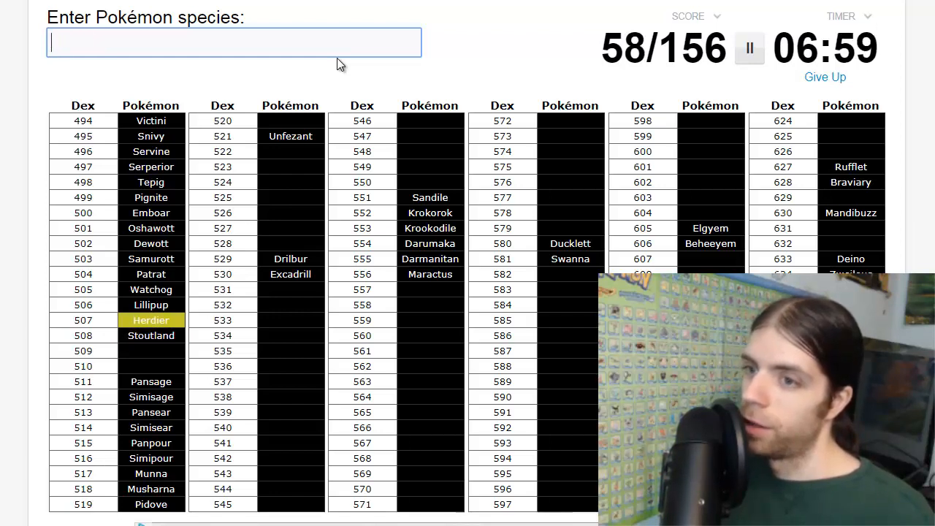
{"action": "type", "text": "purrloi"}
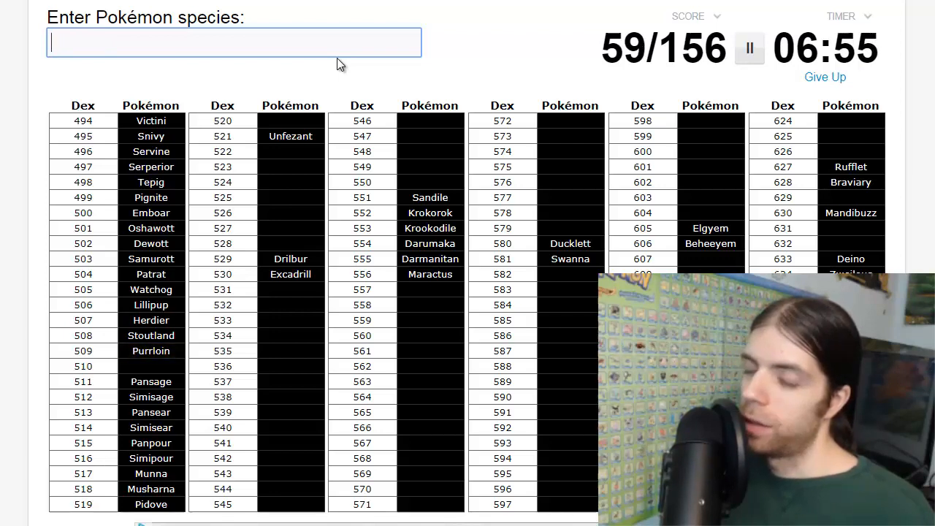
{"action": "type", "text": "Liepard"}
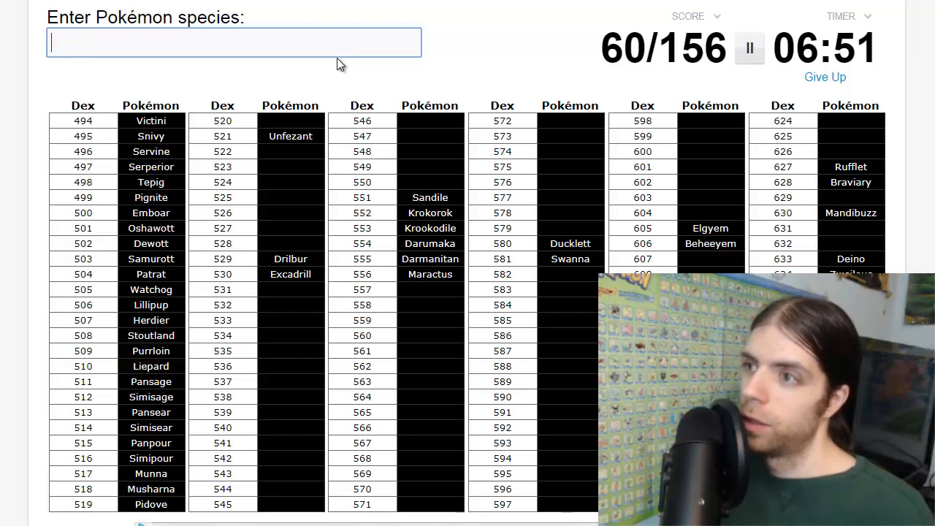
Name Seismitoad and Tympole.
{"action": "type", "text": "sei"}
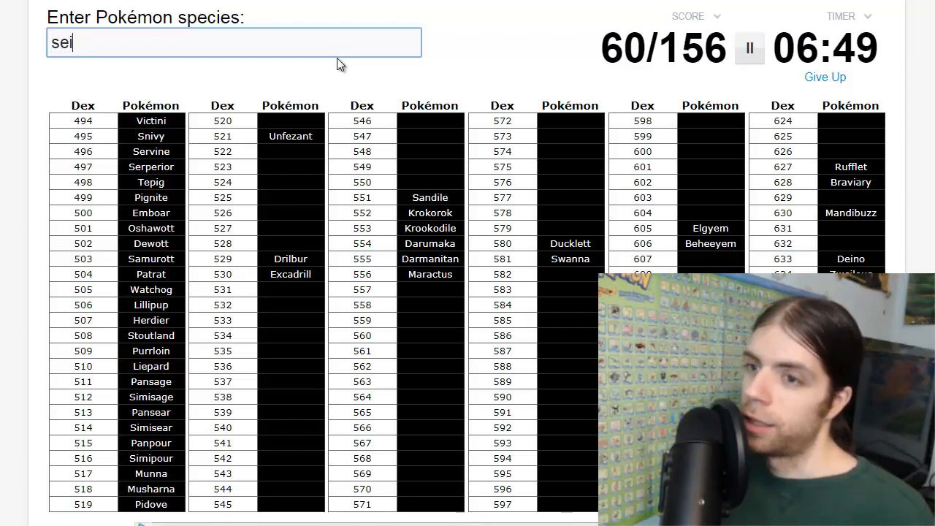
{"action": "type", "text": "seismitoad"}
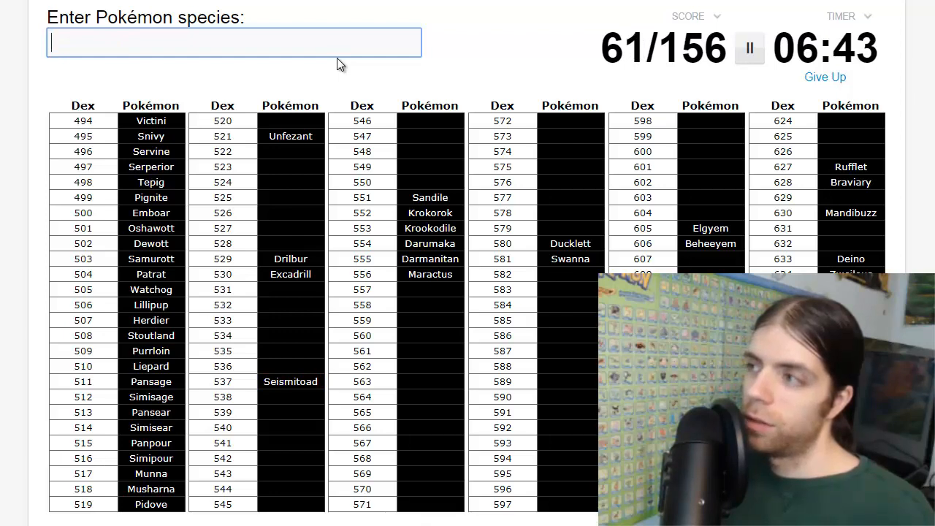
{"action": "type", "text": "tympo"}
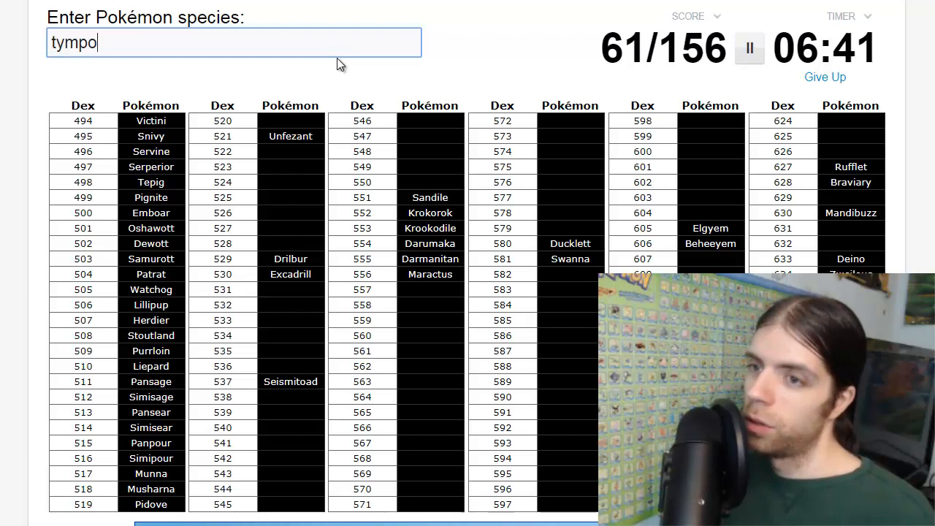
{"action": "type", "text": "tympole"}
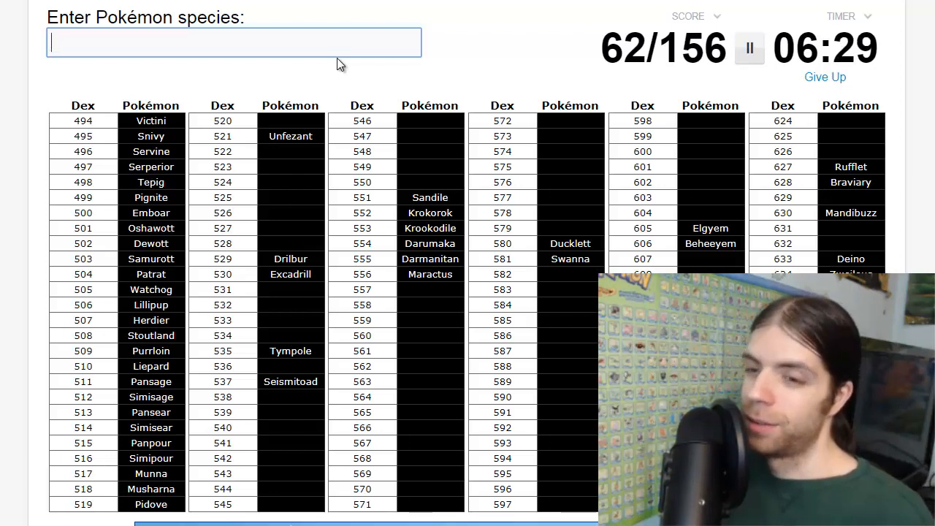
Name Dwebble, Carracosta, Archen, Archeops, Zoroark and Zorua, reaching 68 of 156.
{"action": "type", "text": "d"}
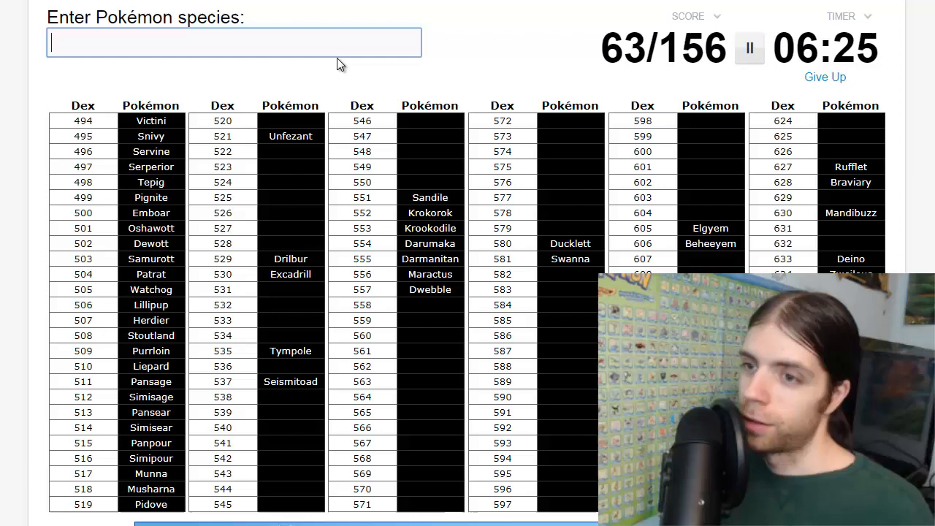
{"action": "type", "text": "cara"}
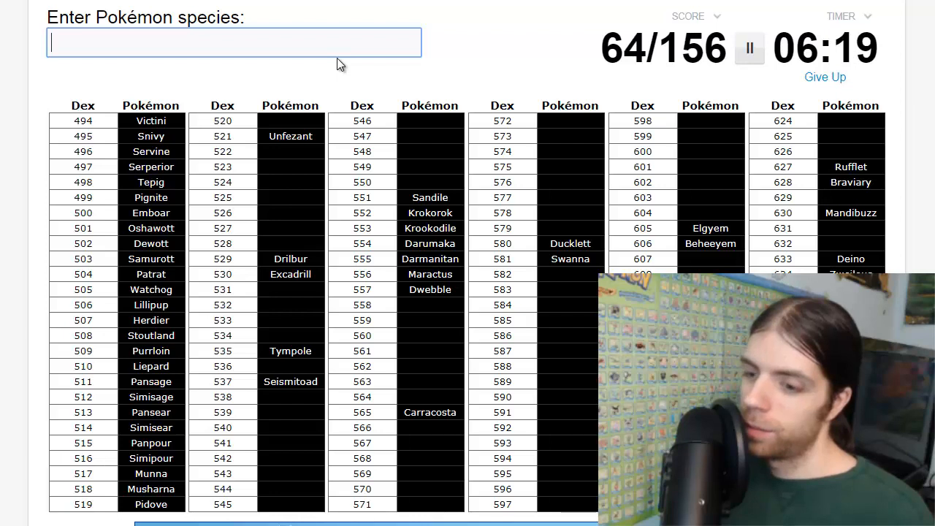
{"action": "type", "text": "a"}
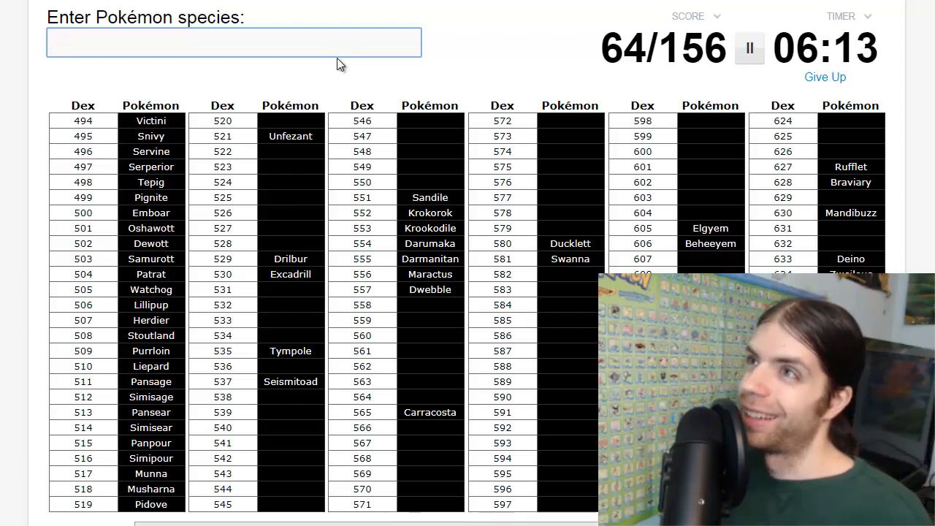
{"action": "type", "text": "archeo"}
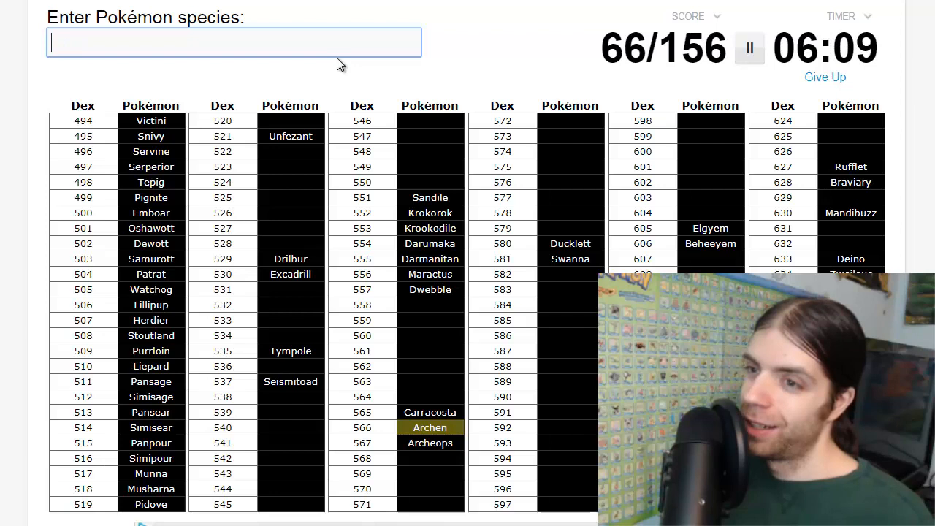
{"action": "type", "text": "a"}
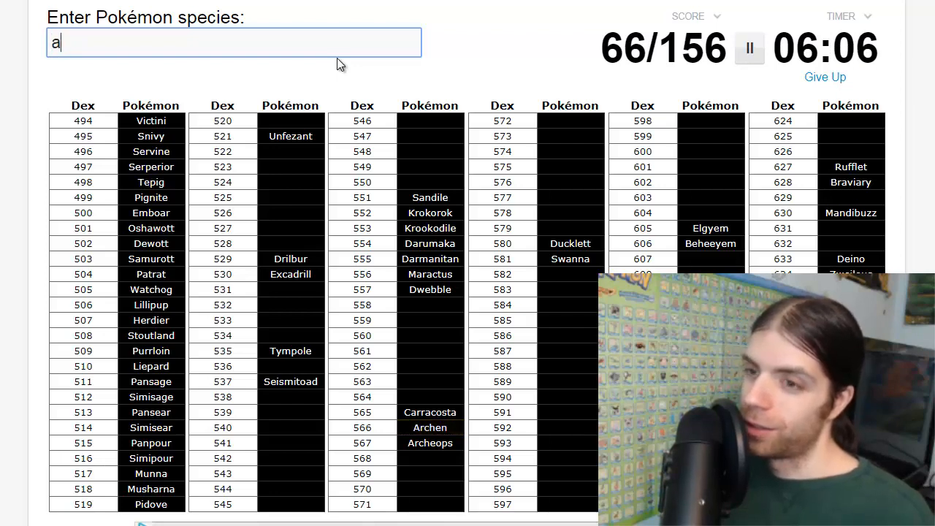
{"action": "type", "text": "Zoroark"}
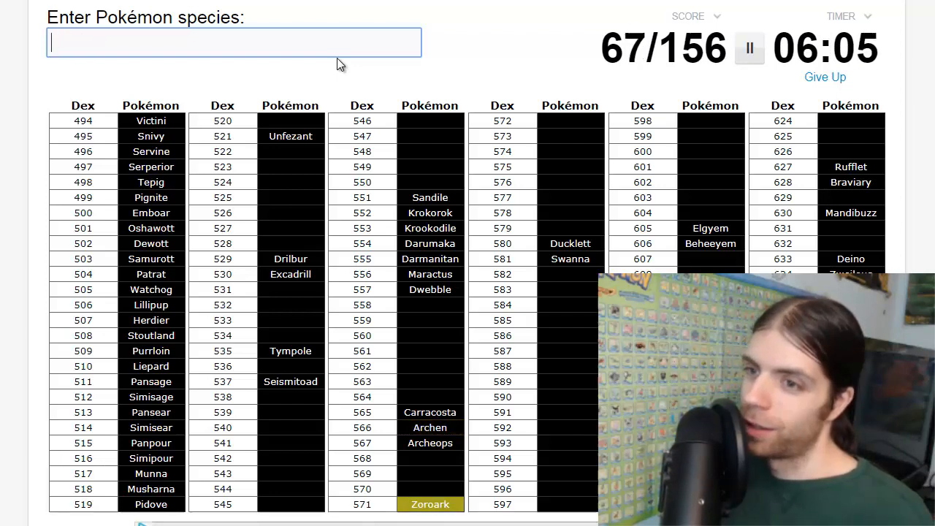
{"action": "type", "text": "Zorua"}
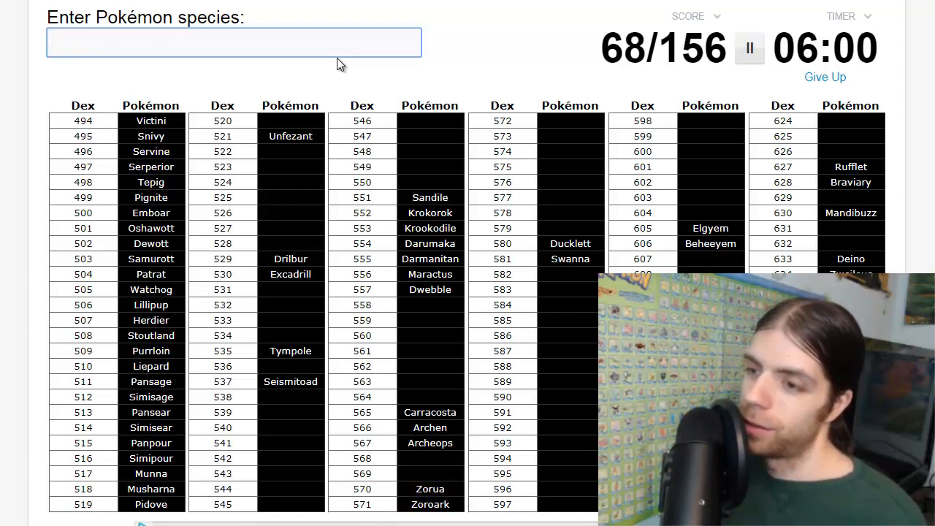
{"action": "type", "text": "tir"}
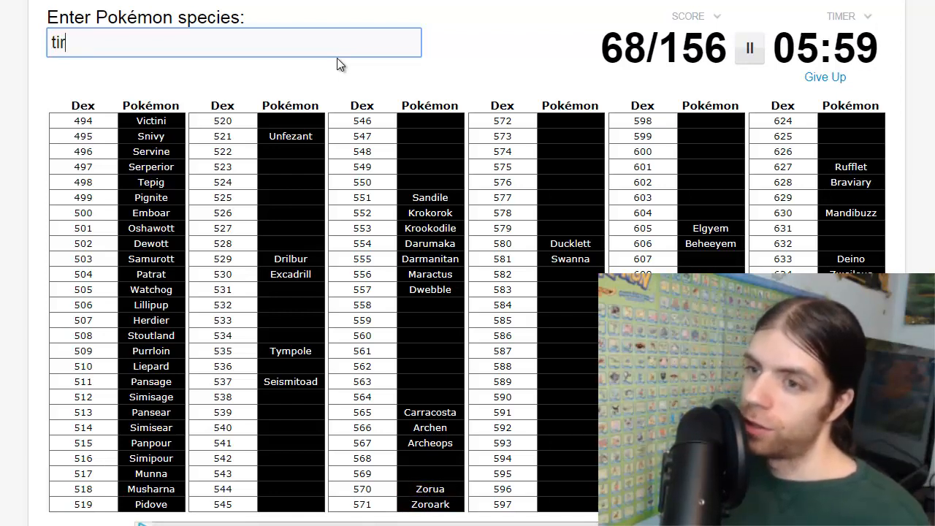
Name Tirtouga, Palpitoad, Zebstrika, Blitzle, Emolga and Boldore.
{"action": "type", "text": "tirtouga"}
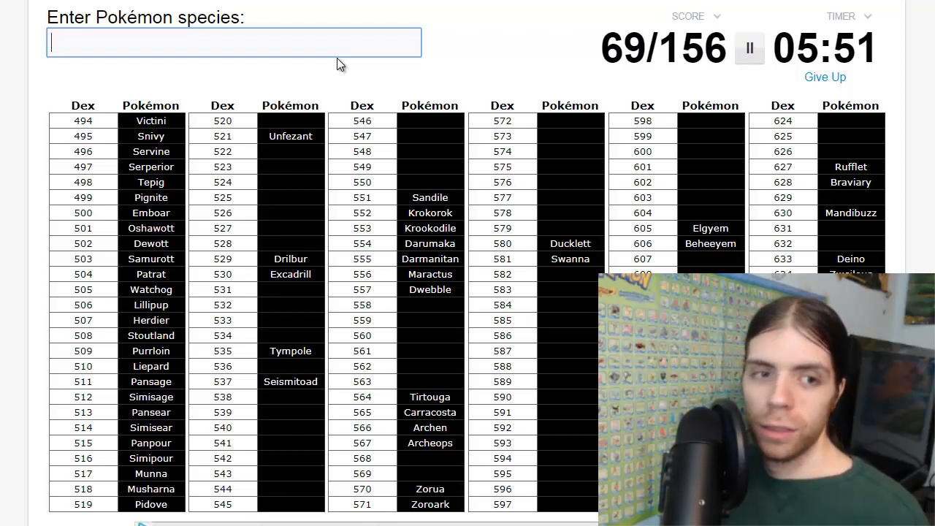
{"action": "type", "text": "pal"}
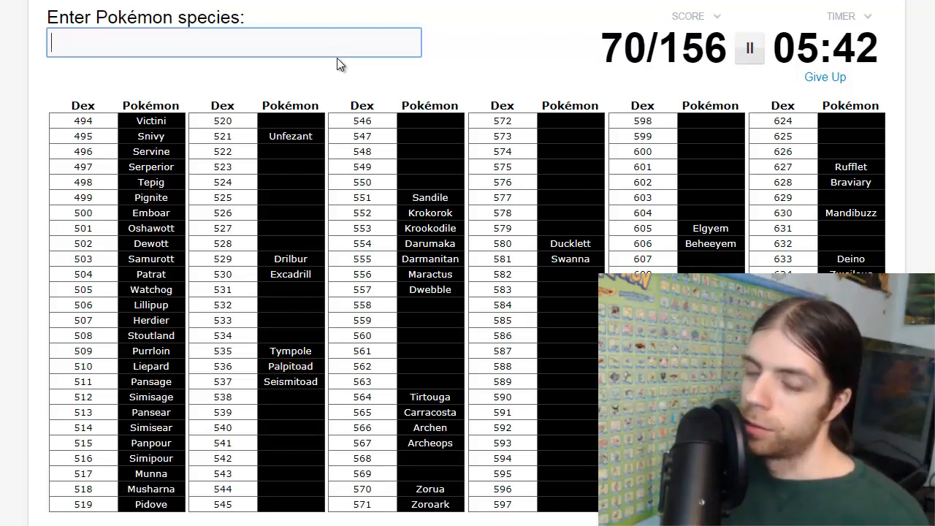
{"action": "type", "text": "ze"}
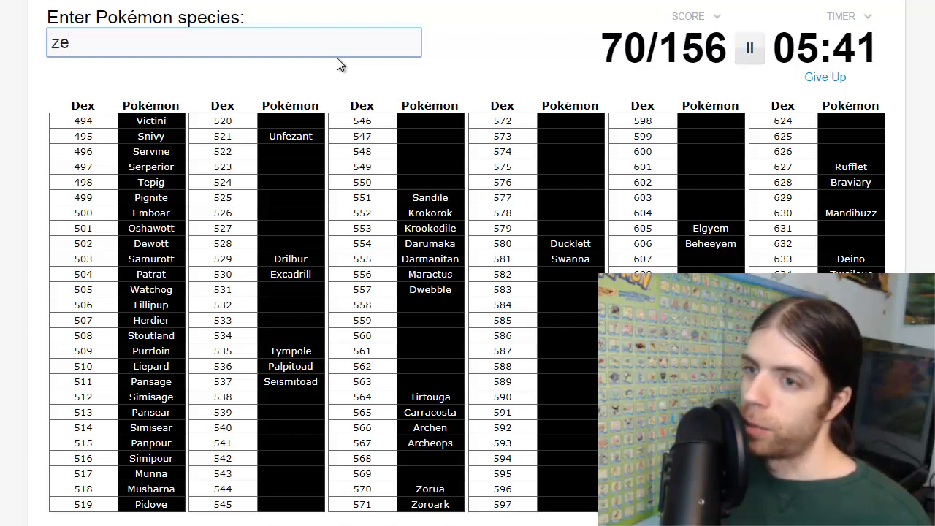
{"action": "type", "text": "zebstrika"}
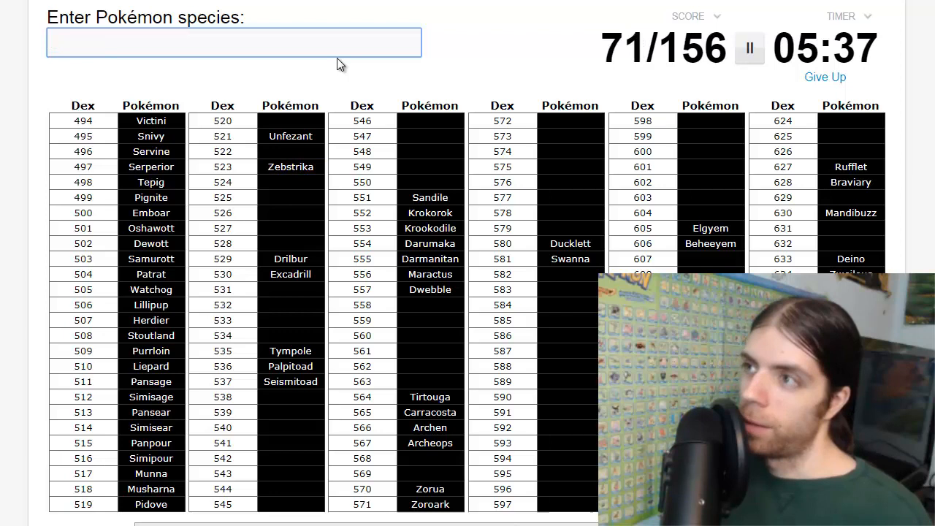
{"action": "type", "text": "blitzl"}
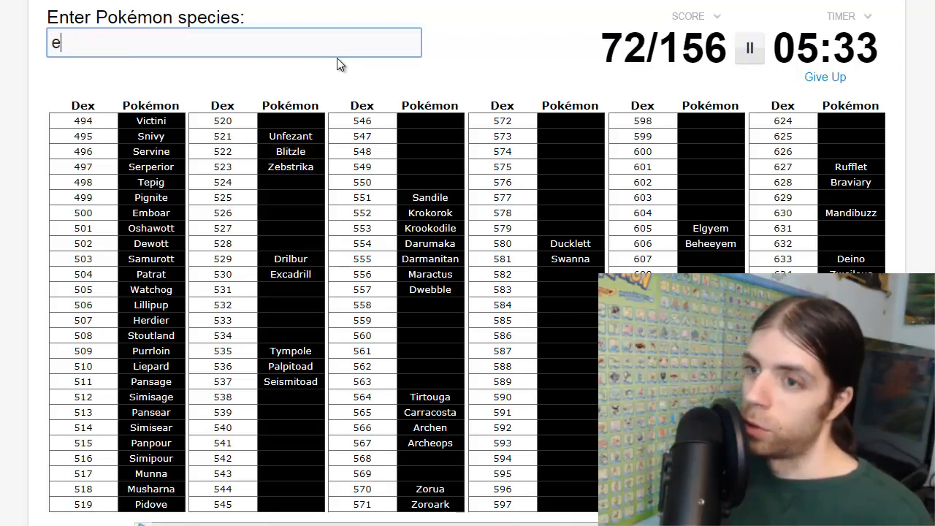
{"action": "type", "text": "Emolga"}
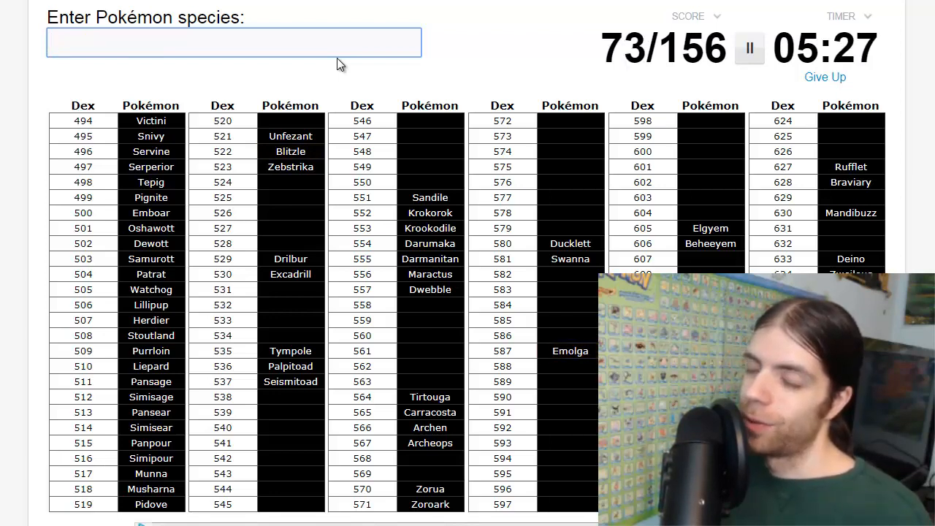
{"action": "type", "text": "b"}
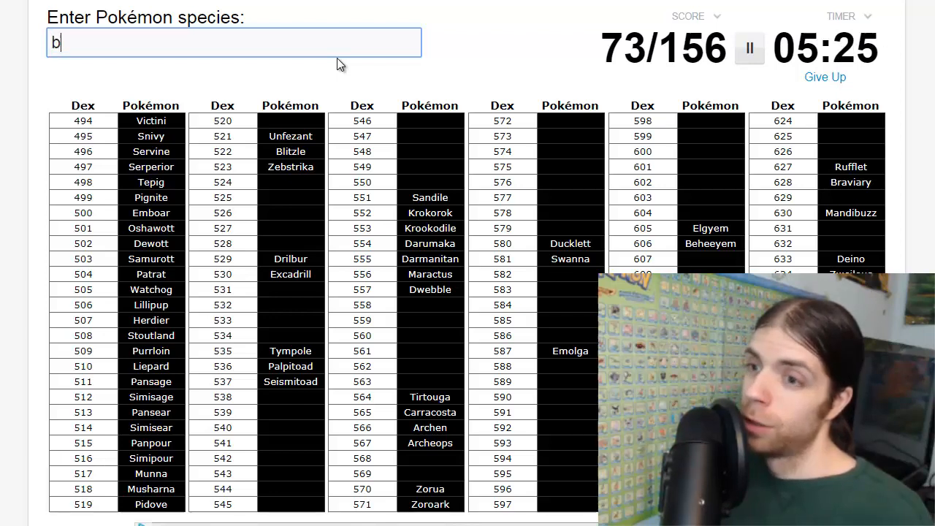
{"action": "type", "text": "boldore"}
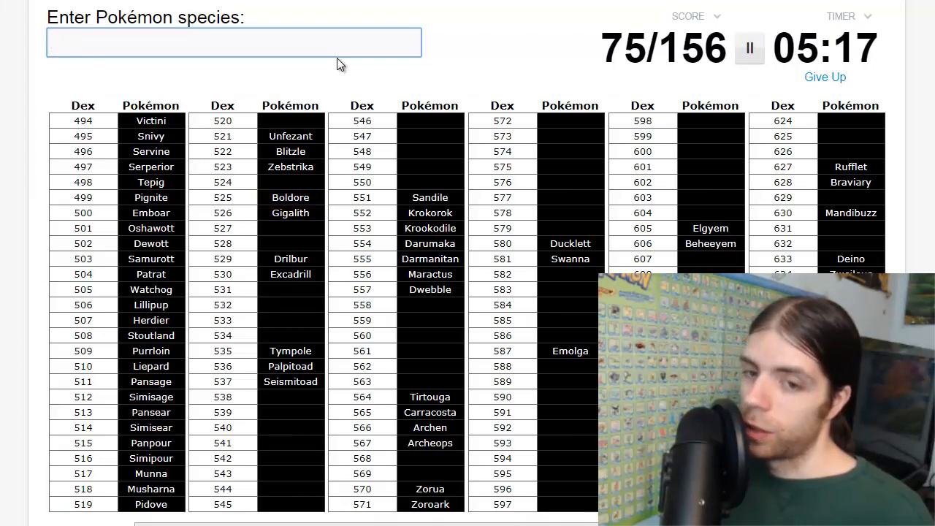
Name Roggenrola, Trubbish, Garbodor and Cryogonal, reaching 79 of 156.
{"action": "type", "text": "ro"}
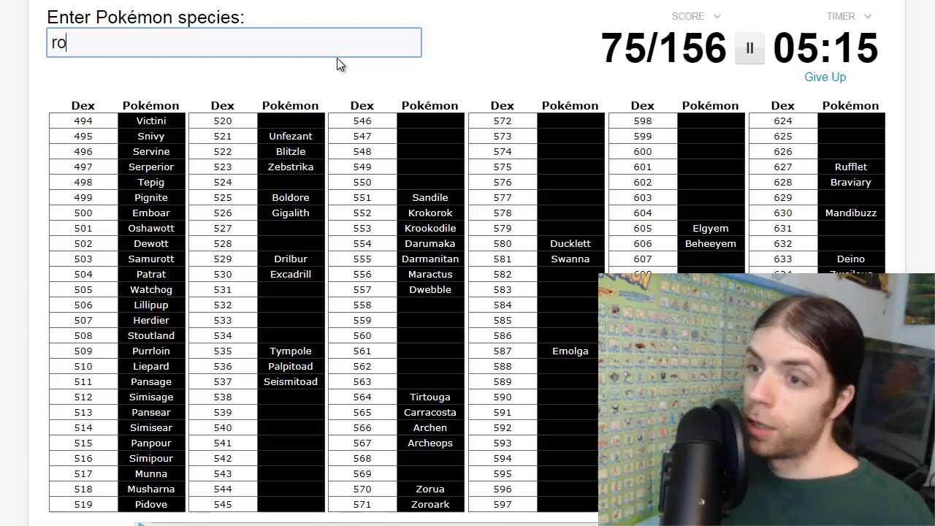
{"action": "type", "text": "roggenrola"}
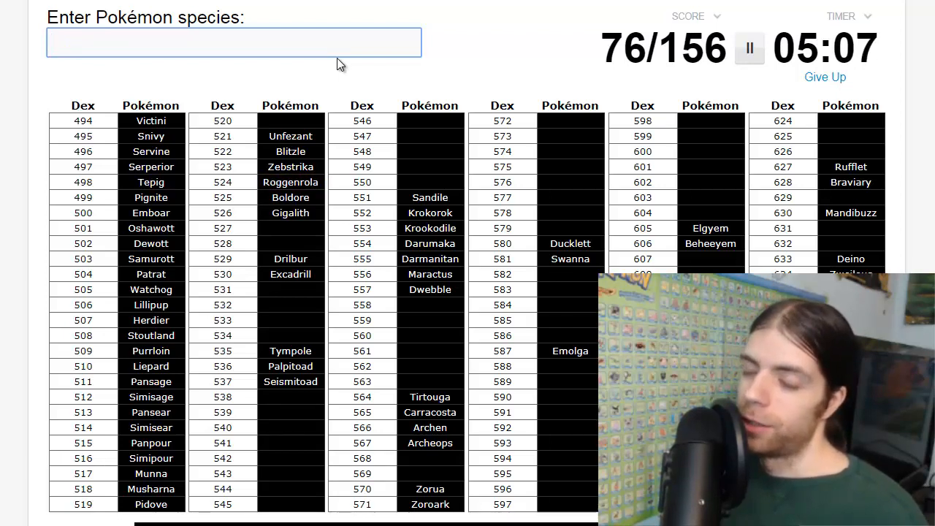
{"action": "type", "text": "Trubbish"}
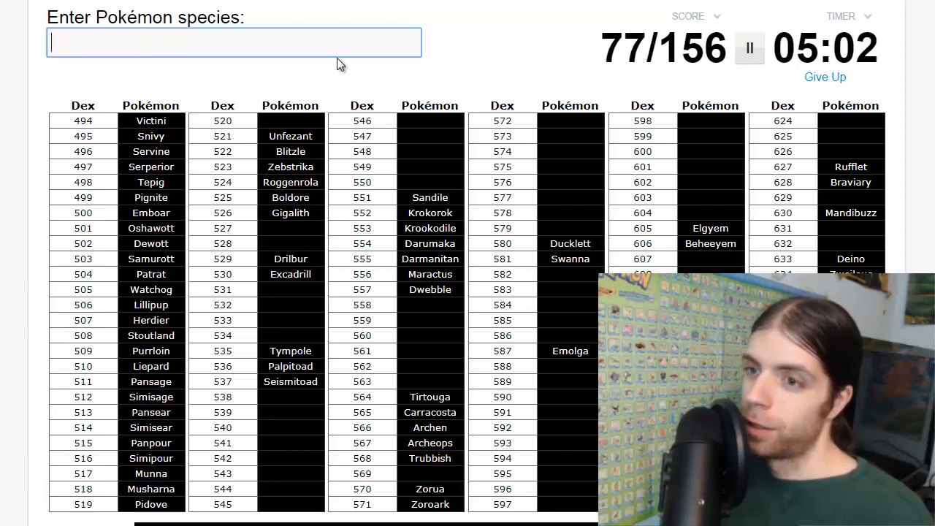
{"action": "type", "text": "Garbodor"}
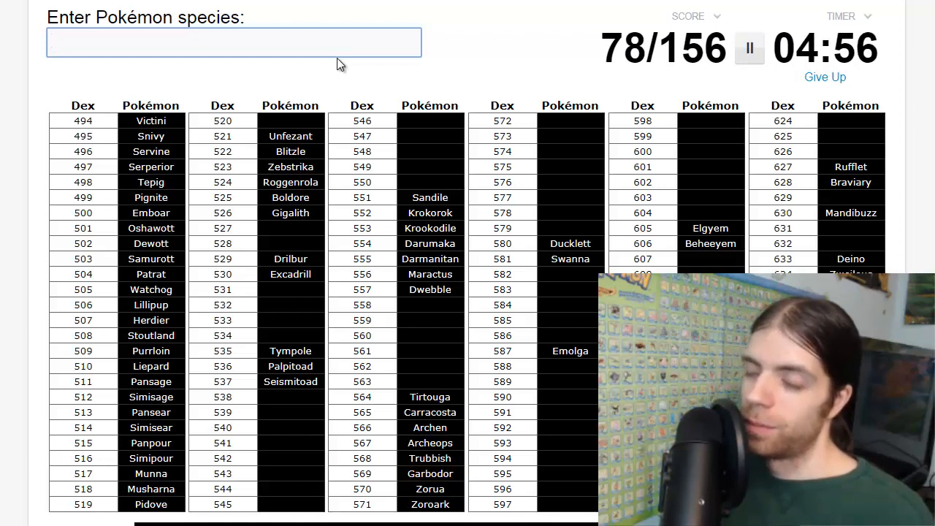
{"action": "type", "text": "cryo"}
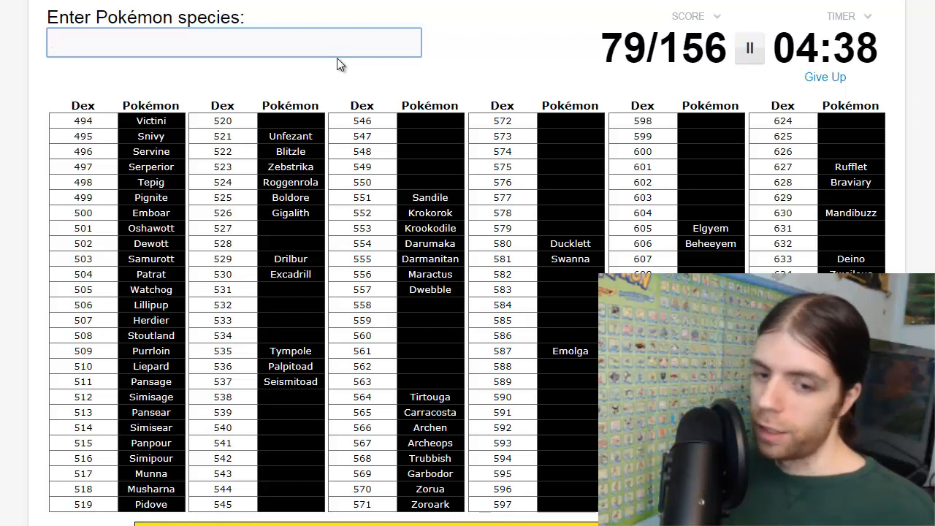
Name Druddigon and the Gothita line: Gothitelle, Gothita, Gothorita.
{"action": "left_click", "coordinate": [234, 43]}
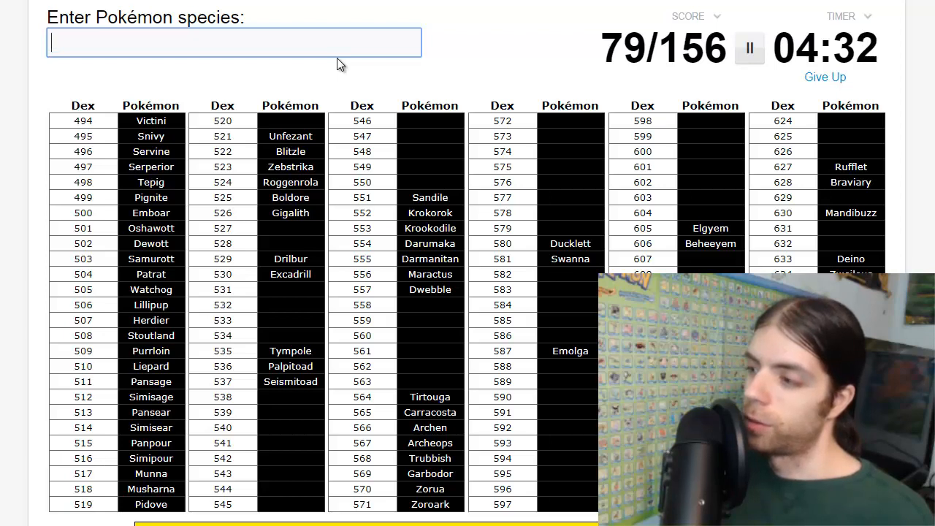
{"action": "type", "text": "drudd"}
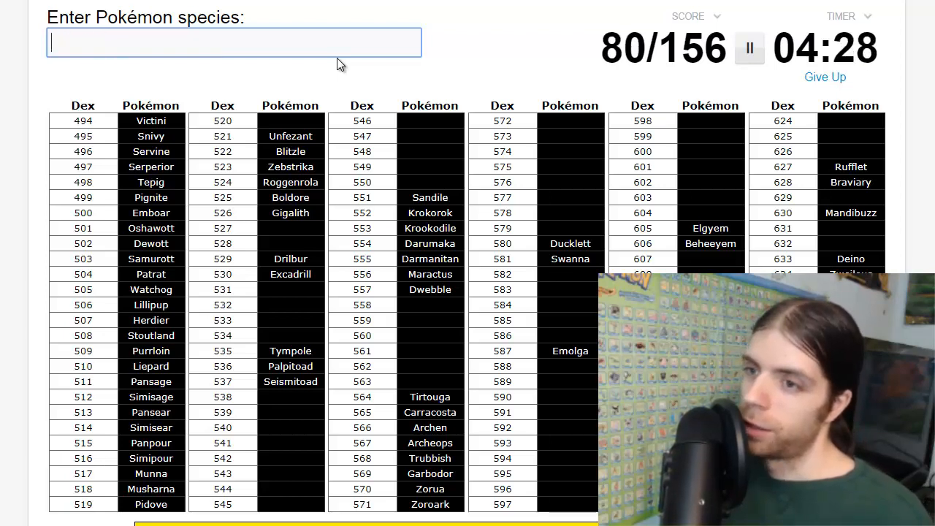
{"action": "type", "text": "got"}
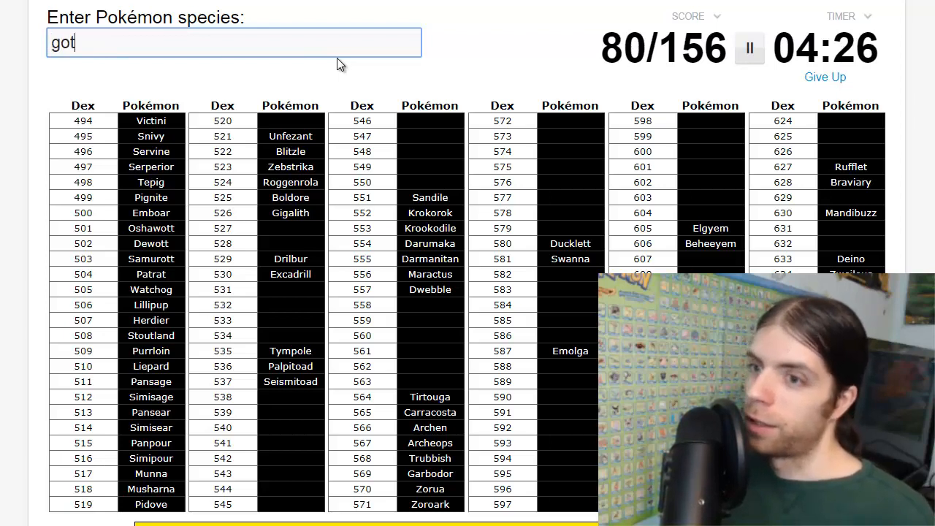
{"action": "type", "text": "gothitelle"}
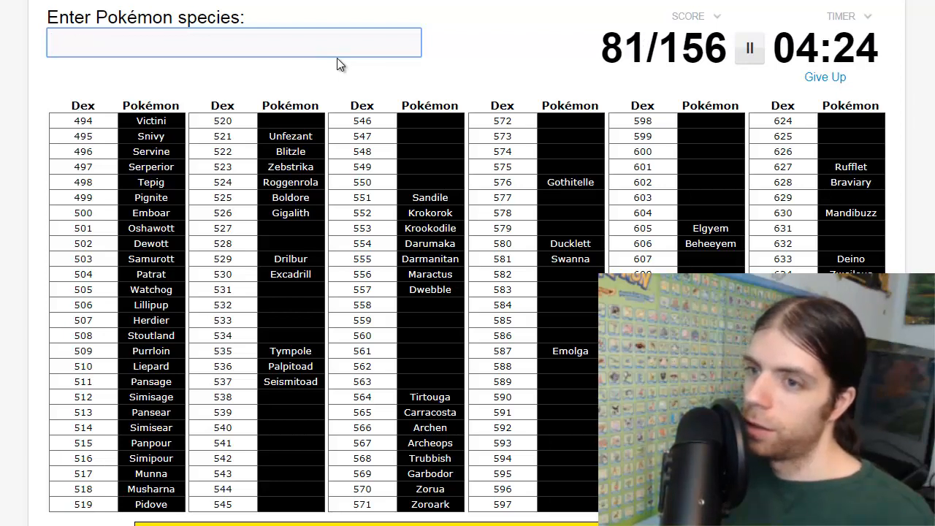
{"action": "type", "text": "Gothita"}
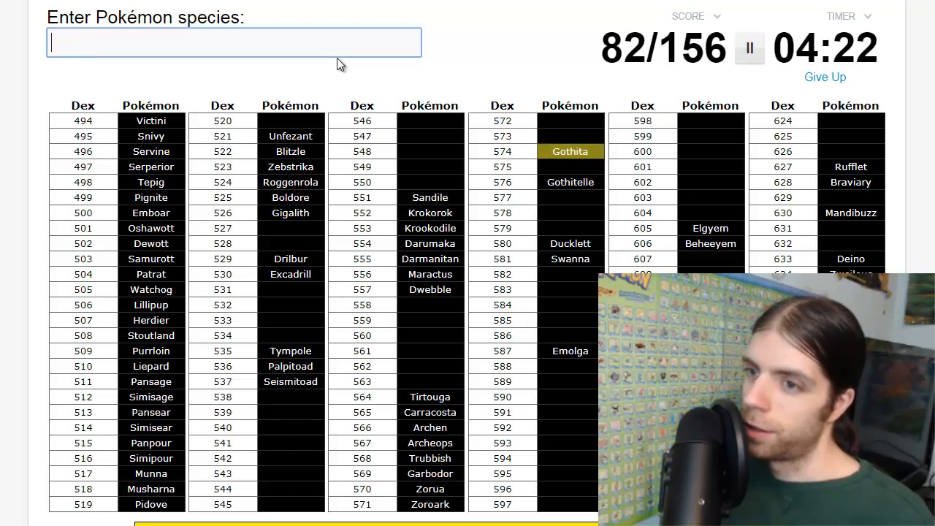
{"action": "type", "text": "gothor"}
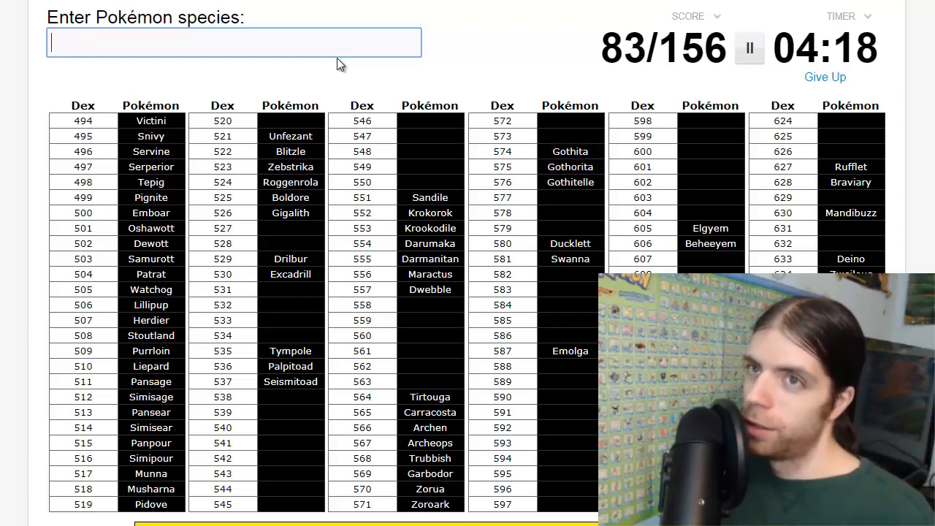
Name Reuniclus, Solosis and Duosion, fixing the Reuniclus spelling.
{"action": "type", "text": "reuiniclus"}
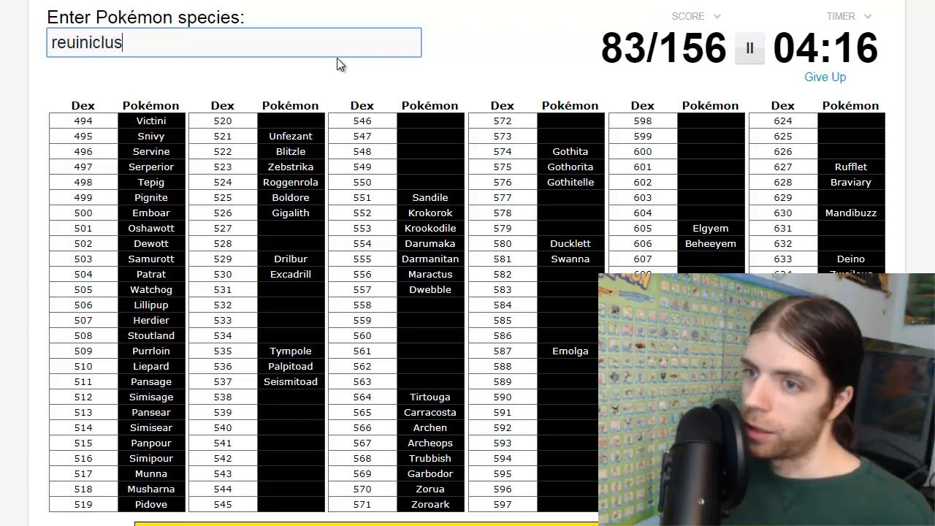
{"action": "key", "text": "BackSpace"}
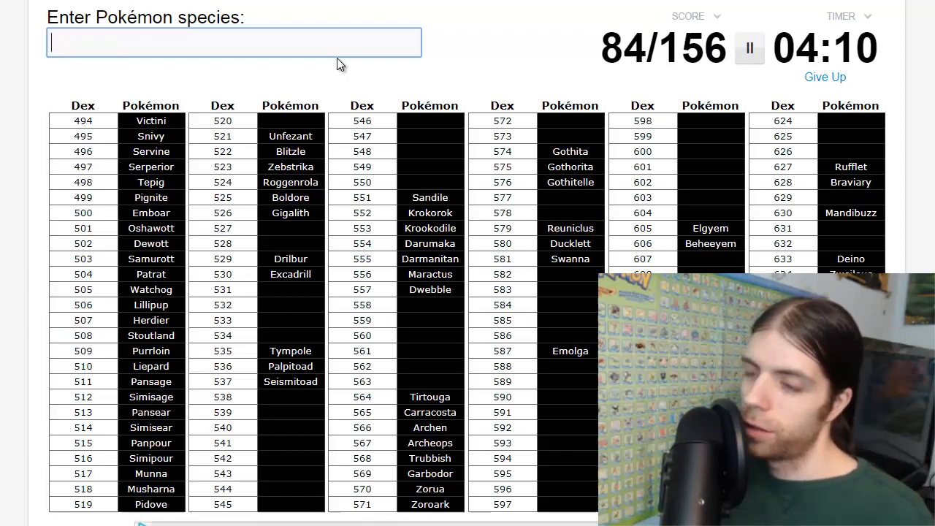
{"action": "type", "text": "s"}
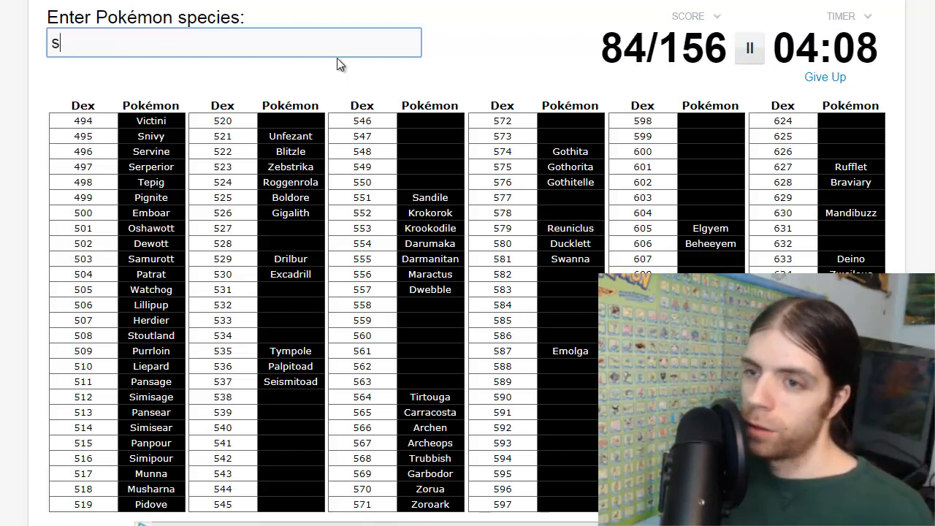
{"action": "type", "text": "Solosis"}
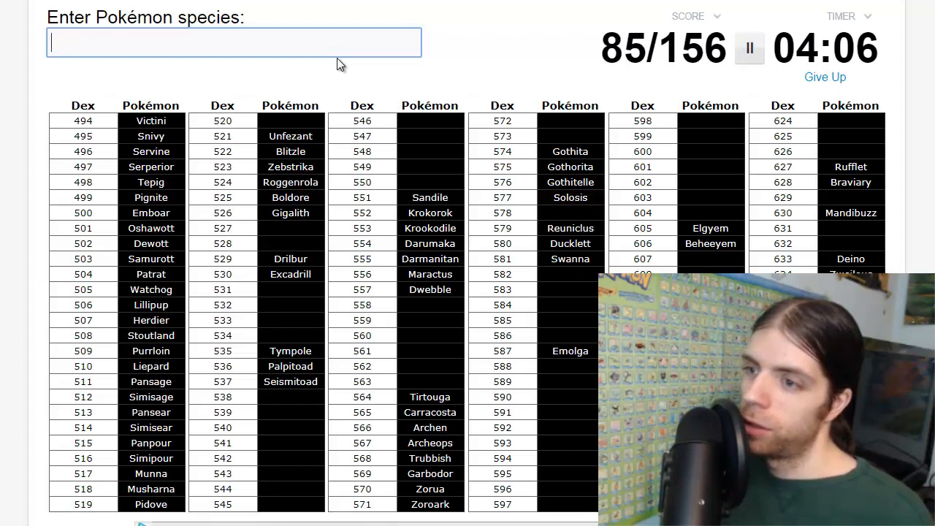
{"action": "type", "text": "Duosion"}
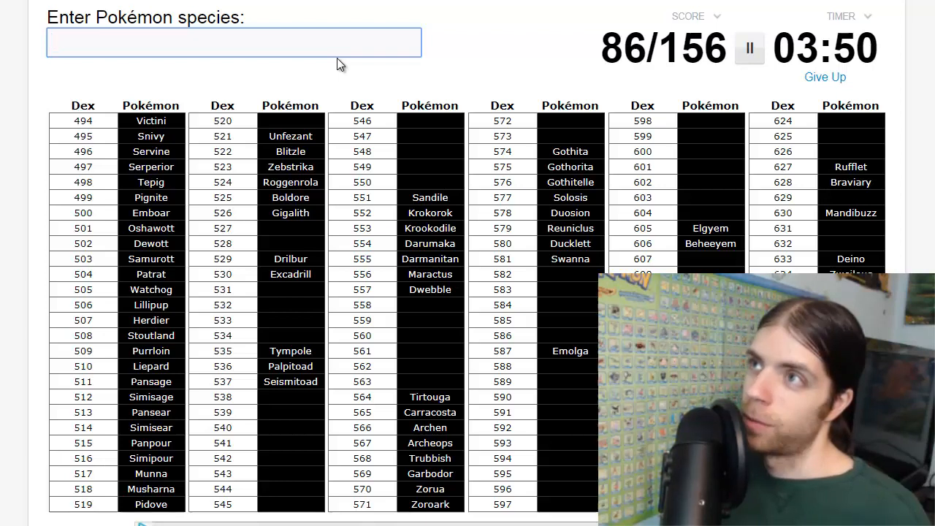
Name Vanilluxe, Vanillish and Vanillite.
{"action": "type", "text": "vanillux"}
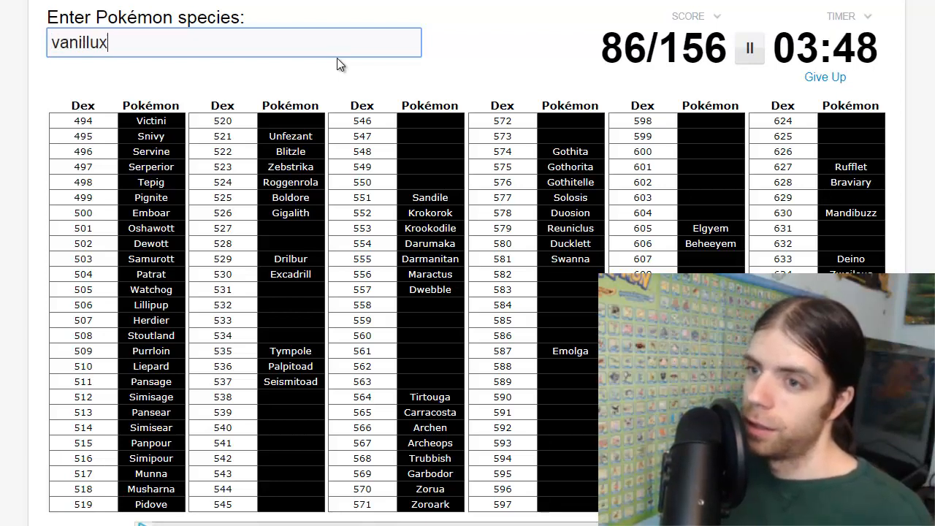
{"action": "key", "text": "Enter"}
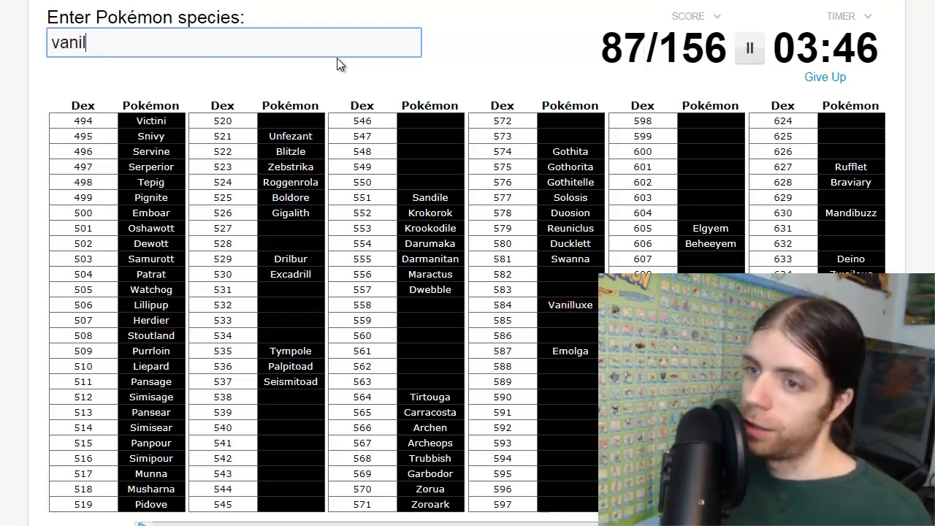
{"action": "type", "text": "ish"}
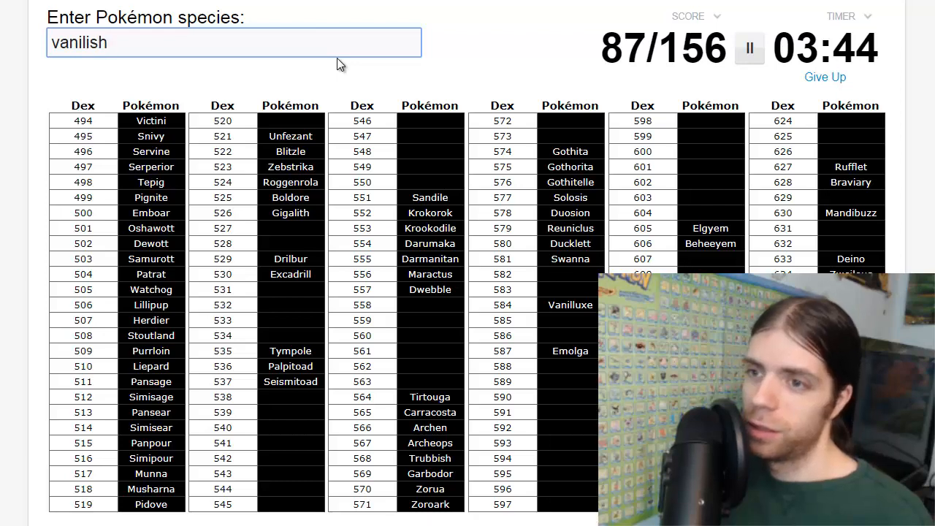
{"action": "key", "text": "BackSpace"}
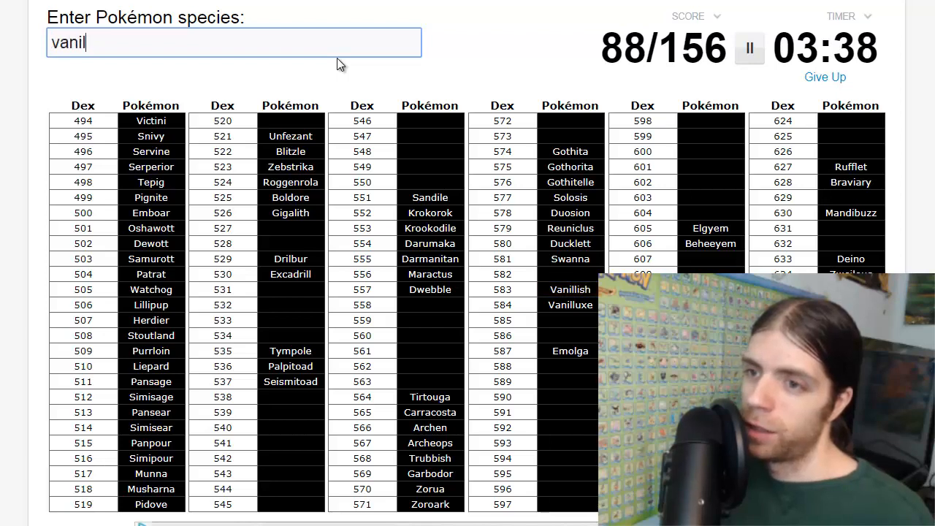
{"action": "type", "text": "vanillite"}
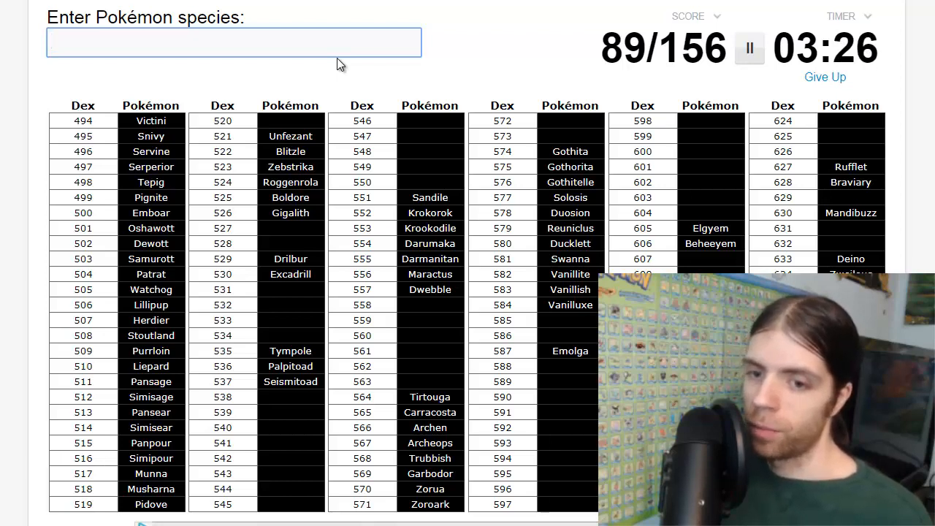
Name Sigilyph, Woobat and Swoobat, reaching 92 of 156.
{"action": "type", "text": "s"}
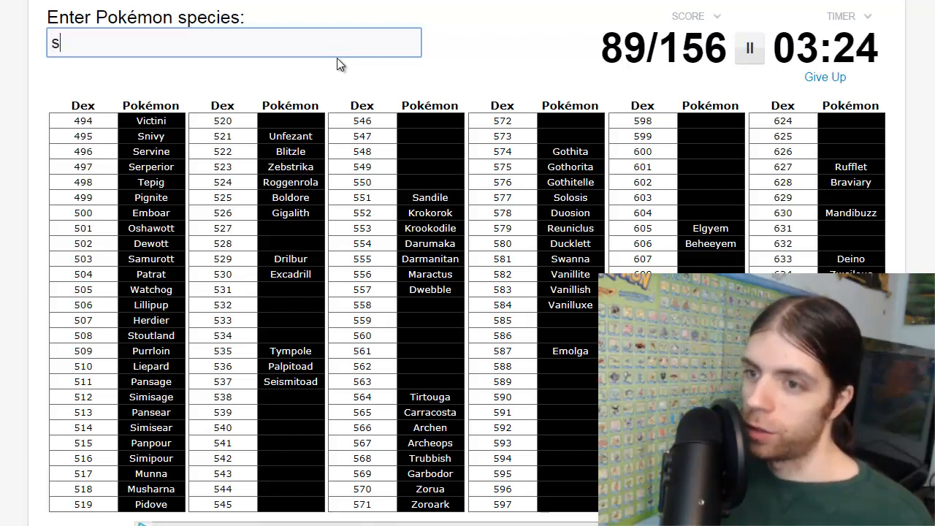
{"action": "type", "text": "ig"}
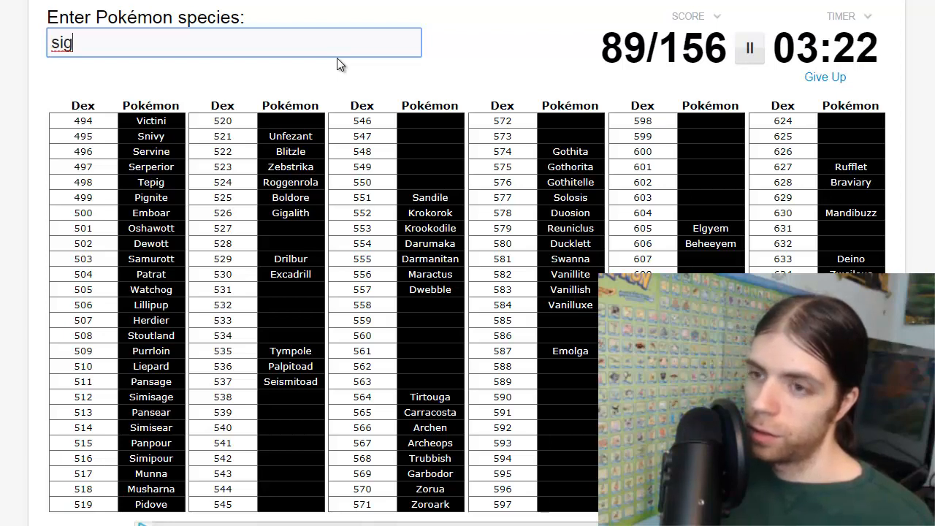
{"action": "type", "text": "ilyp"}
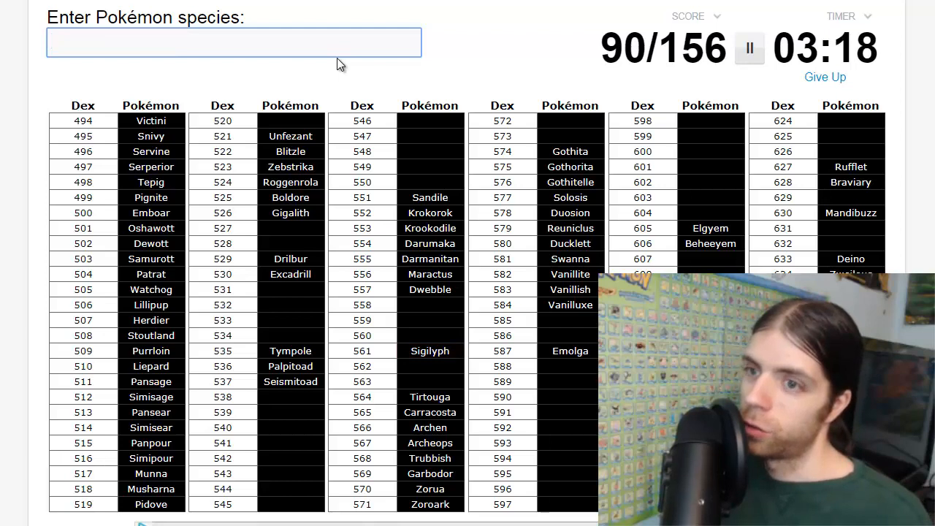
{"action": "type", "text": "swoo"}
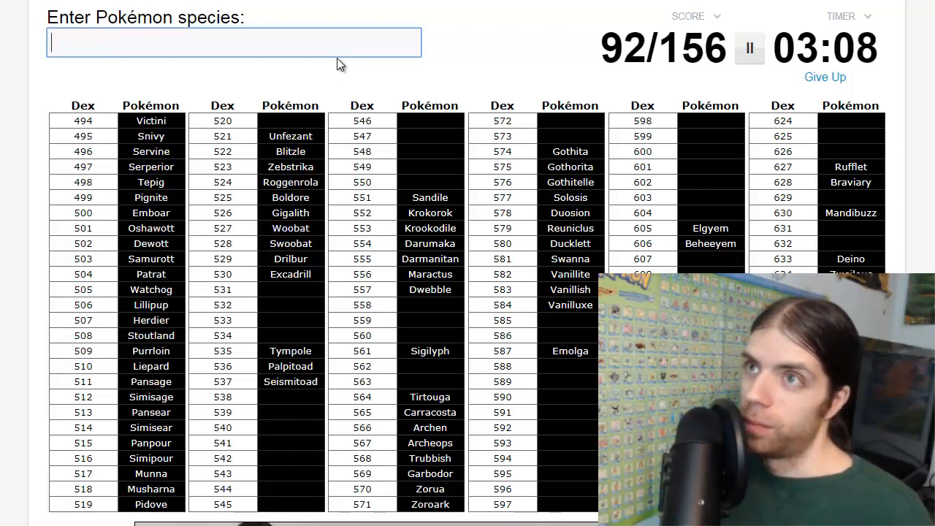
Name Leavanny, Whimsicott and Cottonee.
{"action": "type", "text": "Leavanny"}
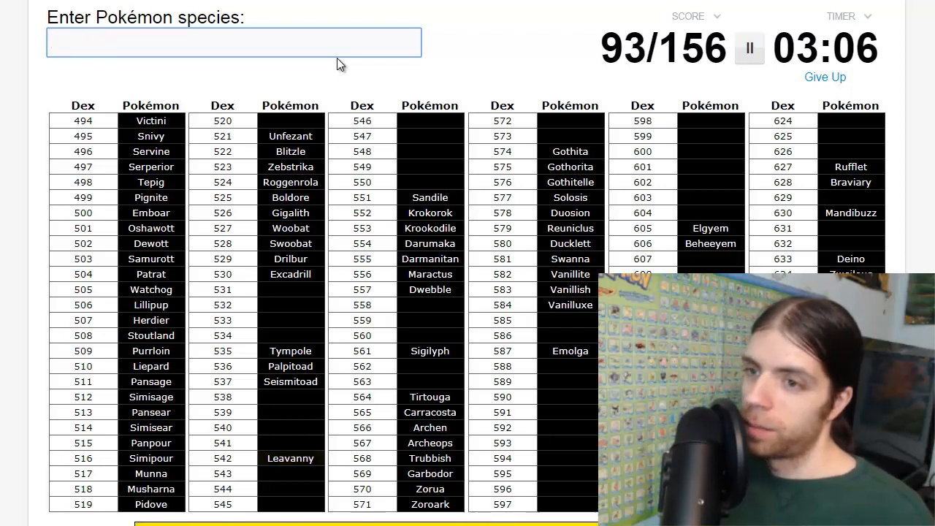
{"action": "type", "text": "whimi"}
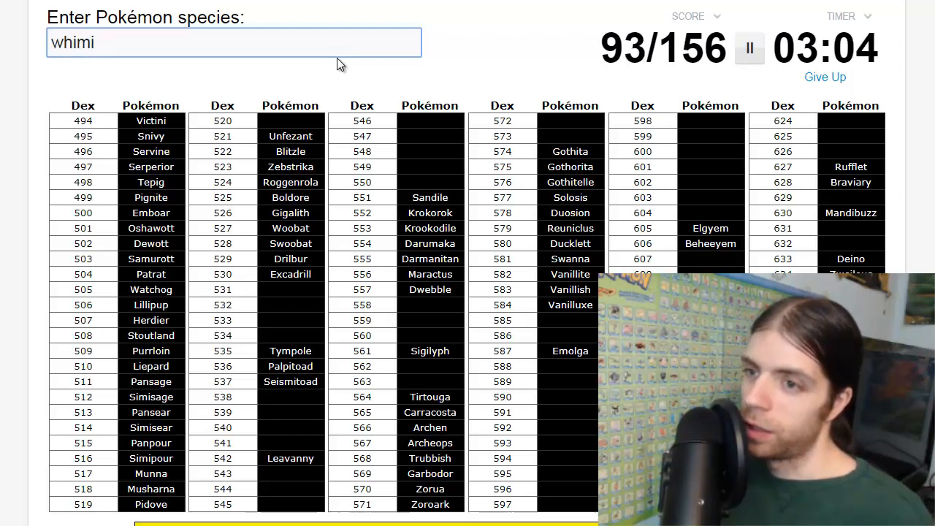
{"action": "type", "text": "whimsicott"}
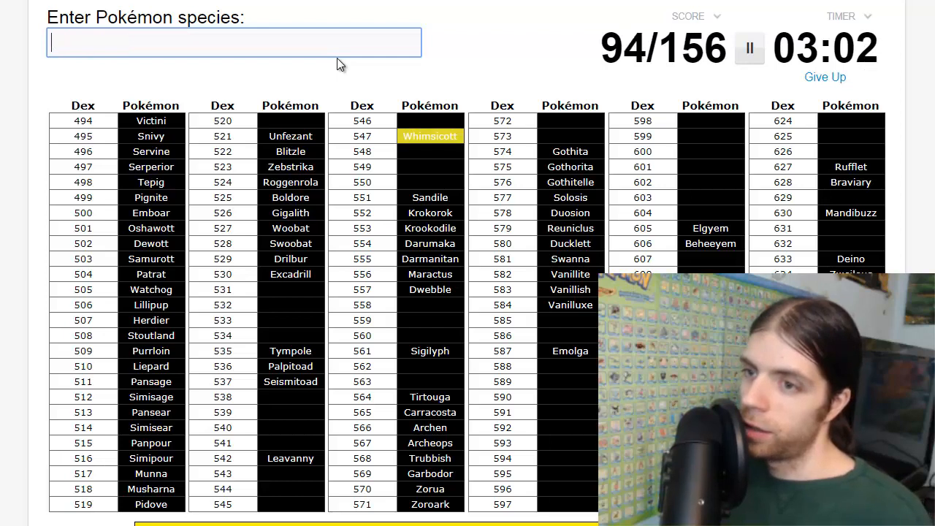
{"action": "type", "text": "cot"}
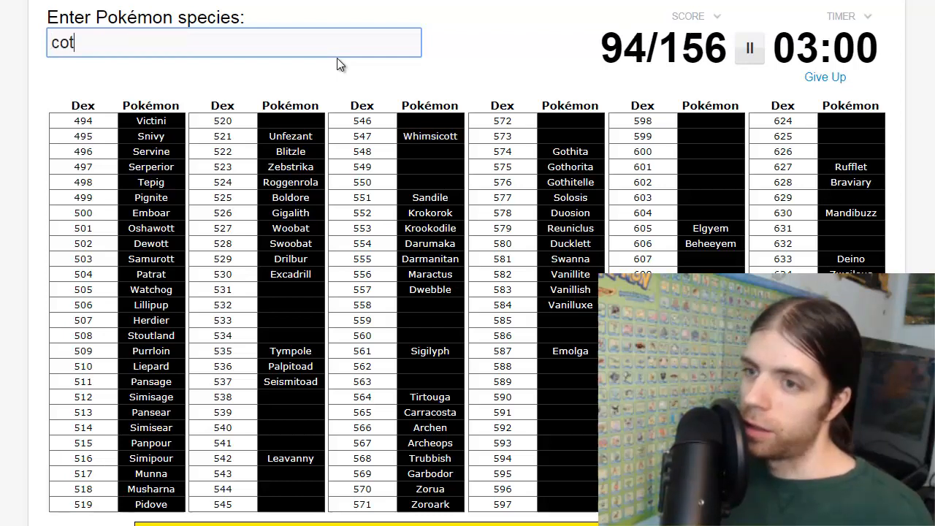
{"action": "type", "text": "cottonee"}
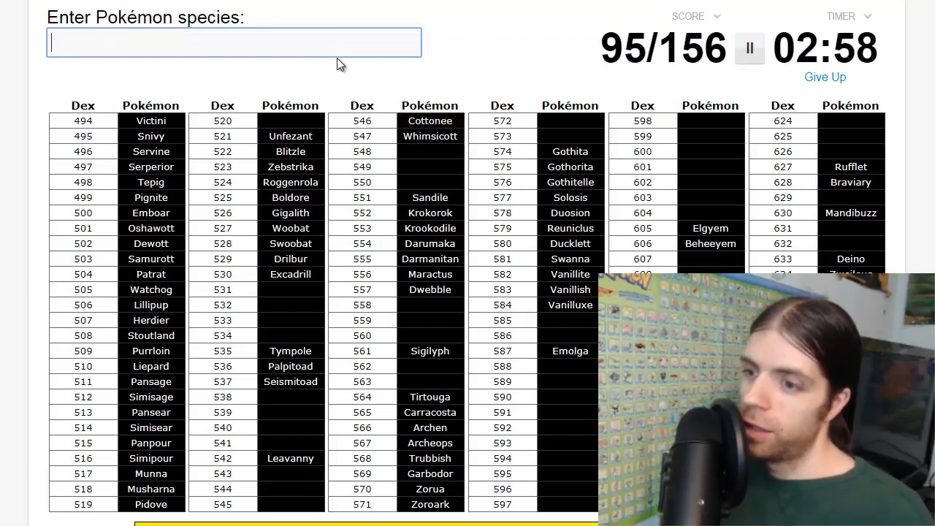
Name Sewaddle, Swadloon and Lilligant, fixing a typo, reaching 98 of 156.
{"action": "type", "text": "se"}
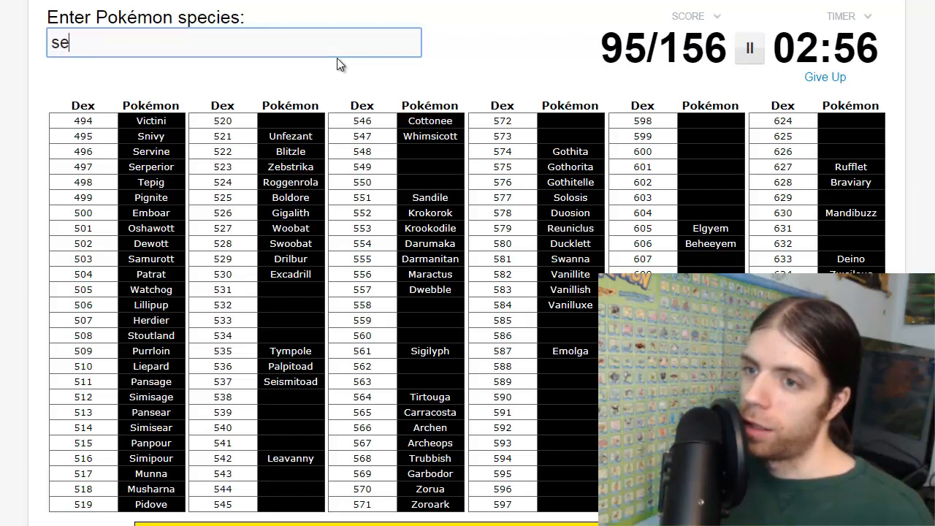
{"action": "type", "text": "awad"}
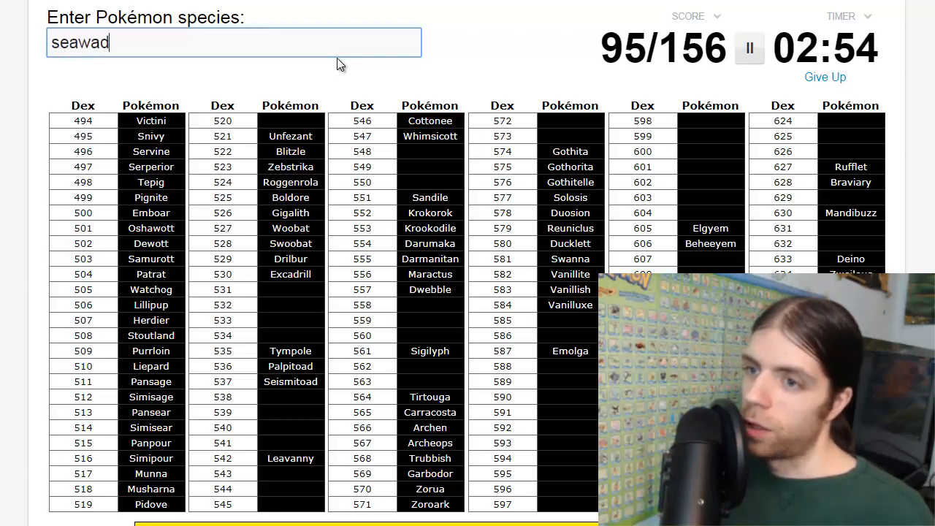
{"action": "key", "text": "Backspace"}
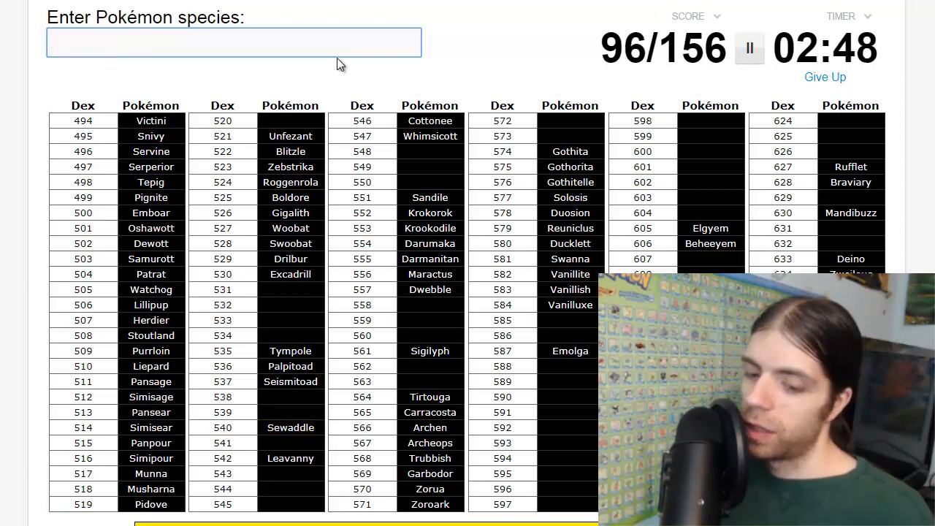
{"action": "left_click", "coordinate": [233, 41]}
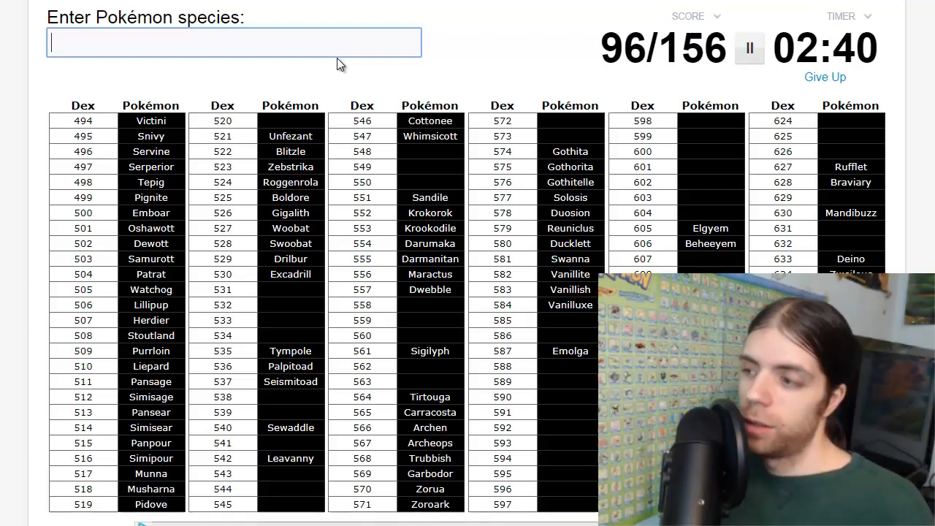
{"action": "type", "text": "swadloo"}
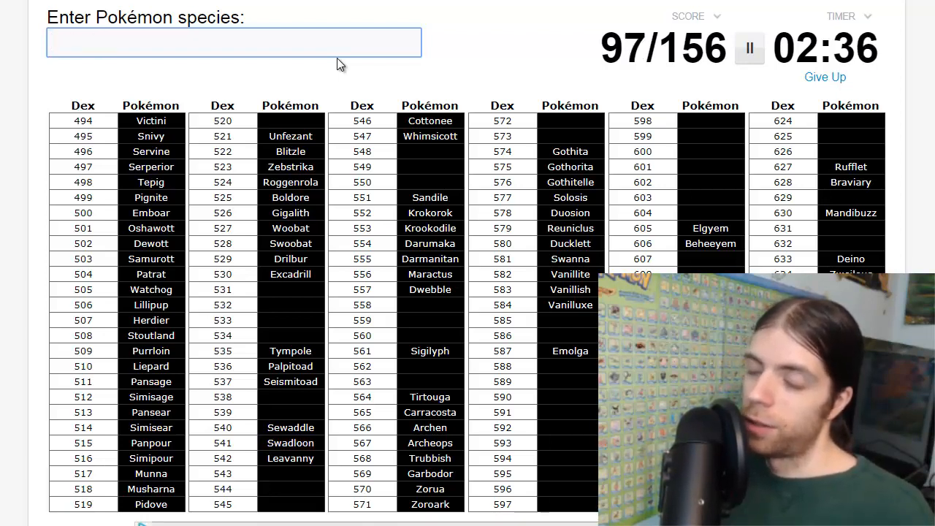
{"action": "type", "text": "lilli"}
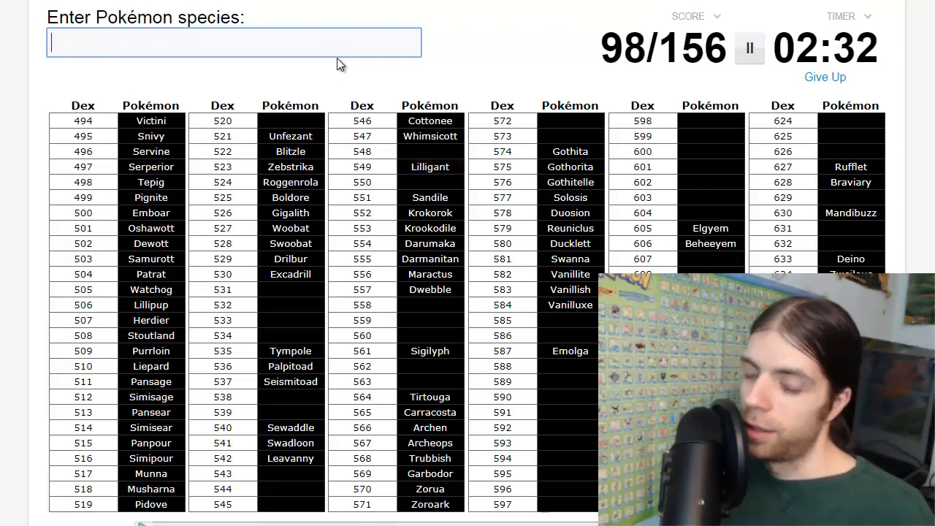
Name Petilil, Basculin and Throh, reaching 103 of 156.
{"action": "type", "text": "p"}
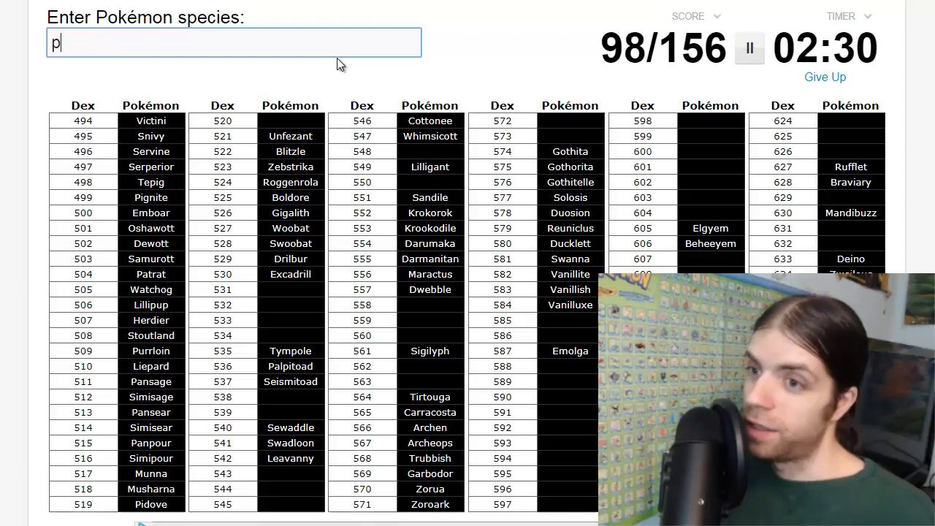
{"action": "type", "text": "Petilil"}
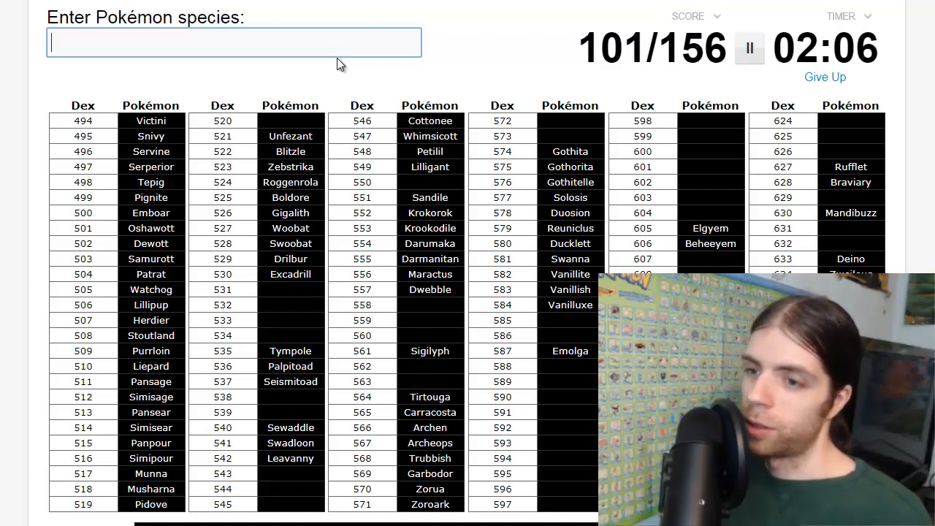
{"action": "type", "text": "b"}
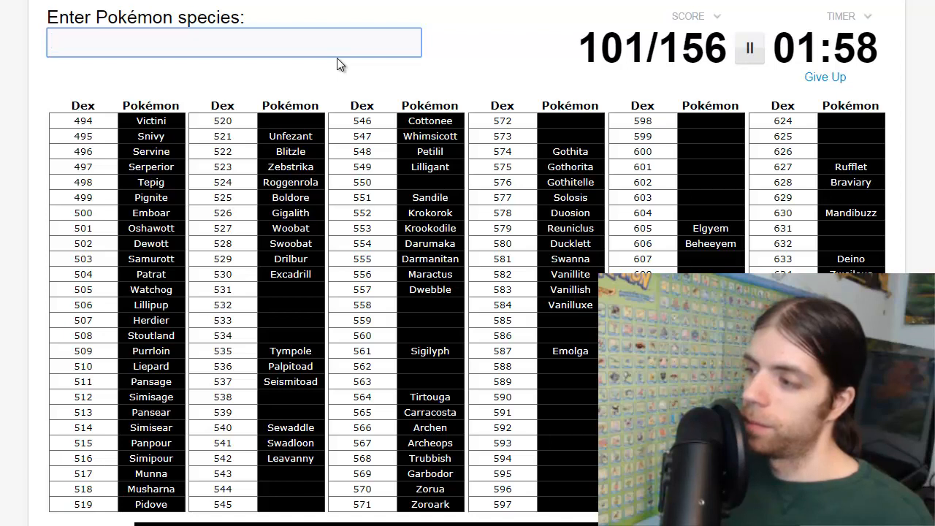
{"action": "type", "text": "bsa"}
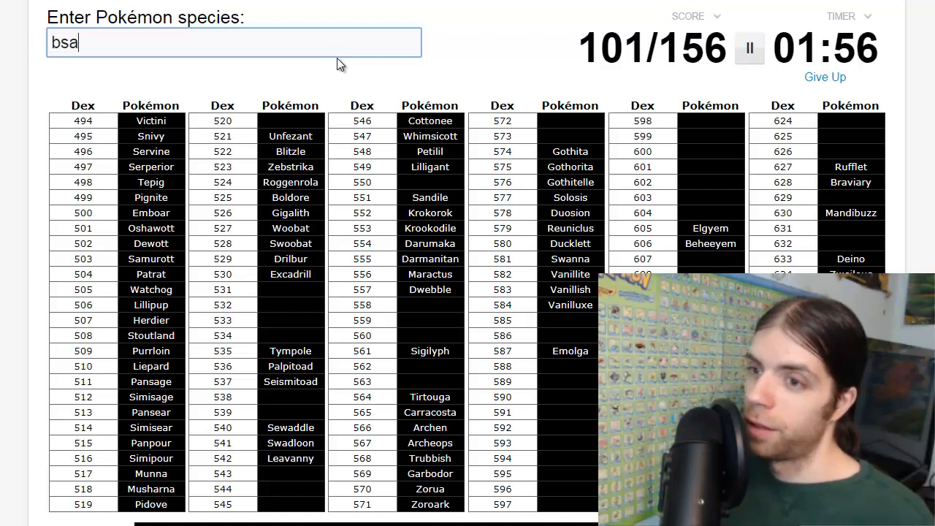
{"action": "type", "text": "basculin"}
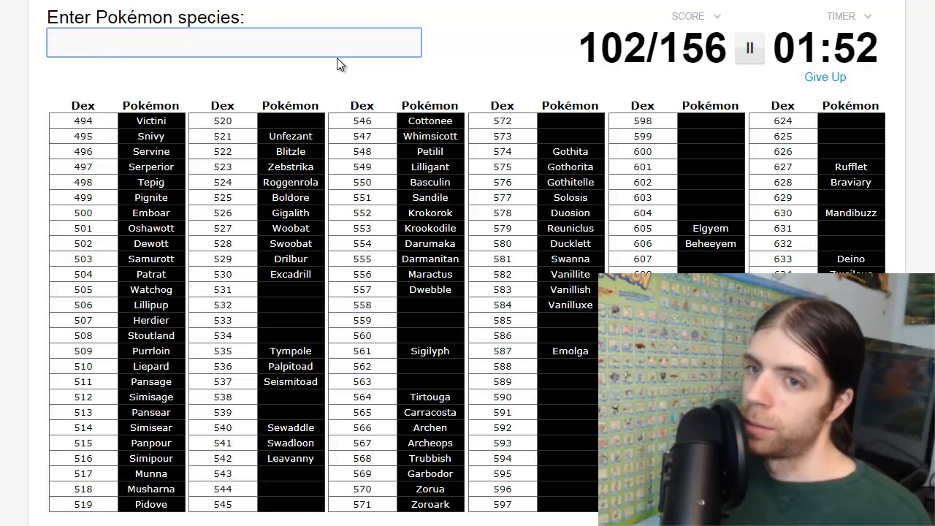
{"action": "type", "text": "Throh"}
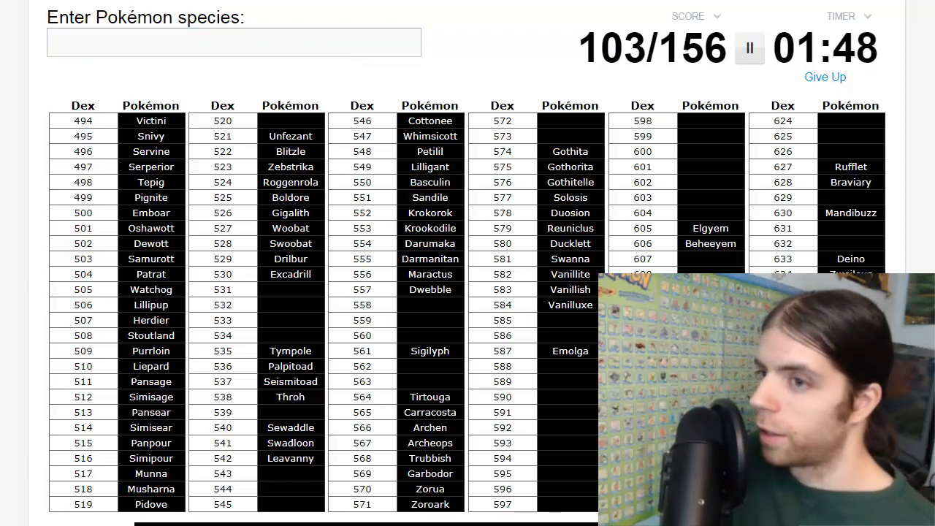
Enter Sawk and Conkeldurr in the answer box, reaching 105 of 156.
{"action": "left_click", "coordinate": [234, 44]}
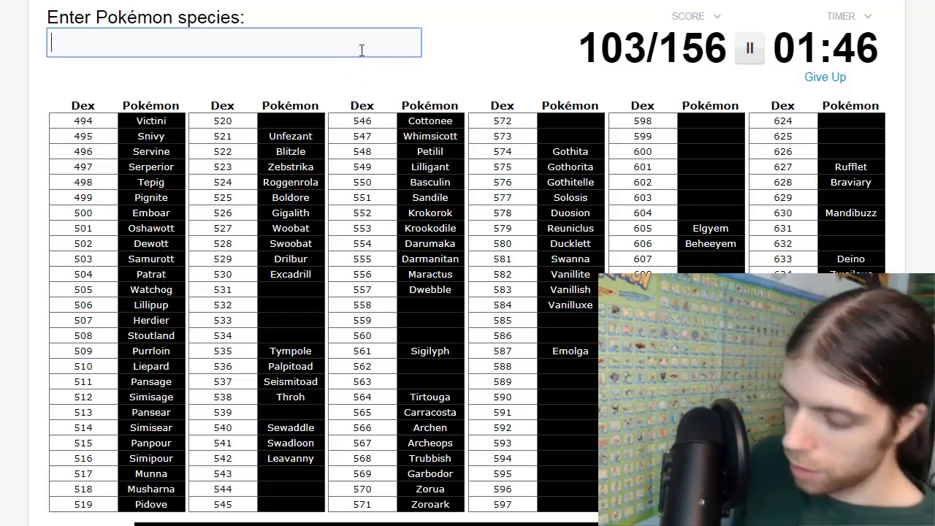
{"action": "type", "text": "sawl"}
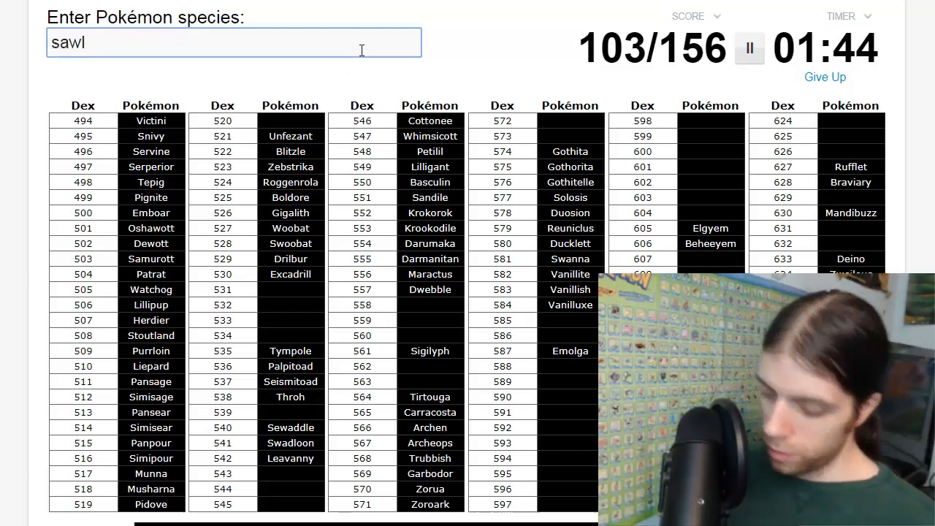
{"action": "type", "text": "sawk"}
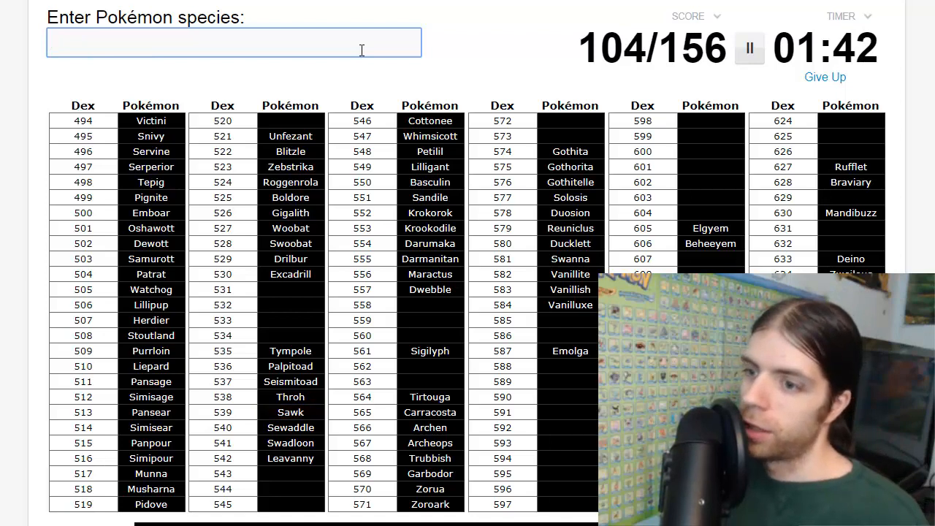
{"action": "mouse_move", "coordinate": [363, 57]}
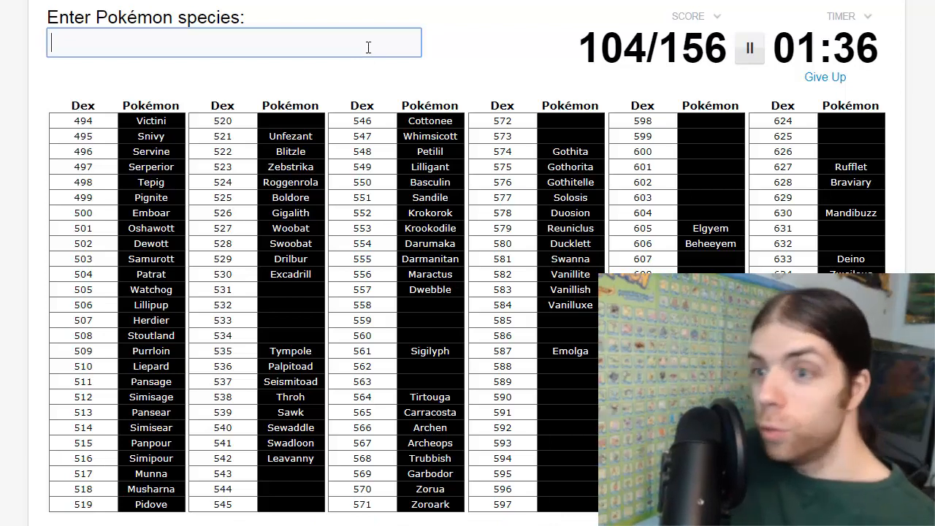
{"action": "type", "text": "conk"}
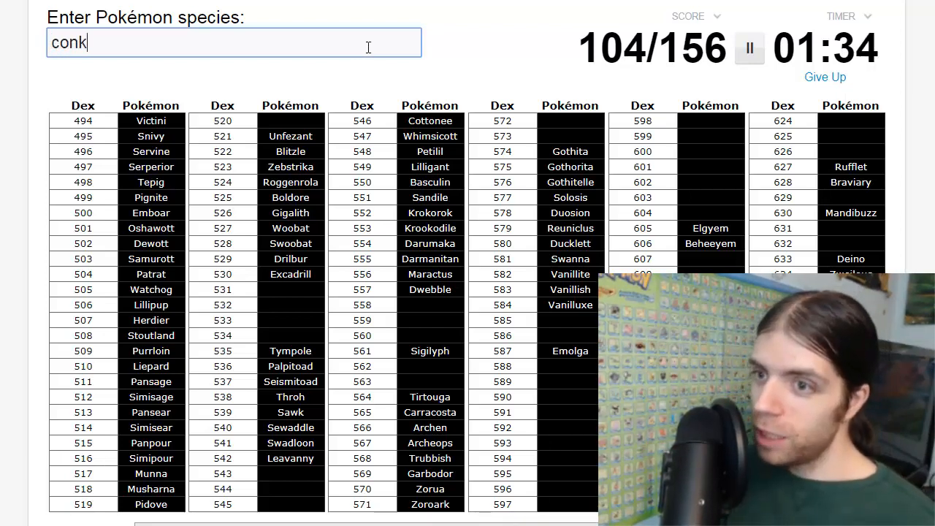
{"action": "type", "text": "eld"}
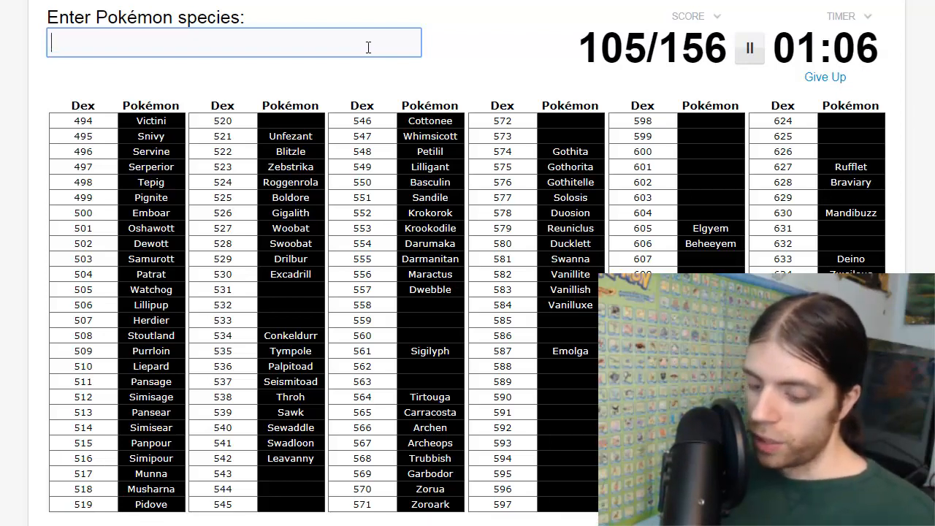
Enter Bisharp and Pawniard, reaching 108 of 156 with 0:26 left.
{"action": "type", "text": "Bisharp"}
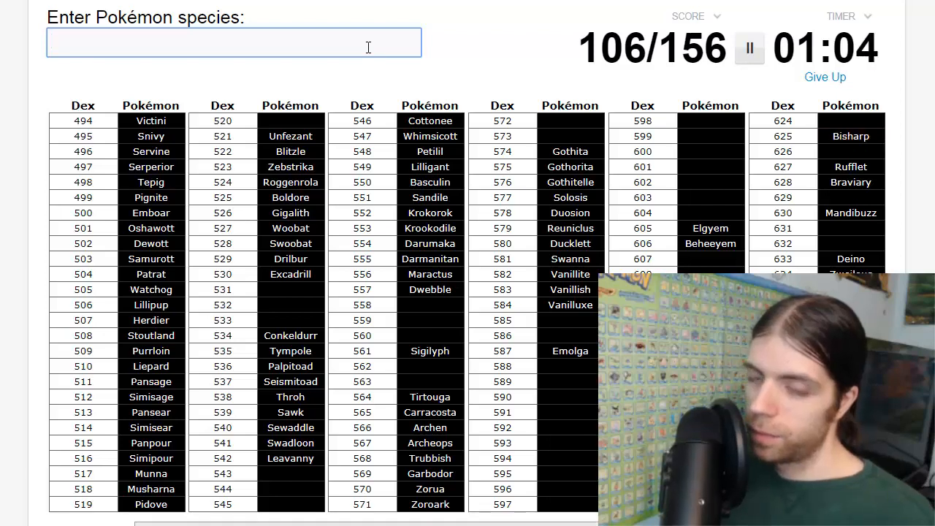
{"action": "type", "text": "p"}
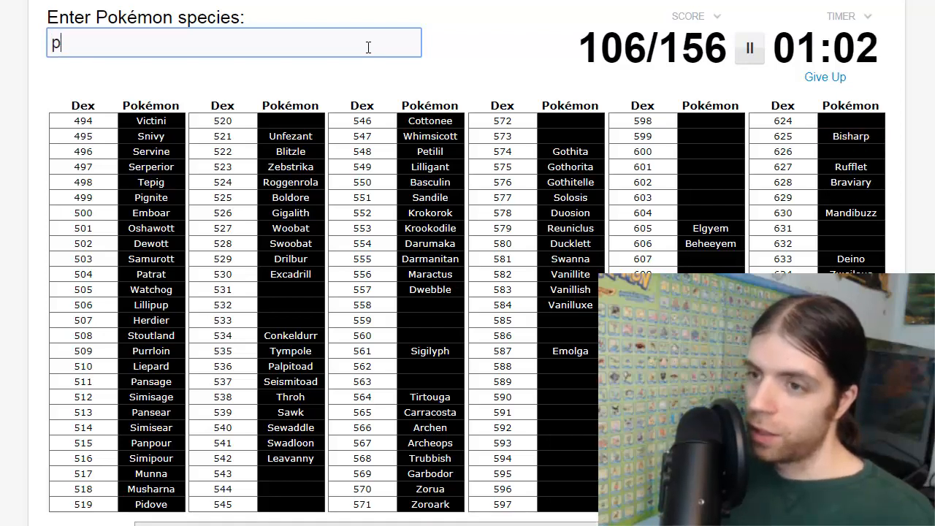
{"action": "type", "text": "awniard"}
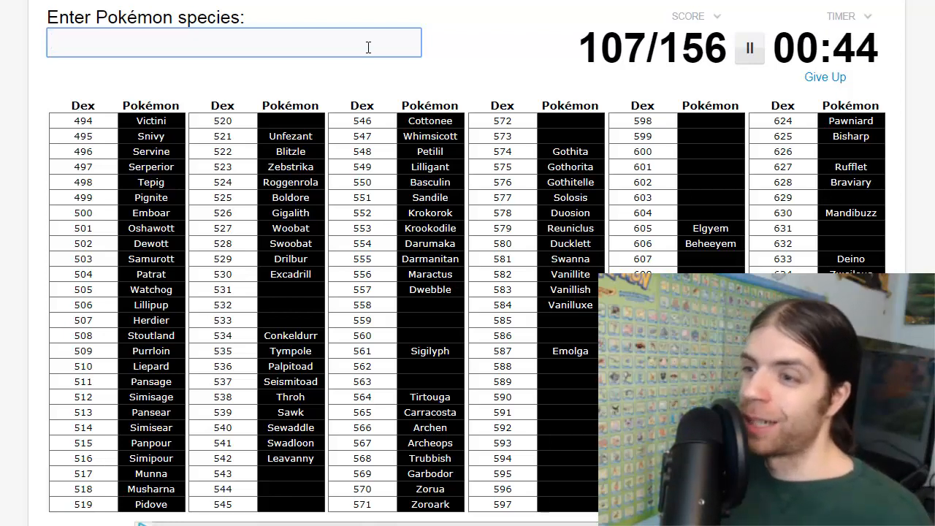
{"action": "left_click", "coordinate": [234, 42]}
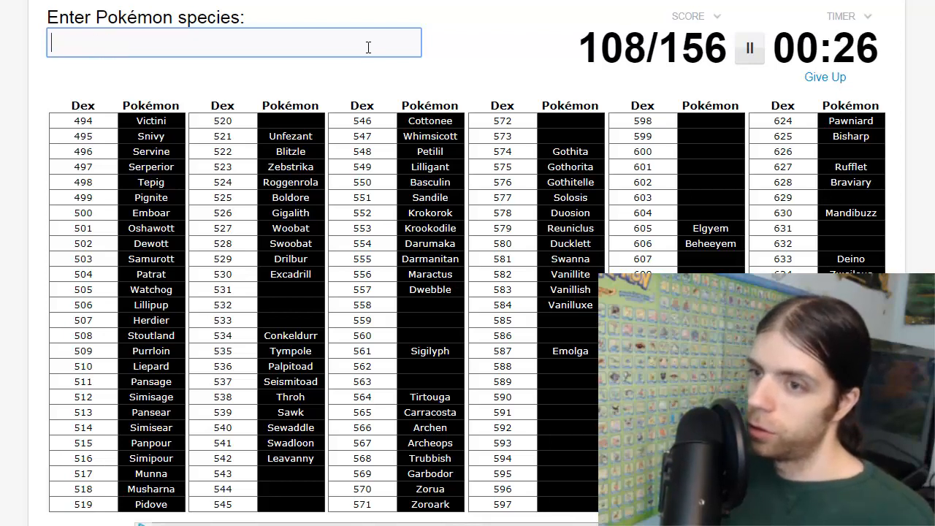
Enter Lampent and Litwick and start Cubchoo, reaching 111 of 156.
{"action": "type", "text": "lampe"}
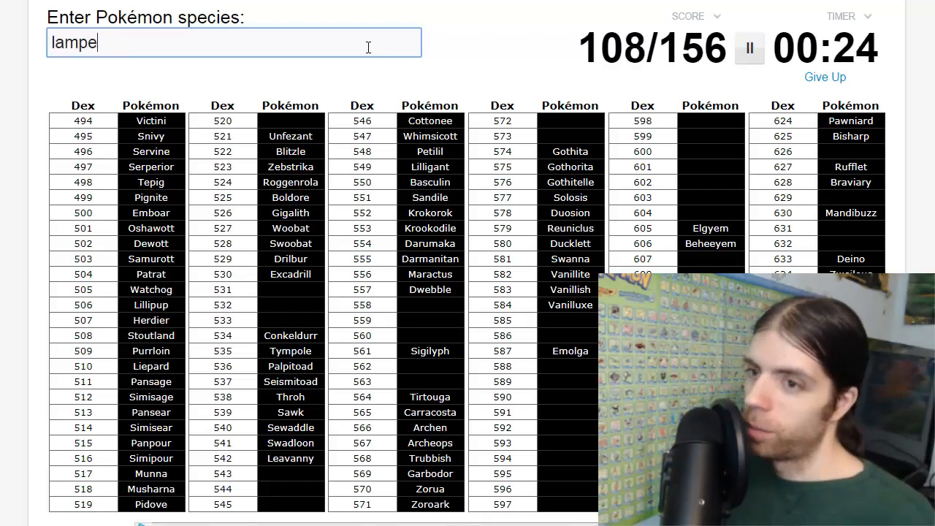
{"action": "key", "text": "enter"}
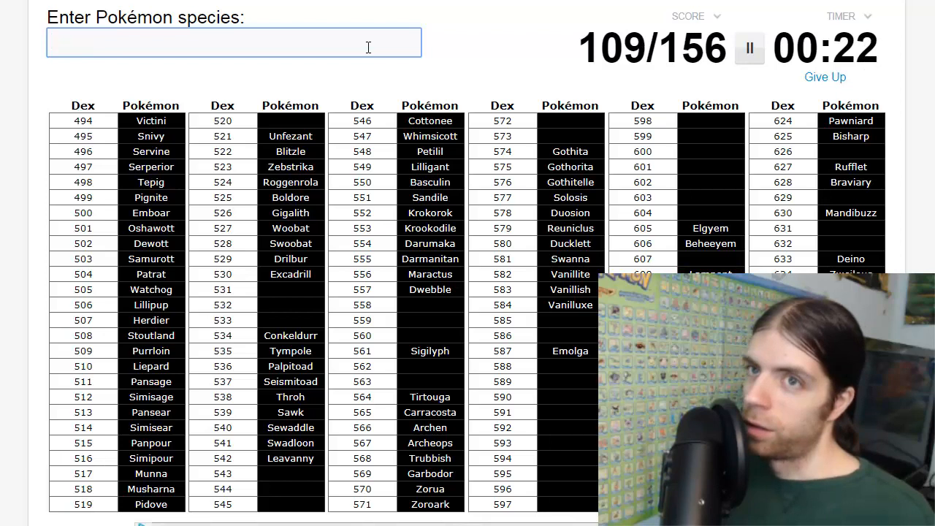
{"action": "type", "text": "Litwik"}
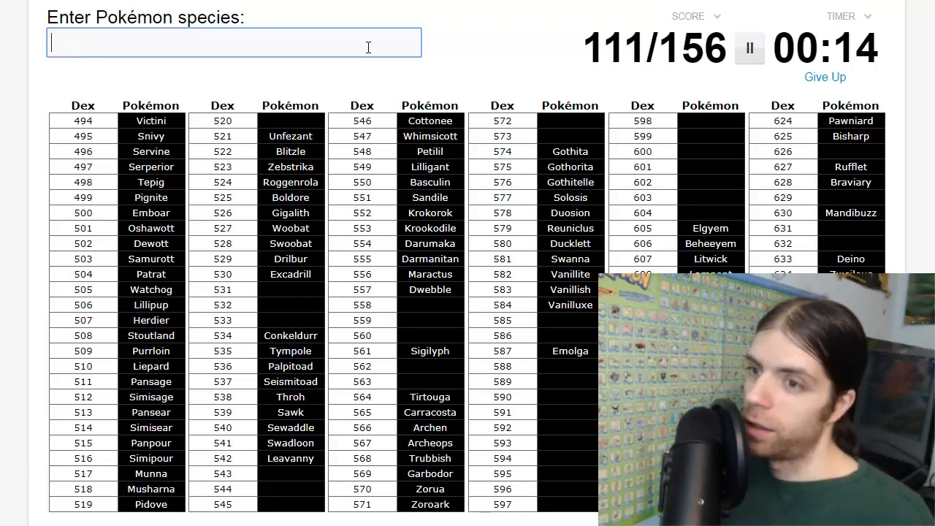
{"action": "type", "text": "cubcho"}
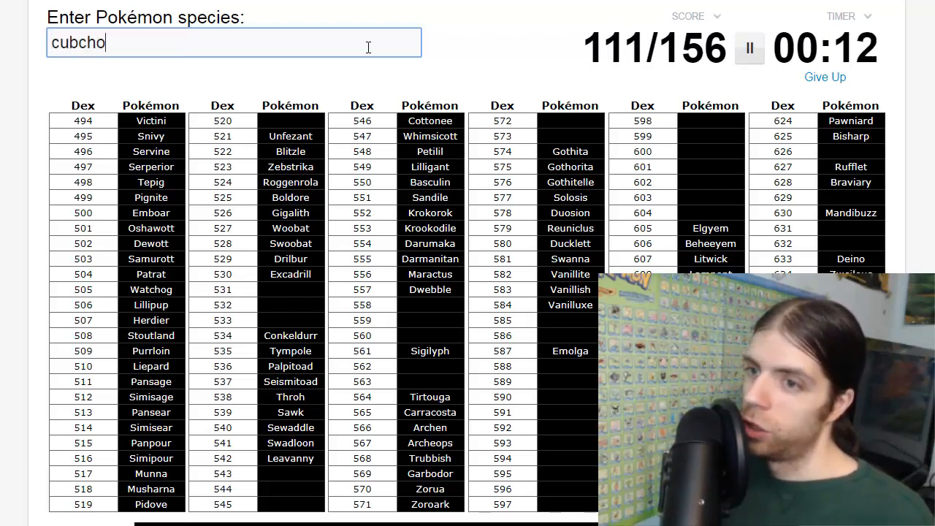